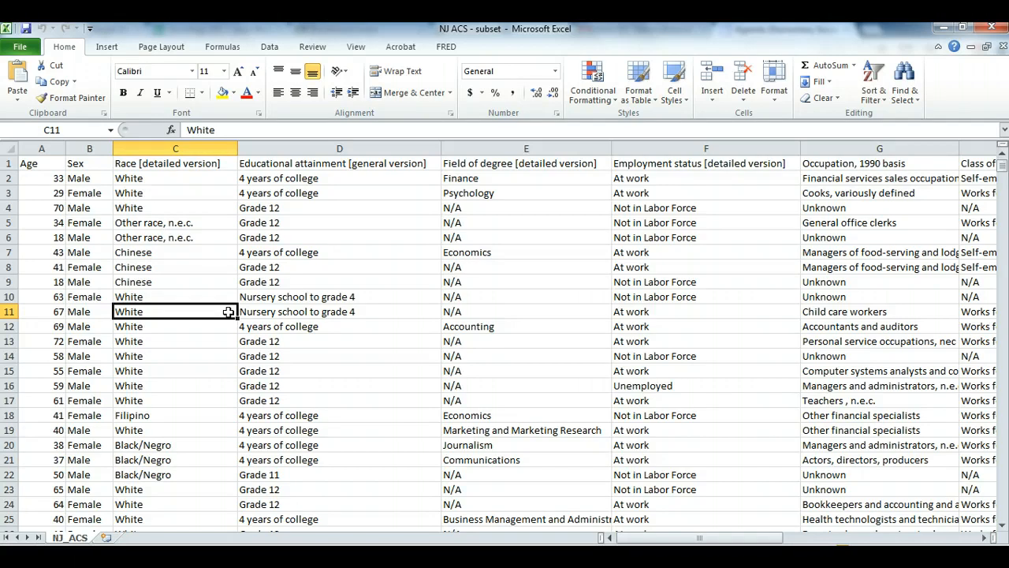
Inspect the race and education columns and select a cell inside the survey data.
click(339, 281)
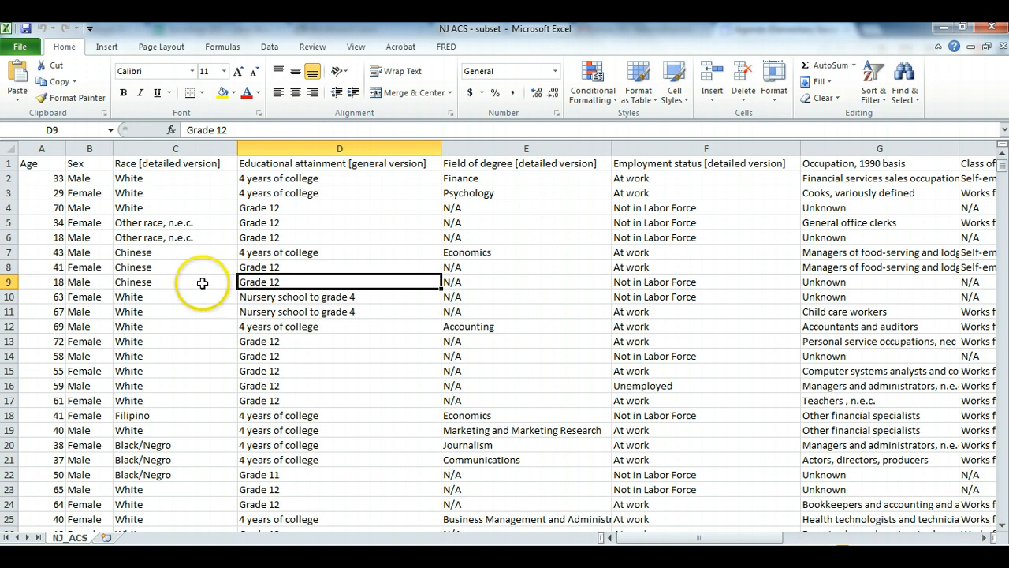
click(88, 297)
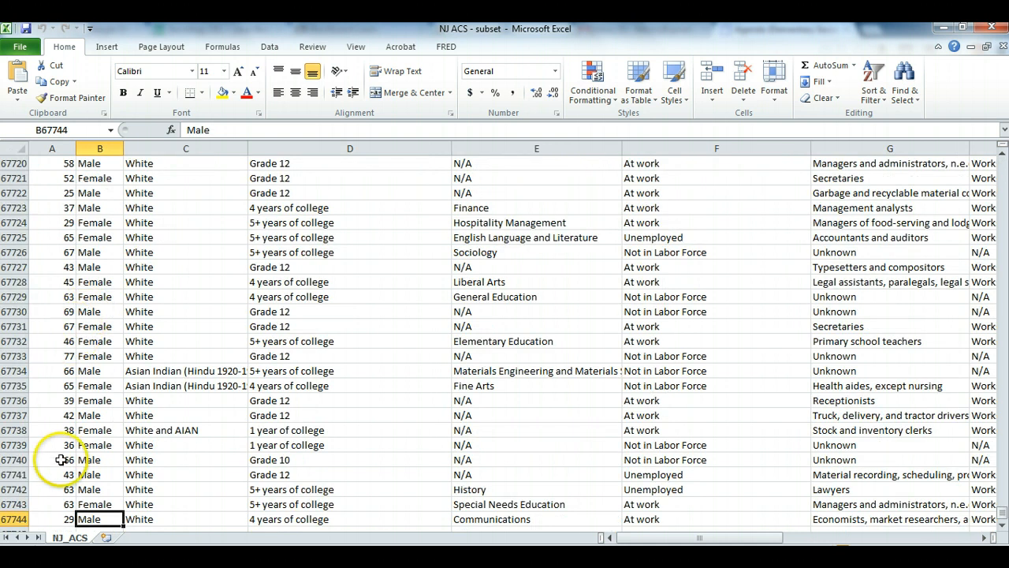
mouse_move(123, 461)
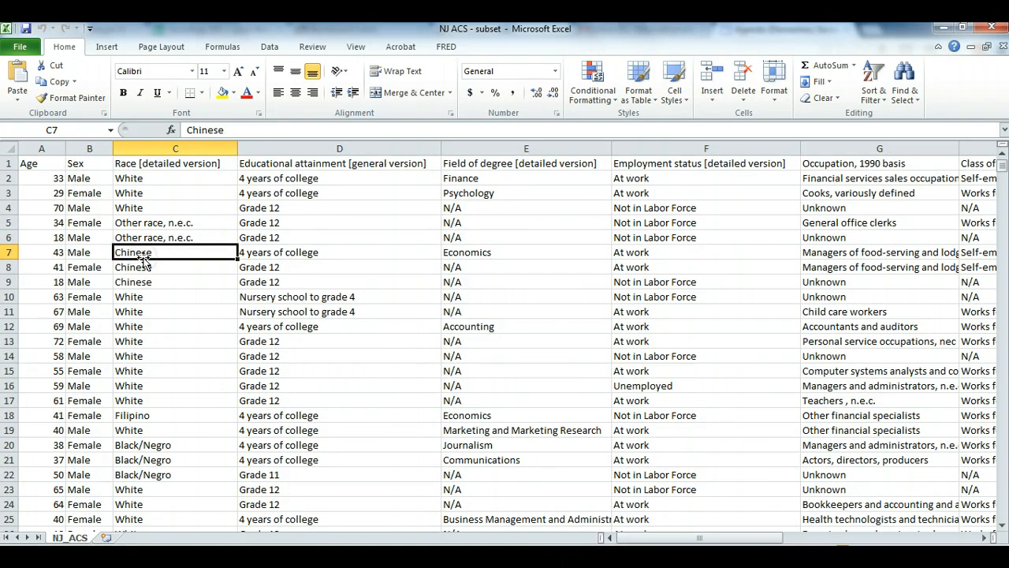
scroll(right, 3)
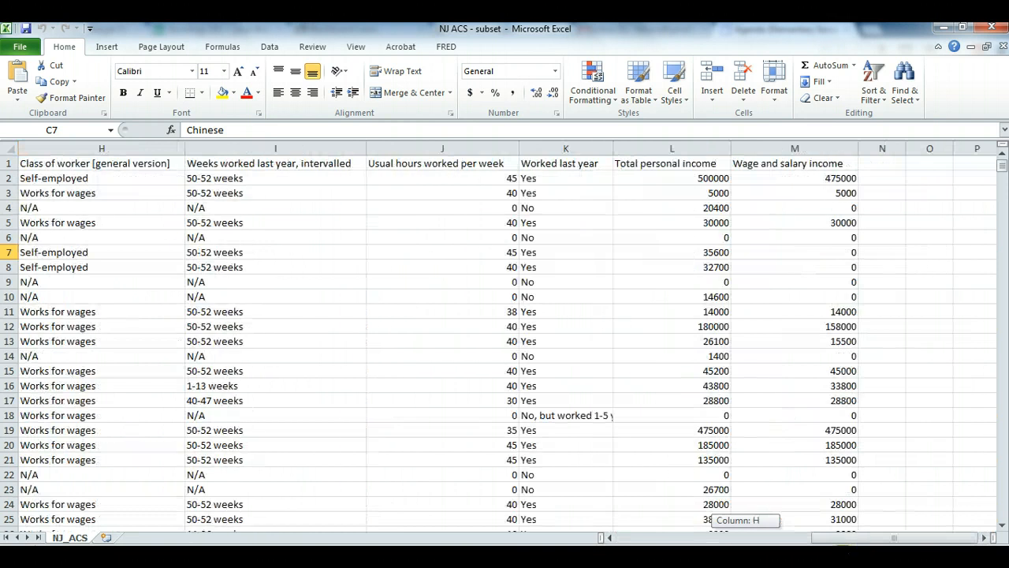
click(795, 162)
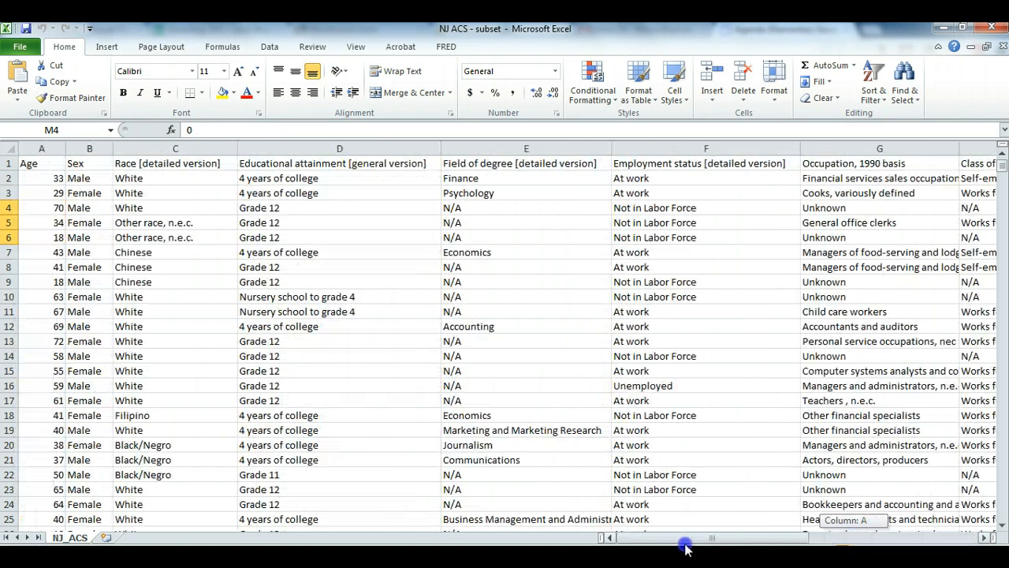
click(339, 162)
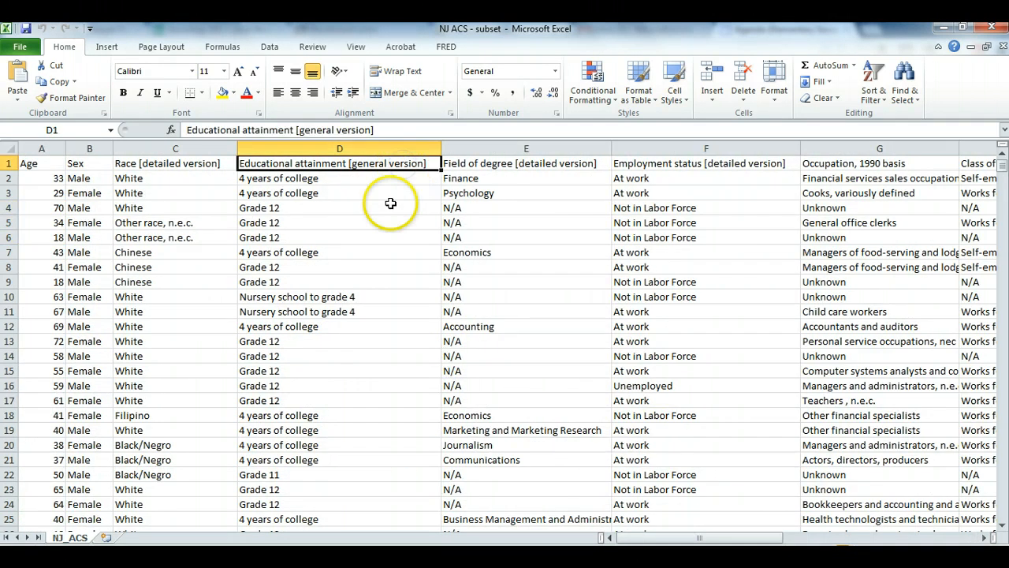
click(339, 208)
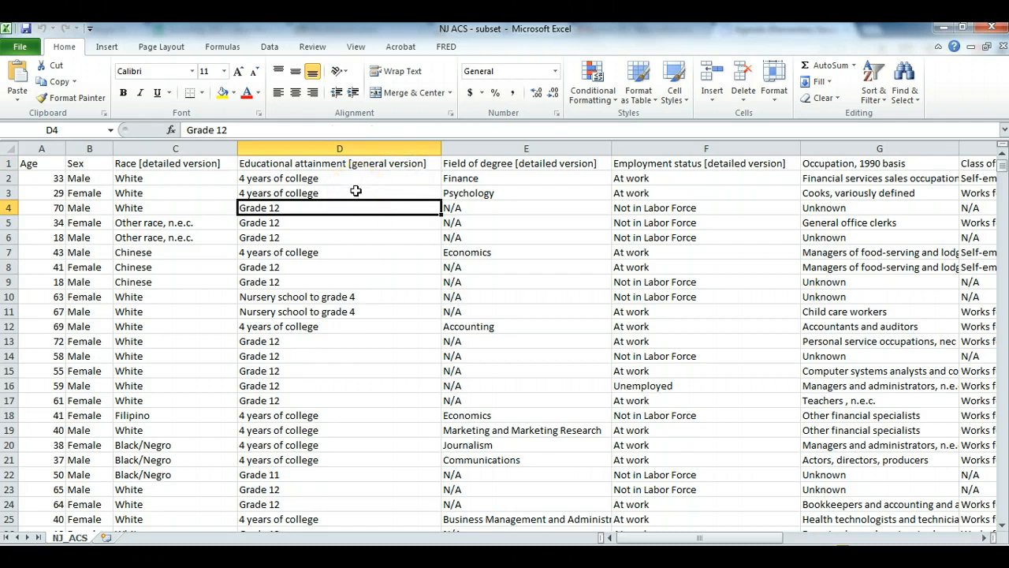
mouse_move(341, 236)
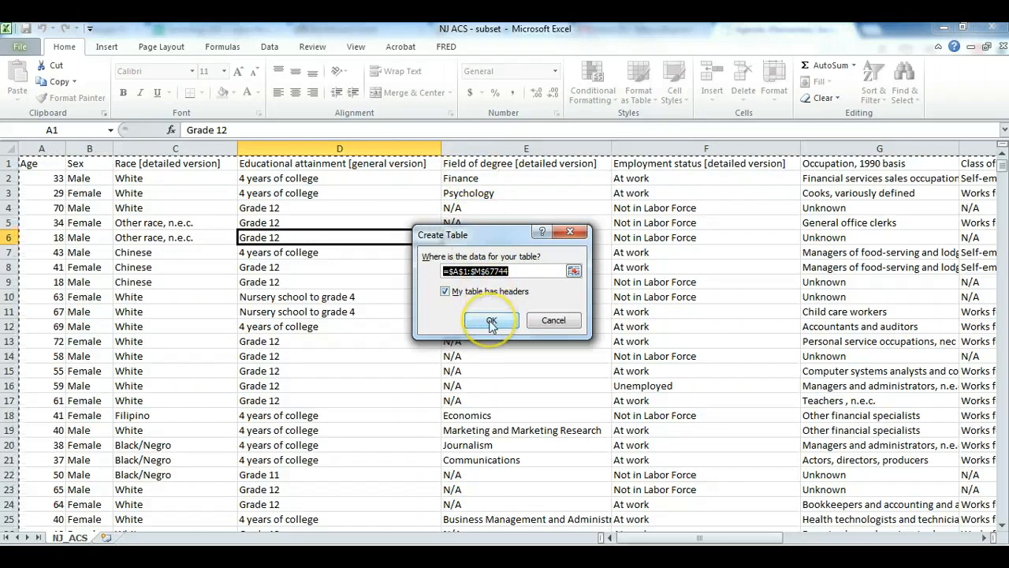
Convert the data into a table with headers and name it ACS.
click(489, 320)
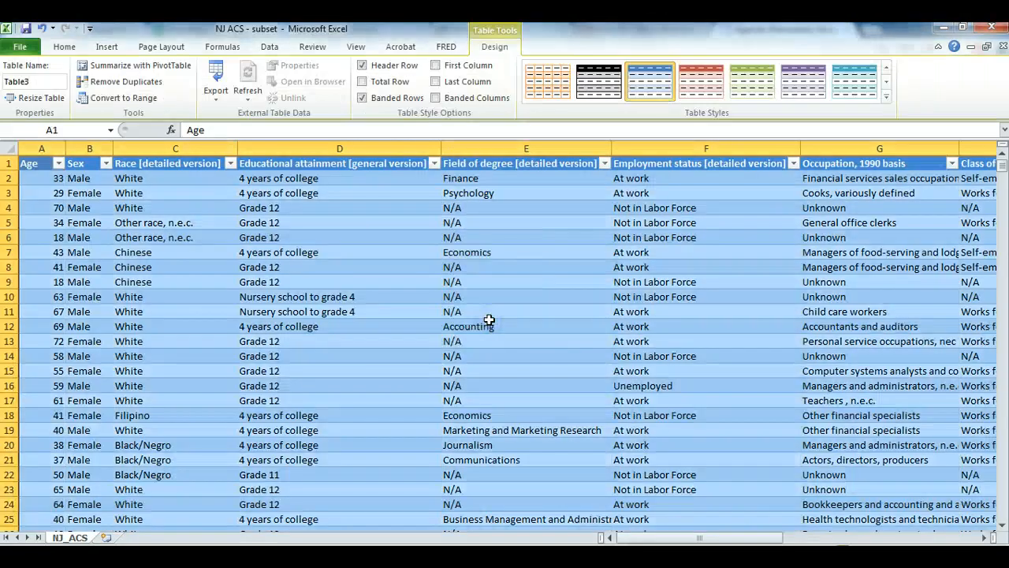
click(338, 280)
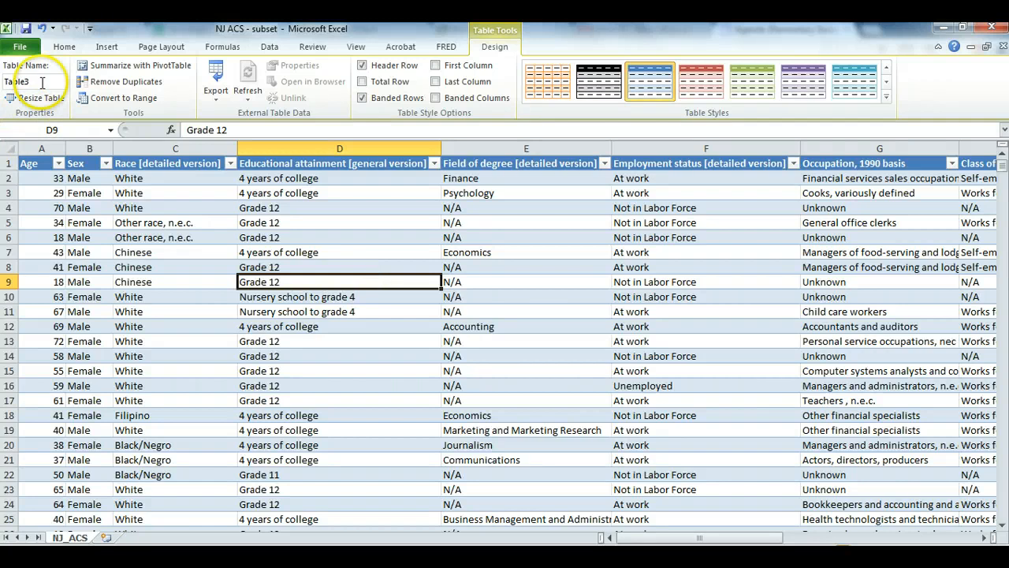
text(ACS)
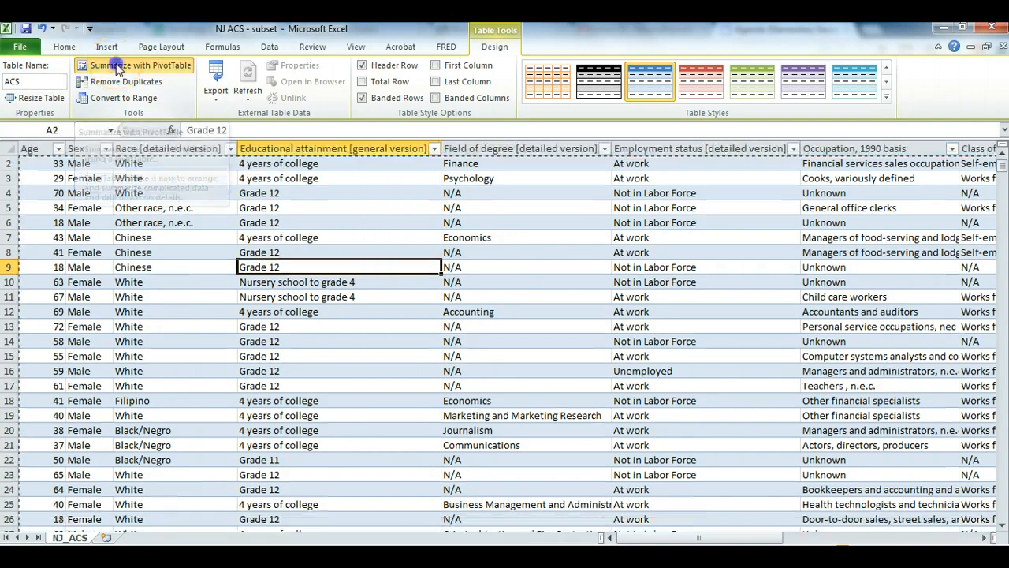
Insert an empty PivotTable from the ACS table onto a new worksheet.
click(134, 65)
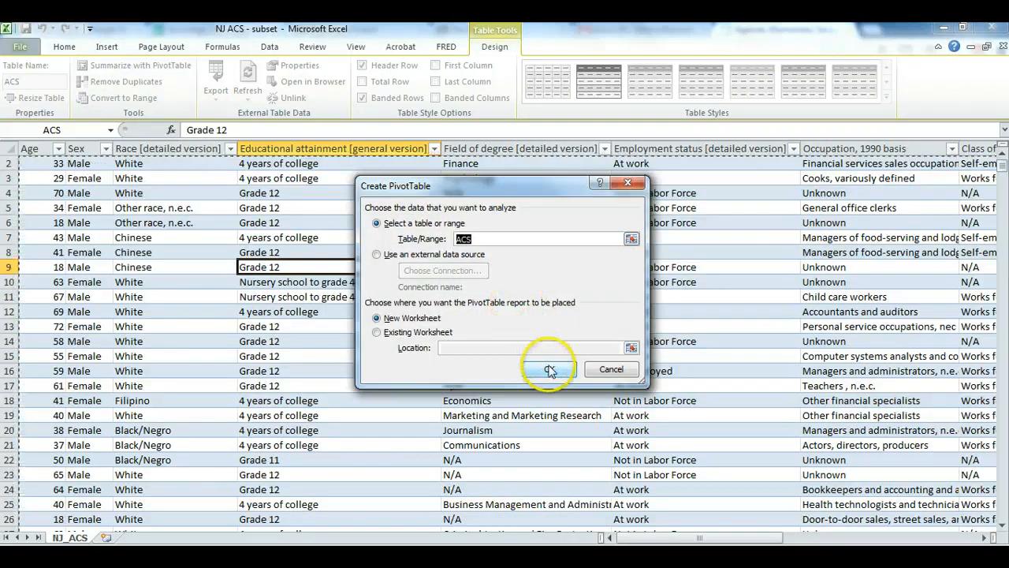
click(549, 369)
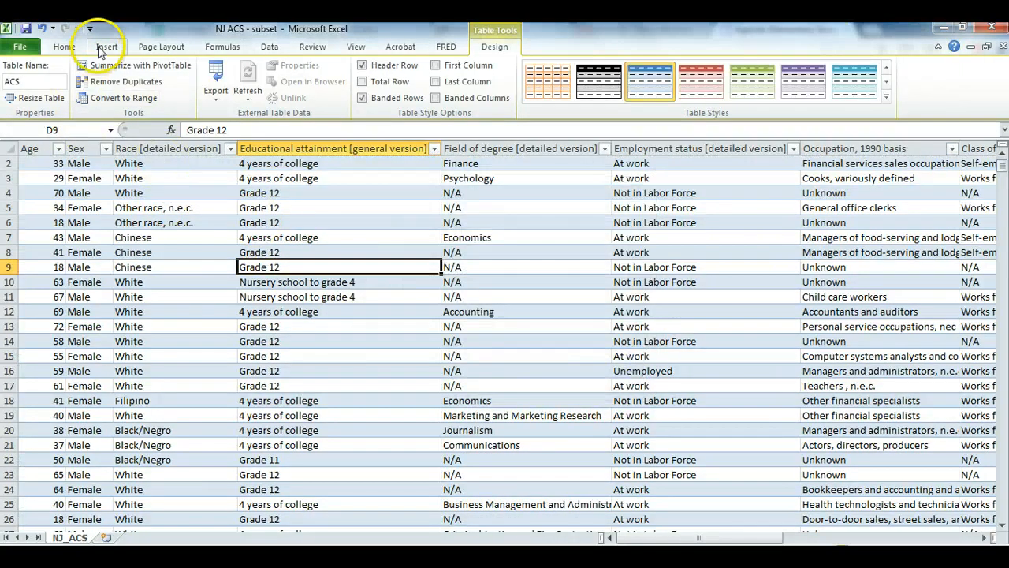
click(107, 47)
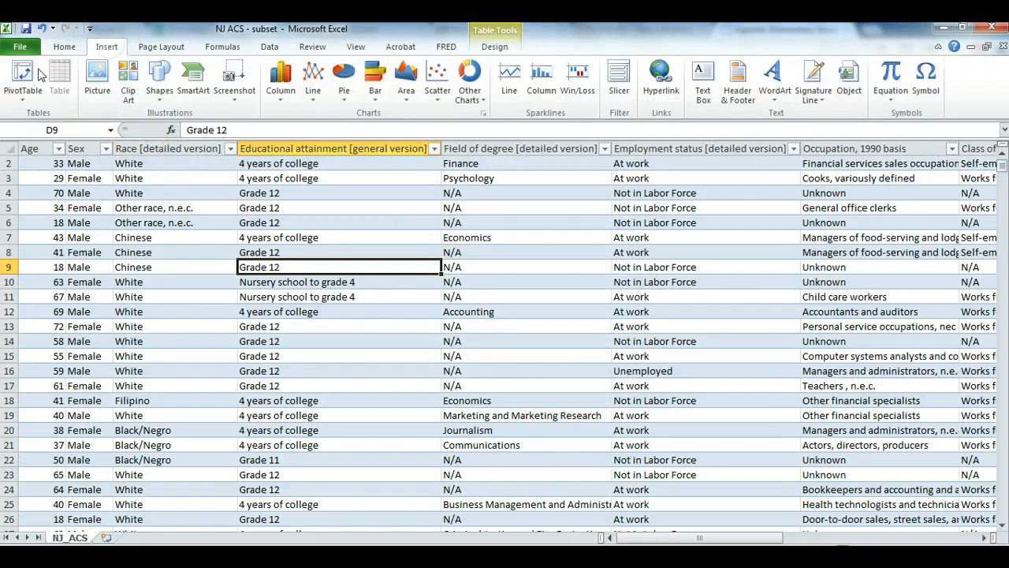
click(22, 76)
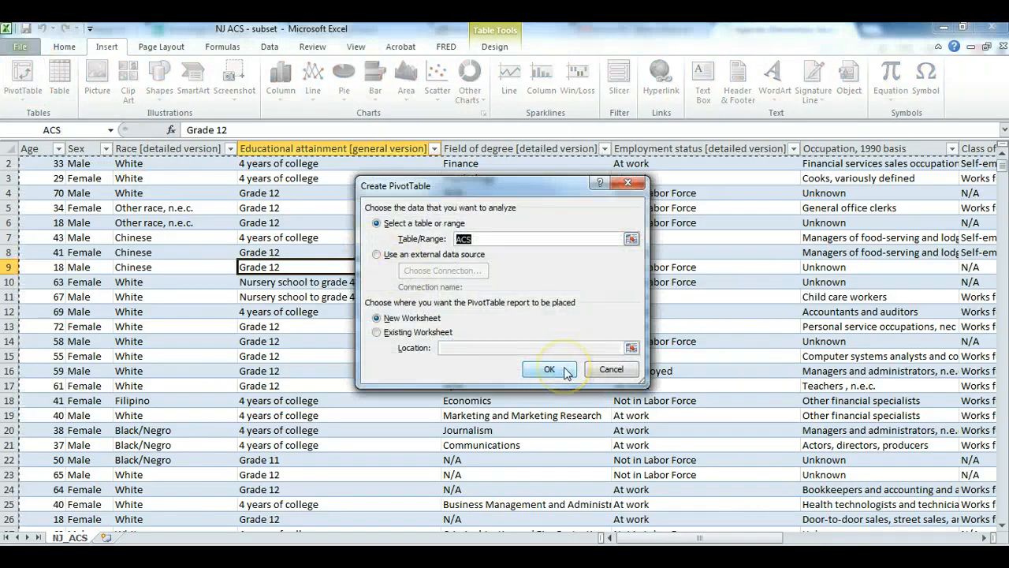
click(548, 369)
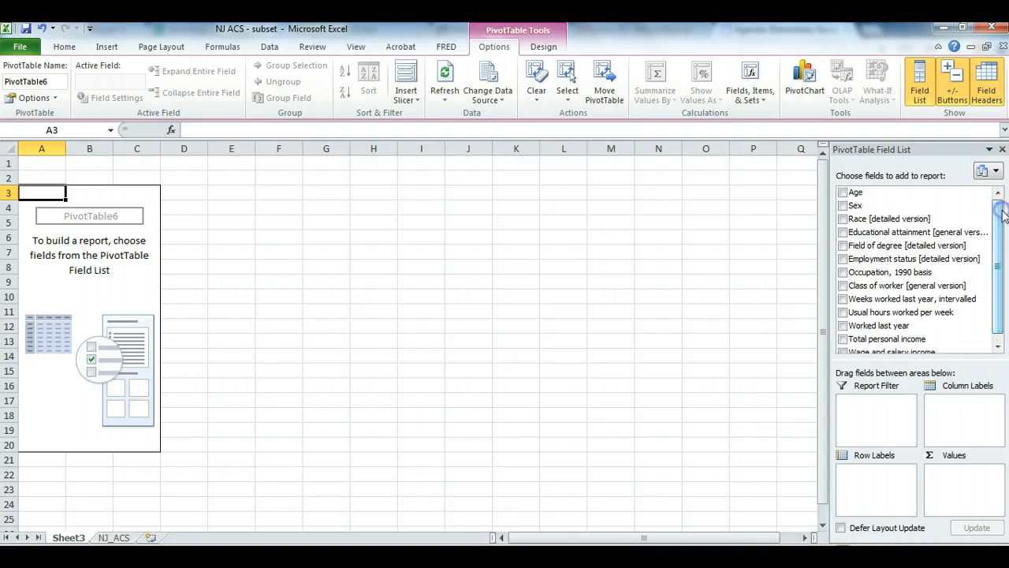
mouse_move(922, 192)
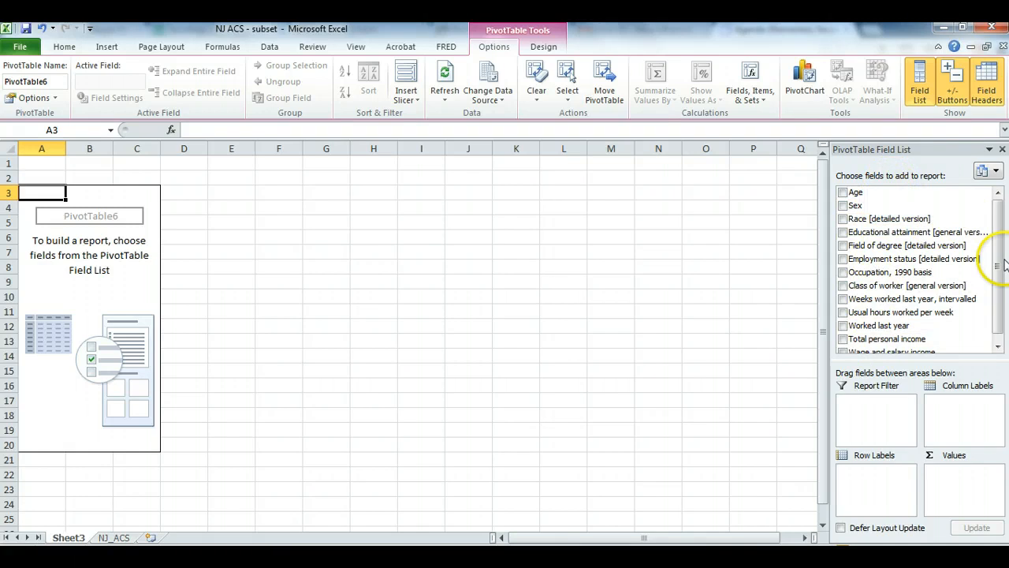
Add Wage and salary income as the PivotTable value, giving a total of 2,411,519,300.
scroll(down, 3)
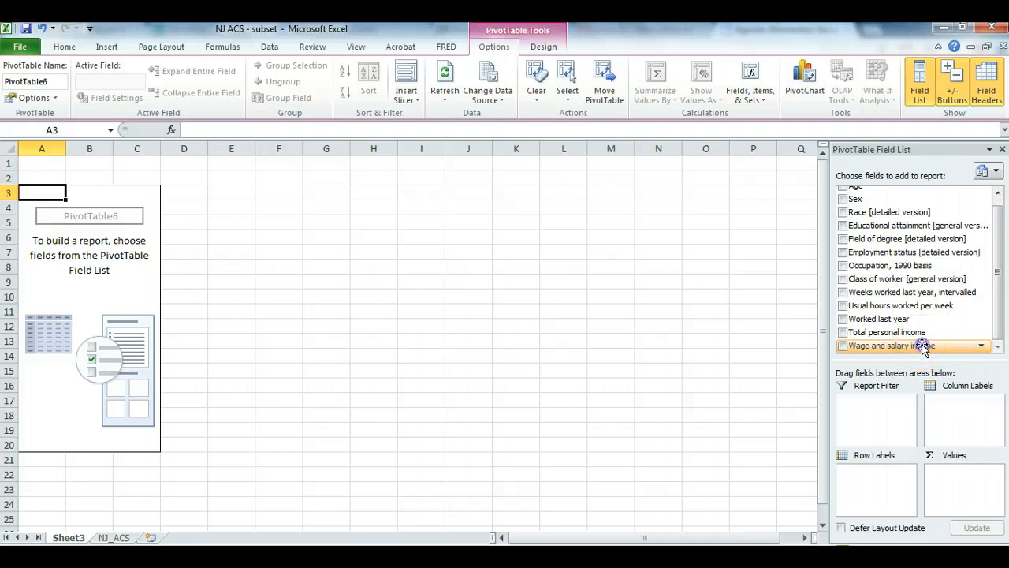
click(842, 345)
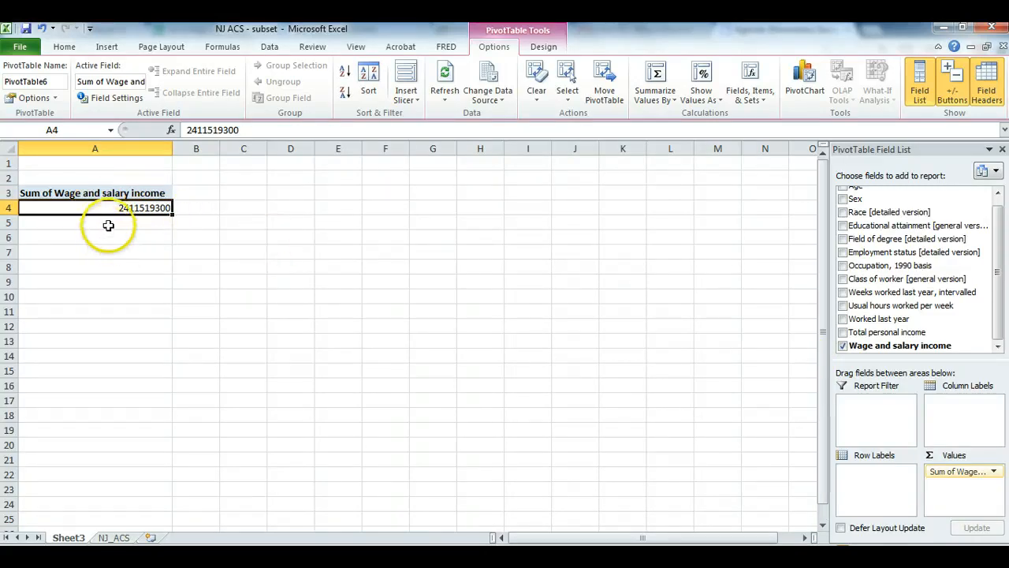
Summarize wage income by Average and format it as accounting currency ($35,598).
click(655, 82)
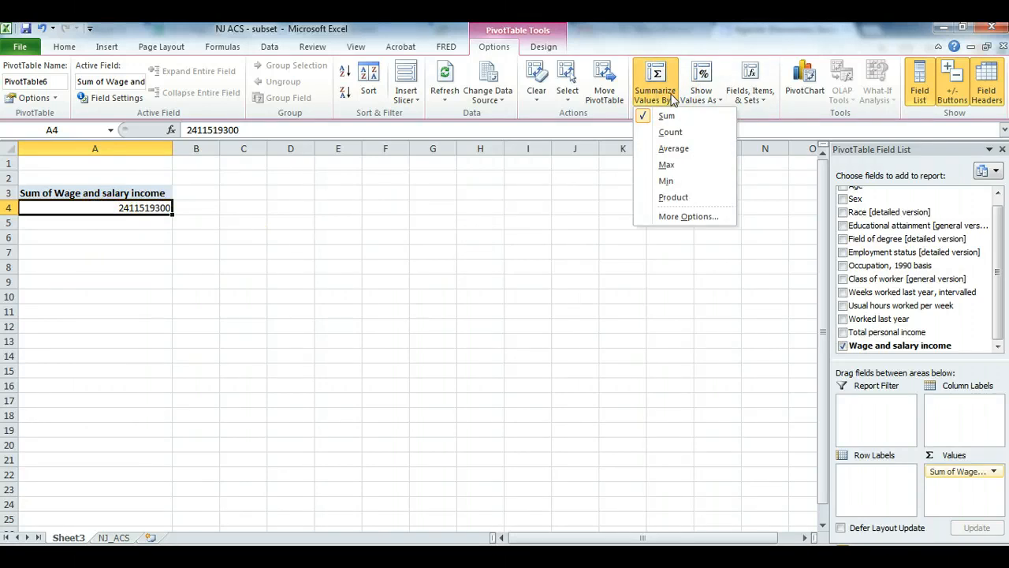
mouse_move(659, 79)
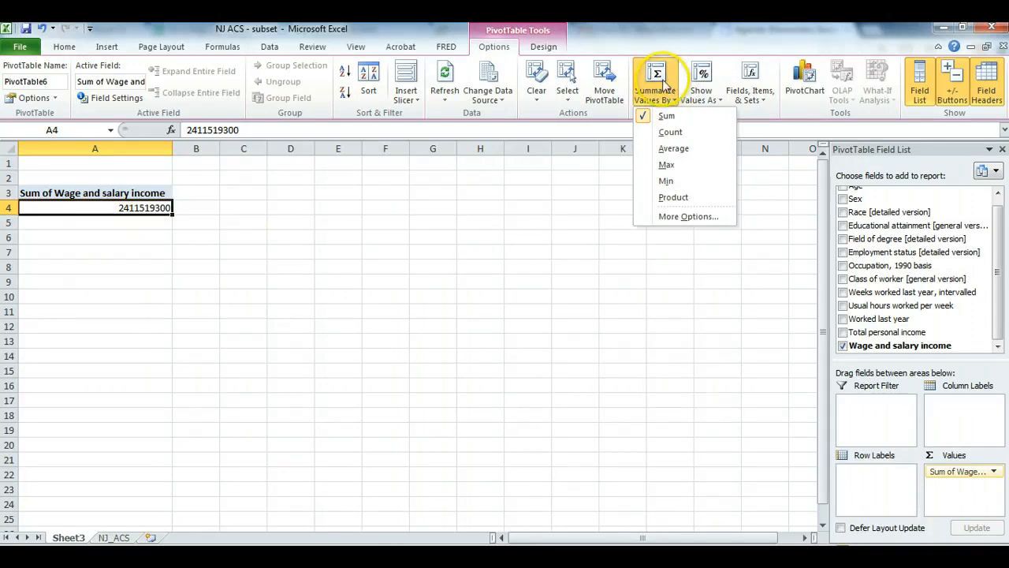
mouse_move(243, 189)
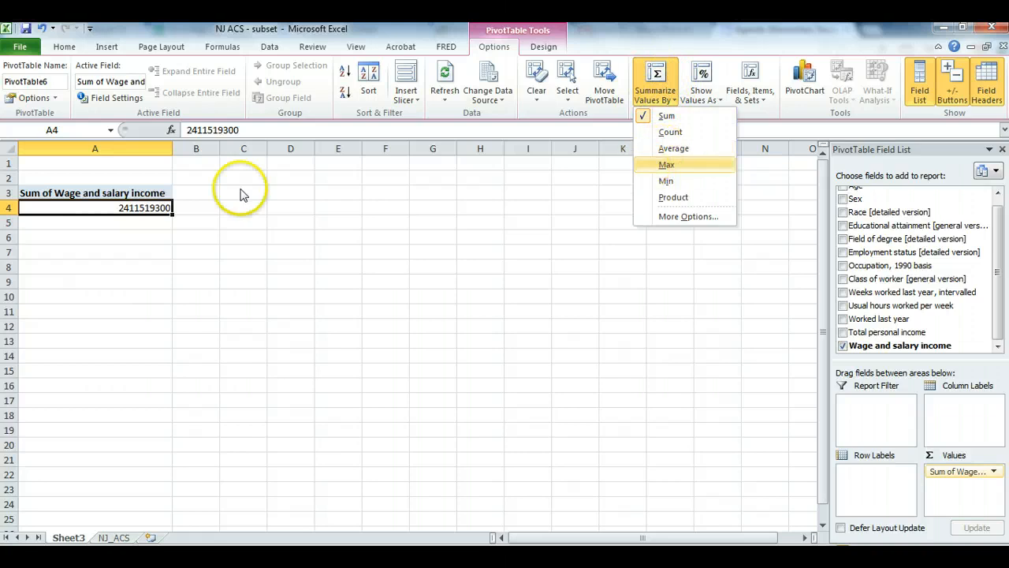
right_click(145, 208)
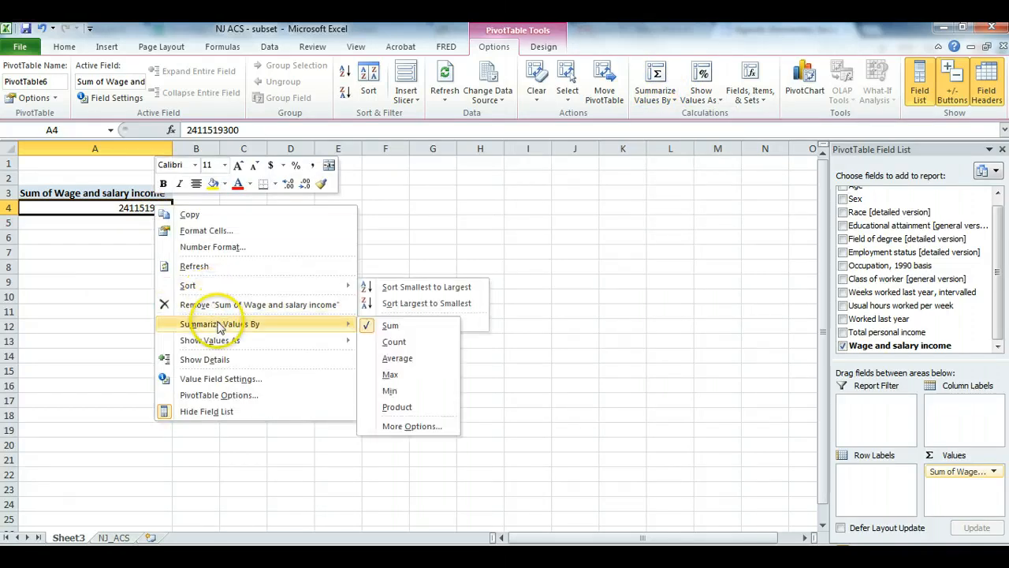
click(397, 358)
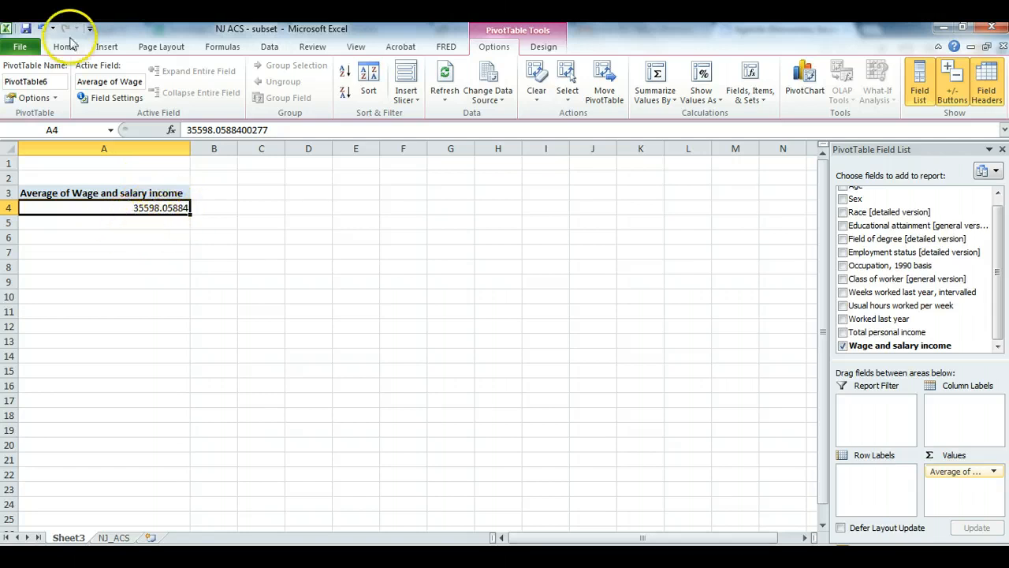
click(64, 48)
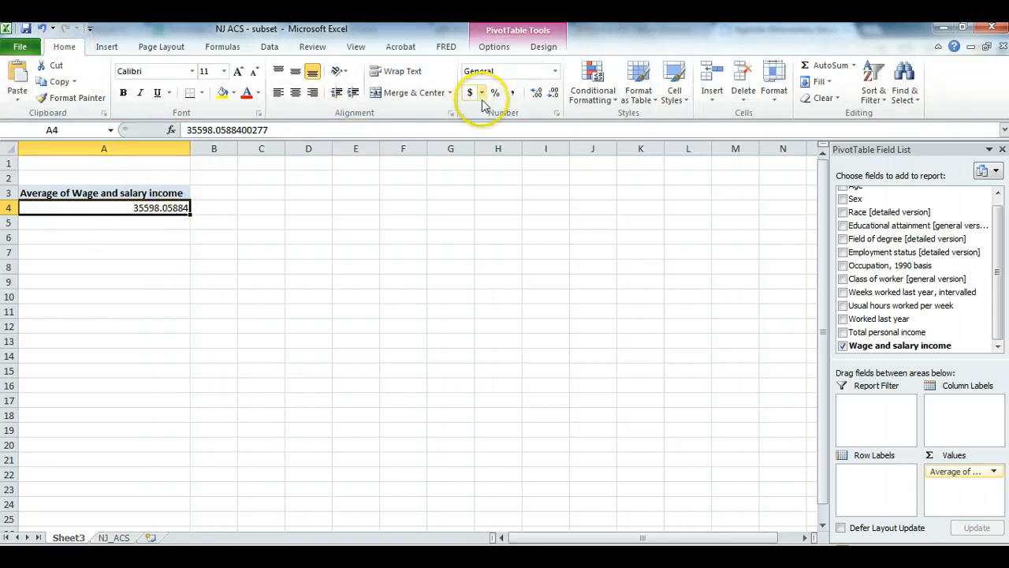
click(469, 91)
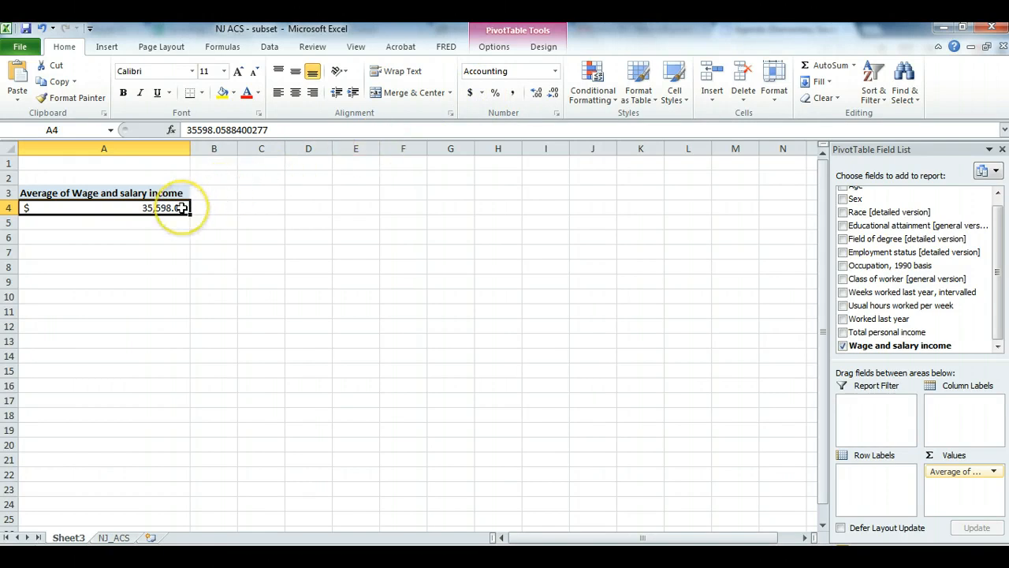
mouse_move(165, 208)
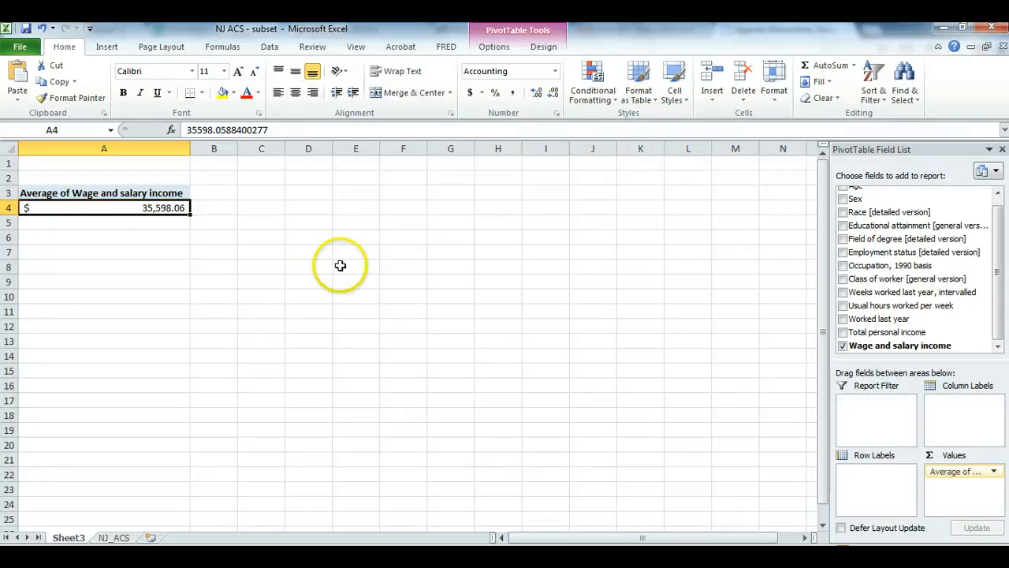
mouse_move(403, 271)
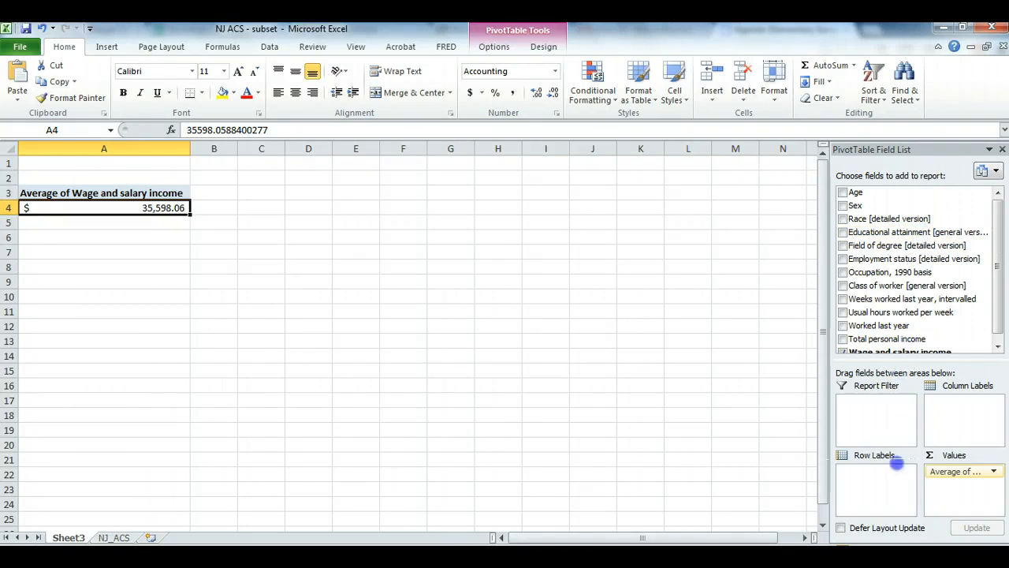
Add Educational attainment as row labels to break average wages down by education level.
click(842, 231)
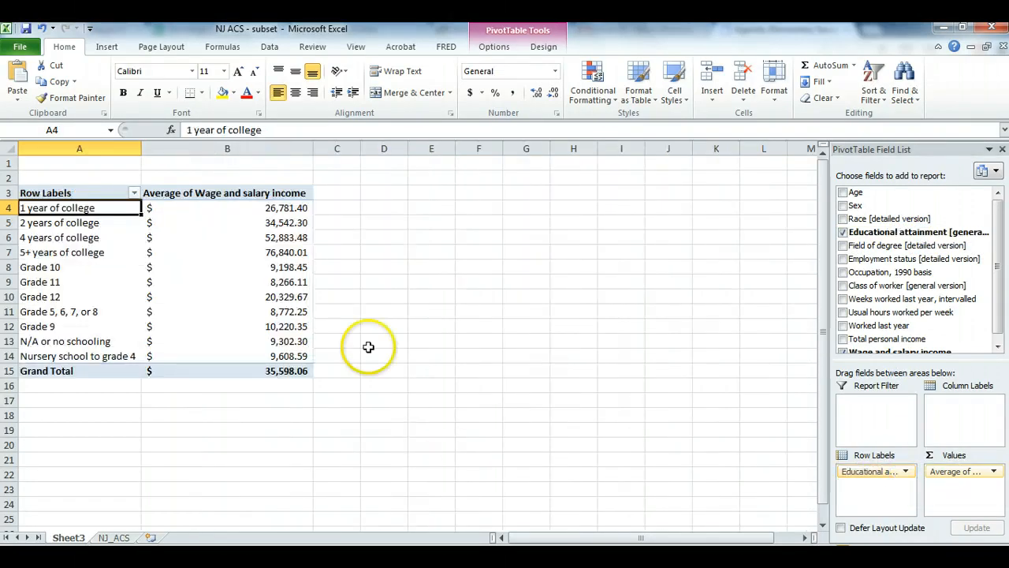
mouse_move(227, 201)
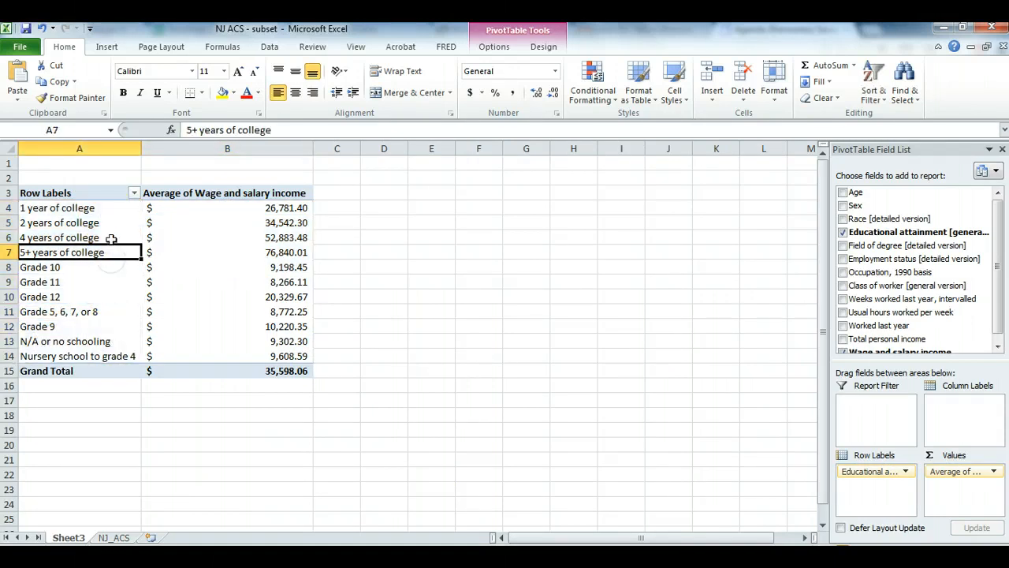
click(79, 222)
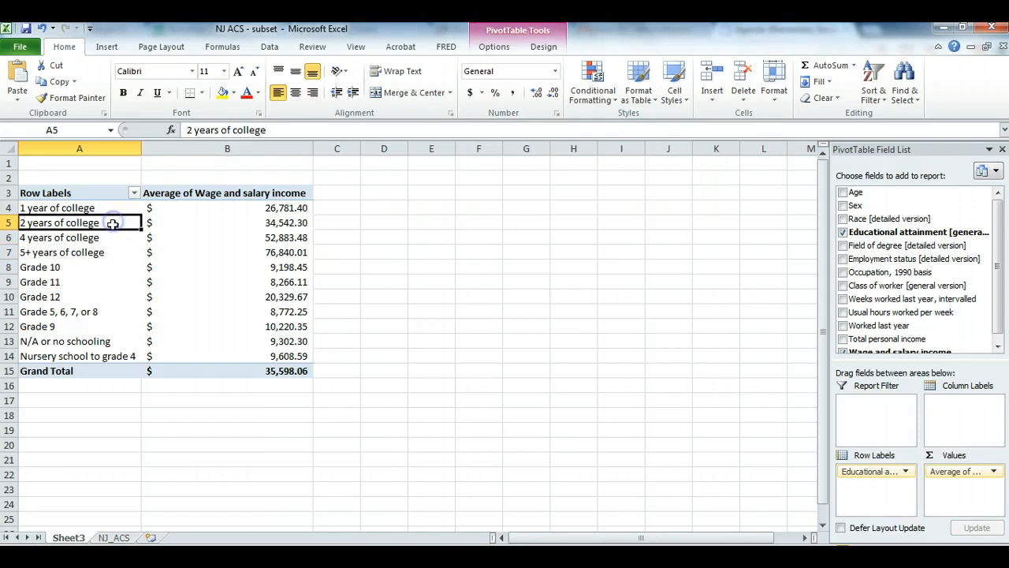
click(79, 252)
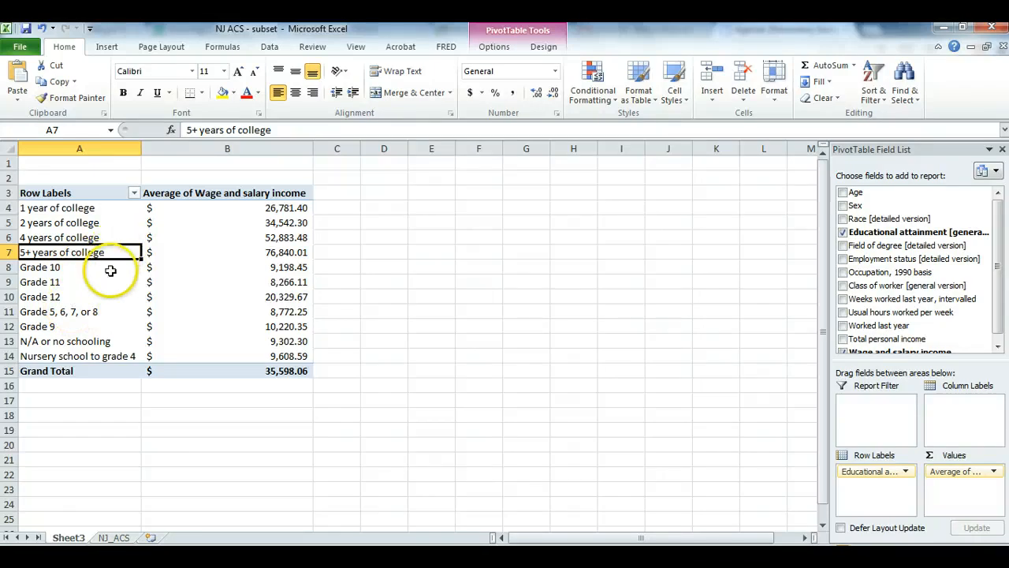
mouse_move(95, 327)
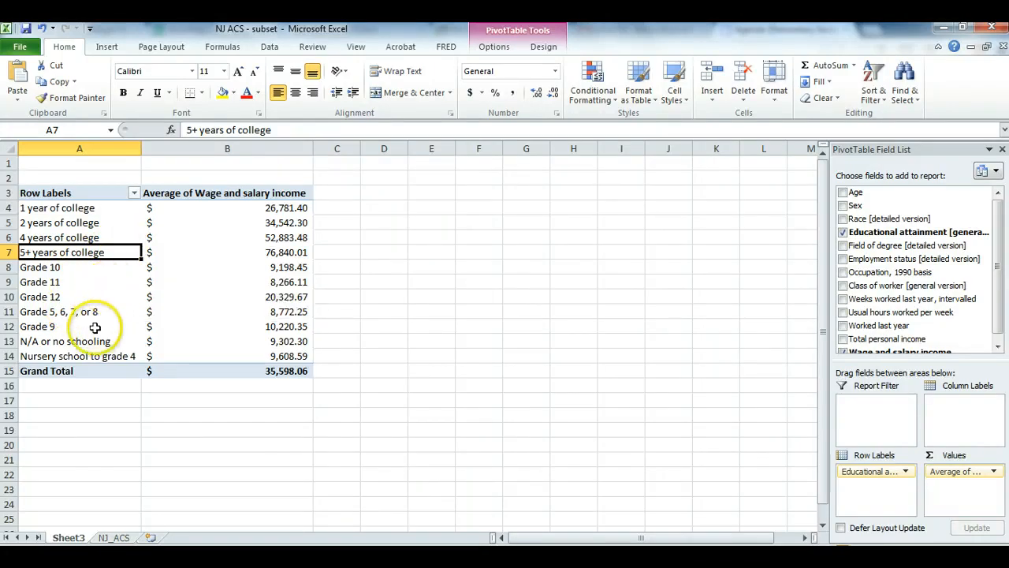
Move N/A or no schooling to the bottom below Nursery school to grade 4.
click(63, 340)
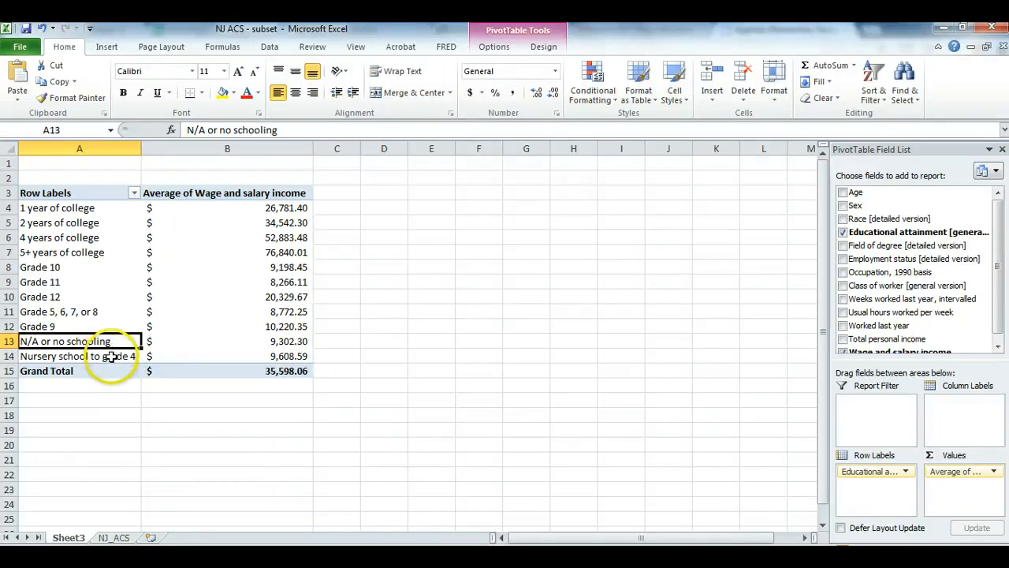
mouse_move(118, 407)
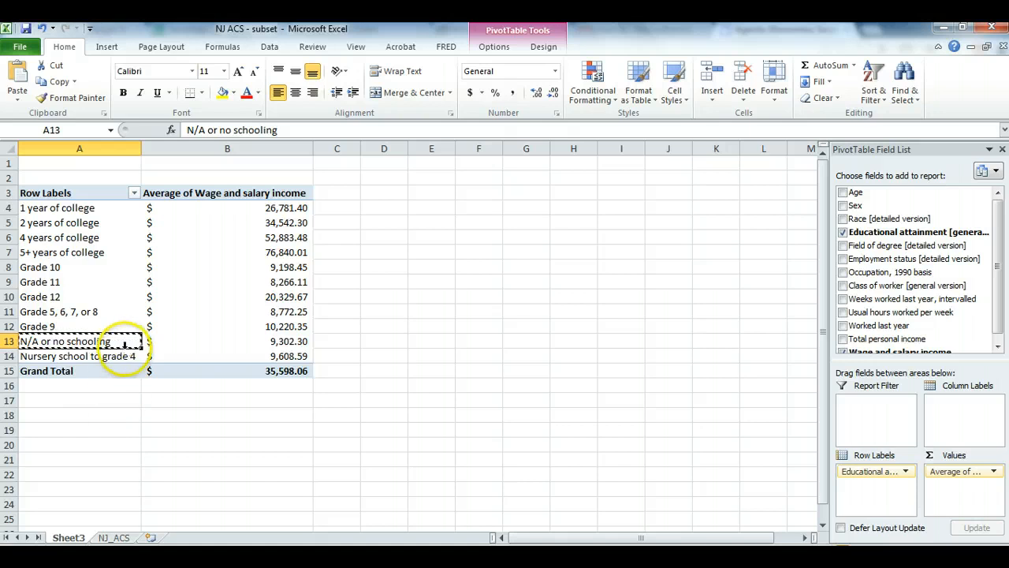
click(78, 356)
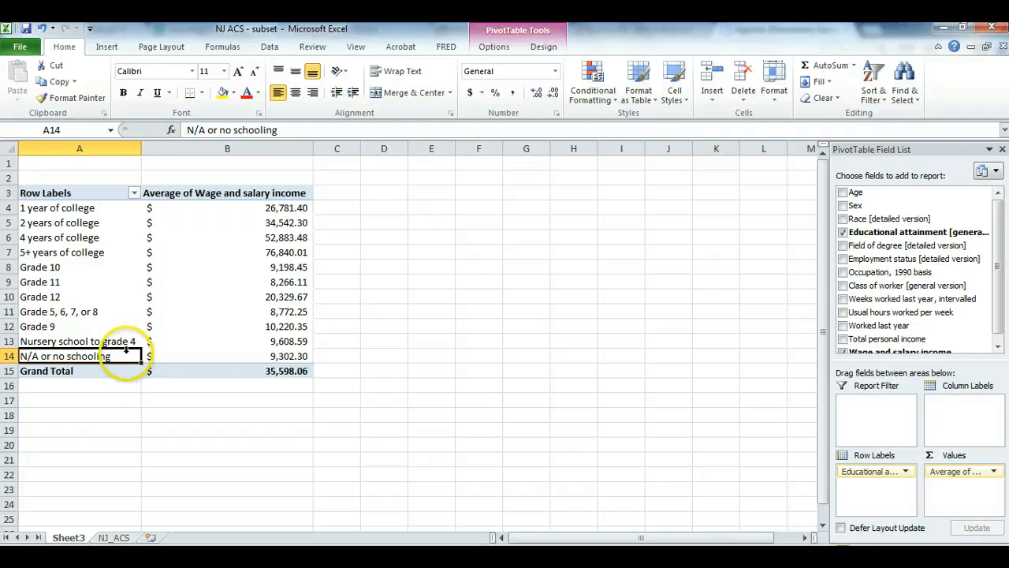
mouse_move(123, 341)
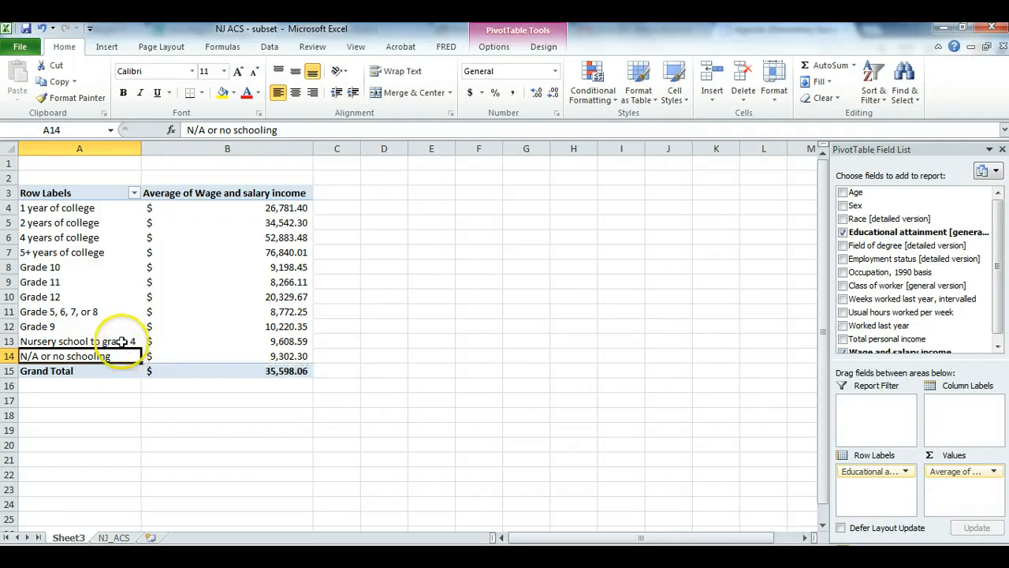
click(227, 341)
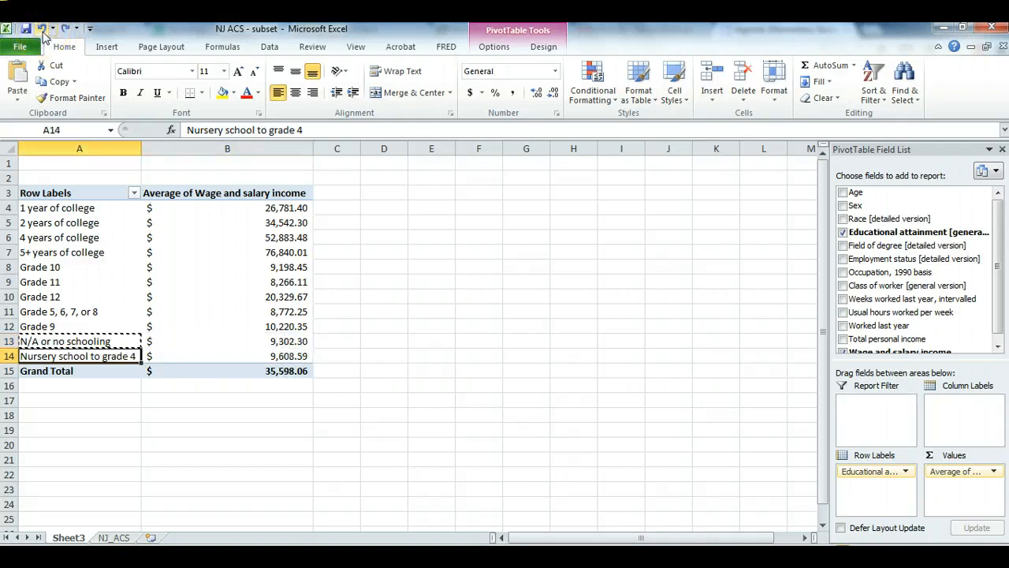
mouse_move(66, 28)
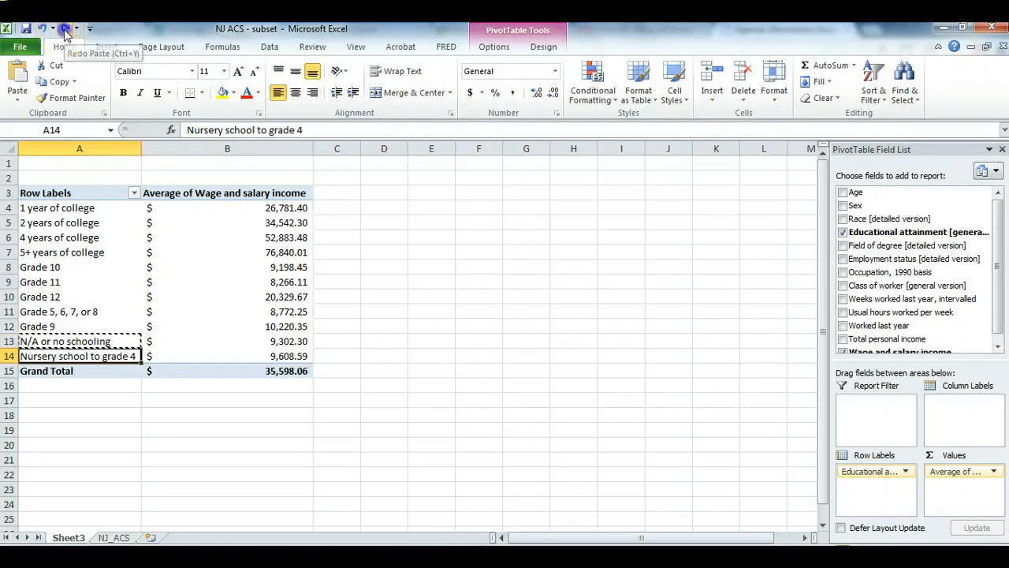
click(66, 28)
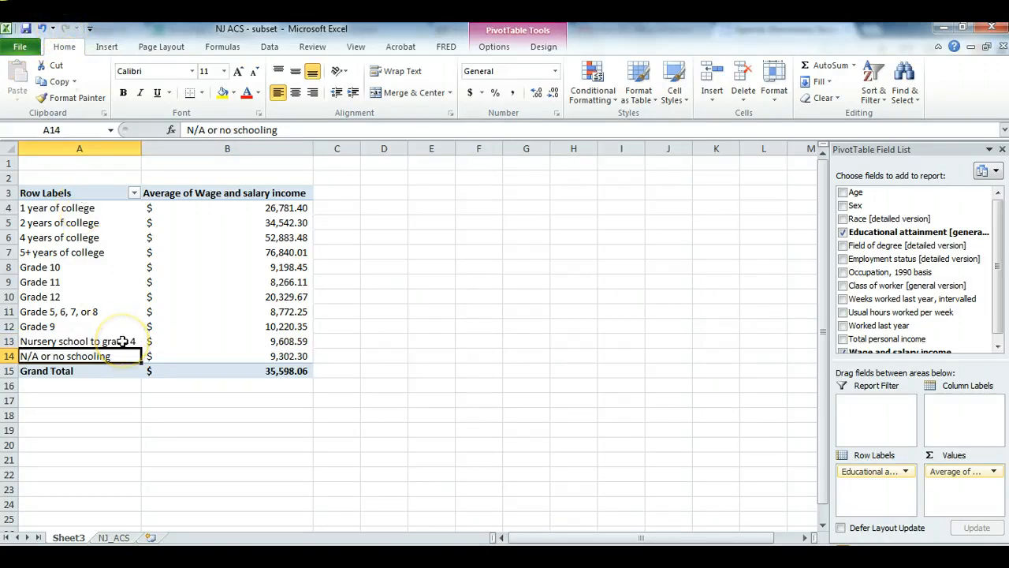
click(79, 340)
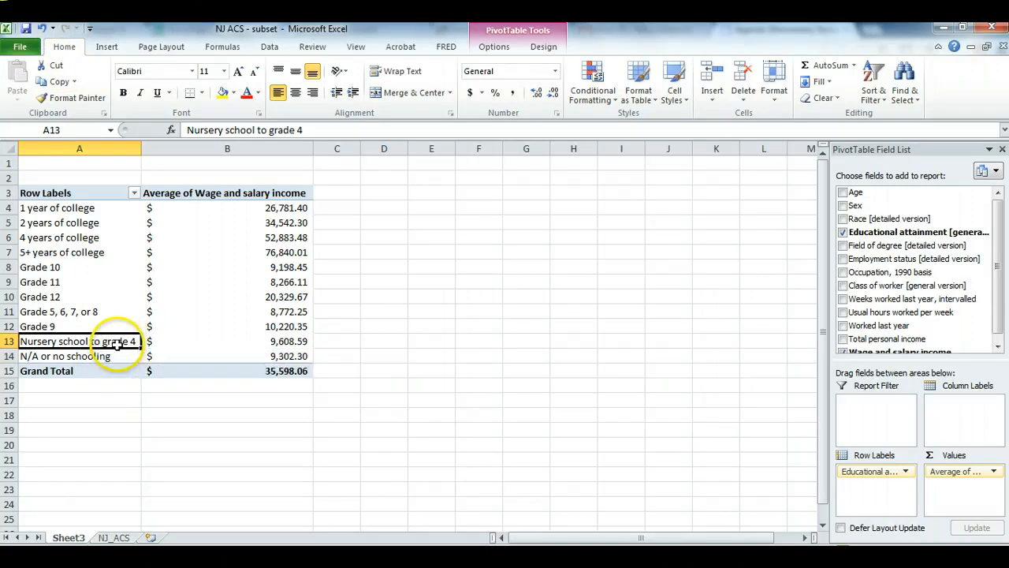
mouse_move(112, 356)
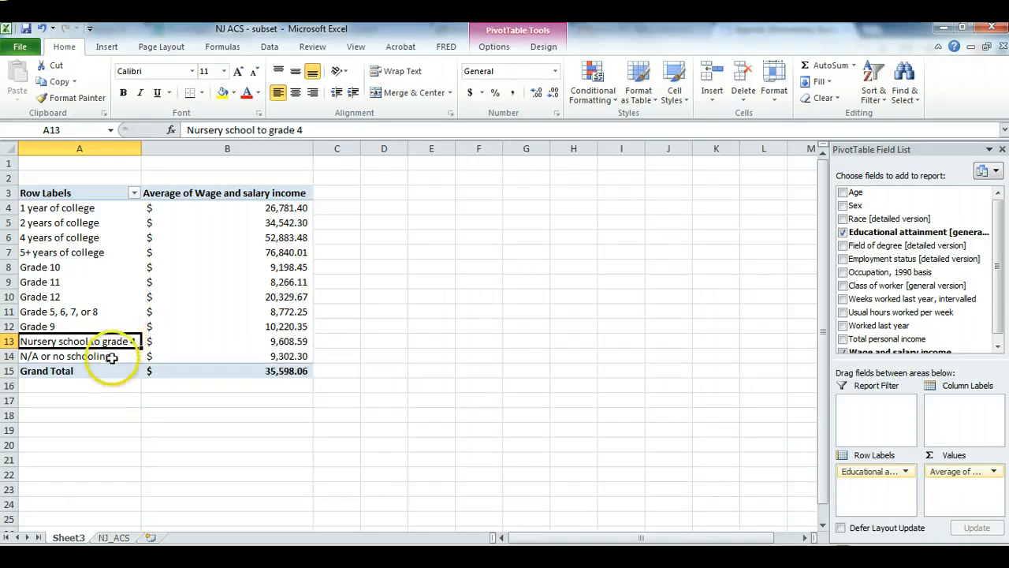
click(59, 312)
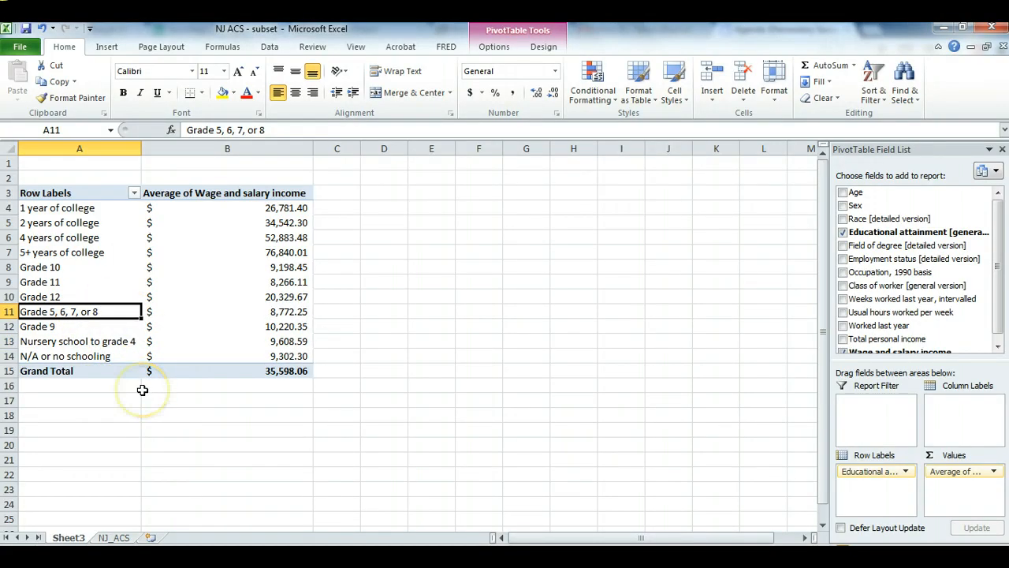
mouse_move(136, 413)
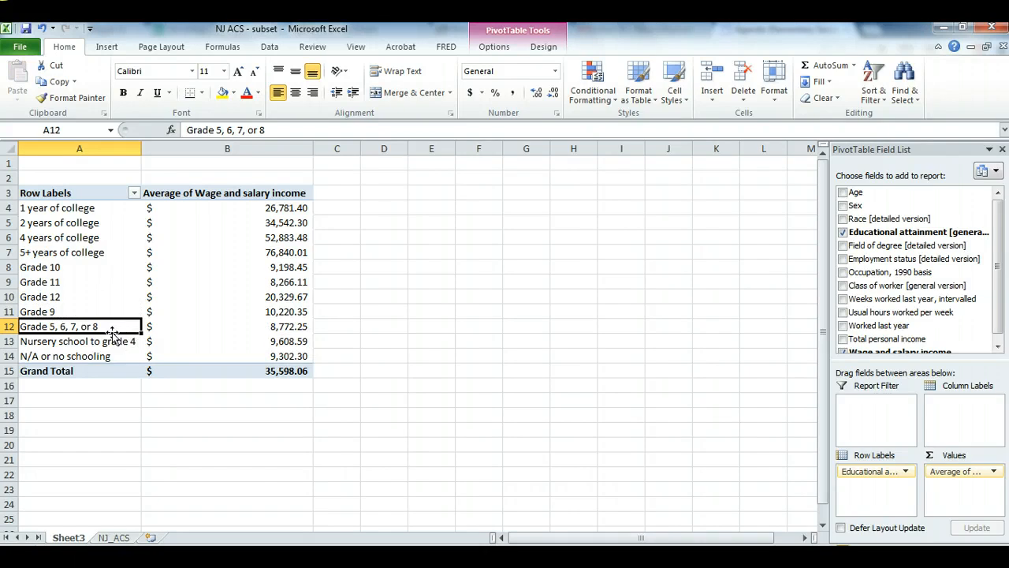
Reorder Grades 9-12 so education runs from 5+ years of college down to no schooling.
click(60, 312)
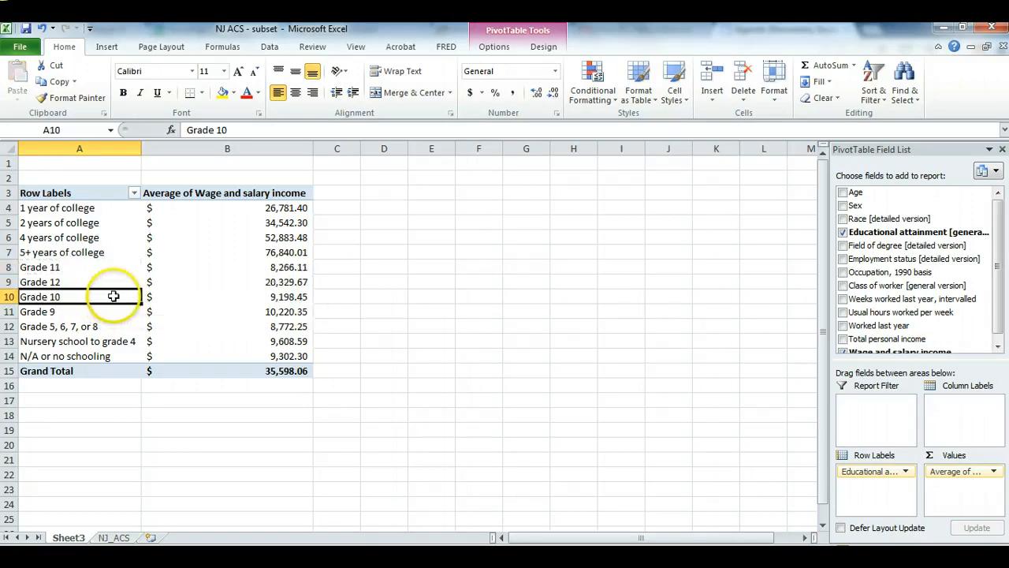
click(79, 266)
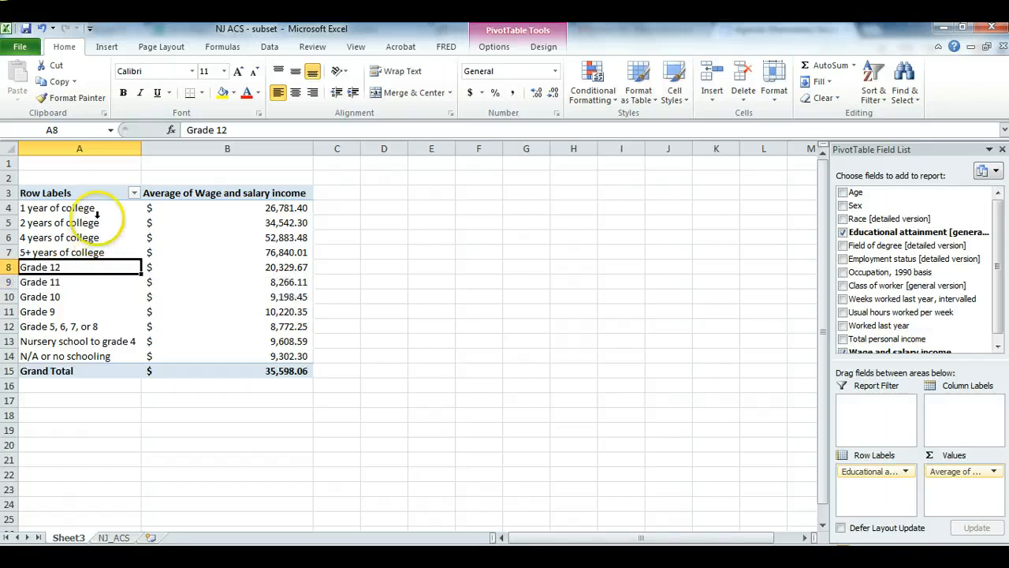
click(79, 252)
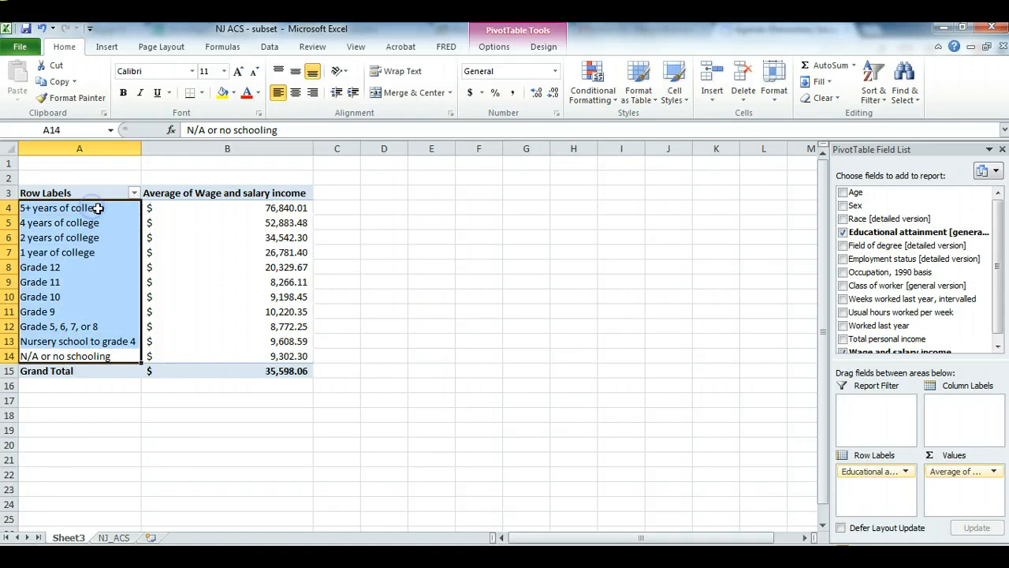
click(60, 208)
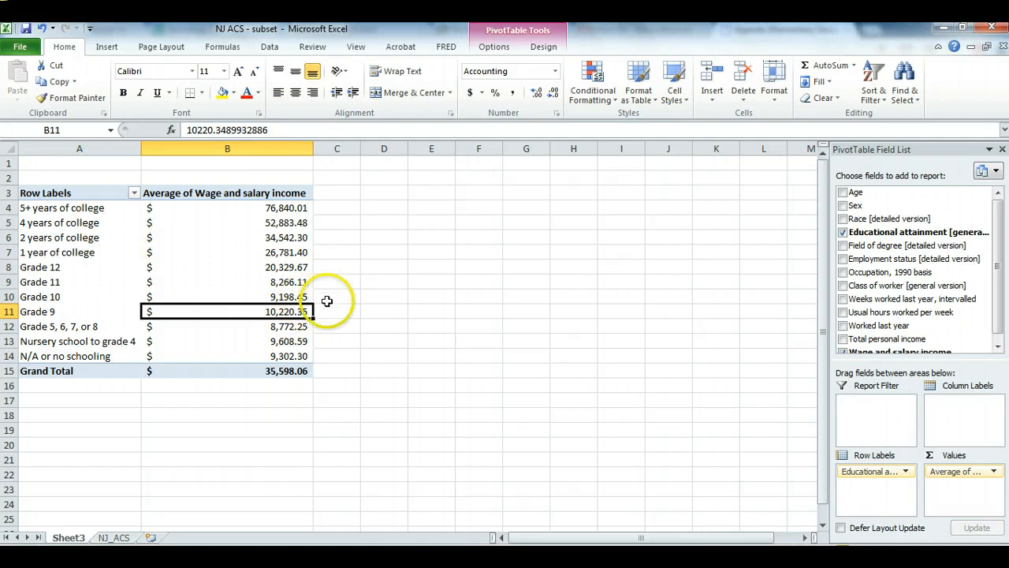
mouse_move(315, 307)
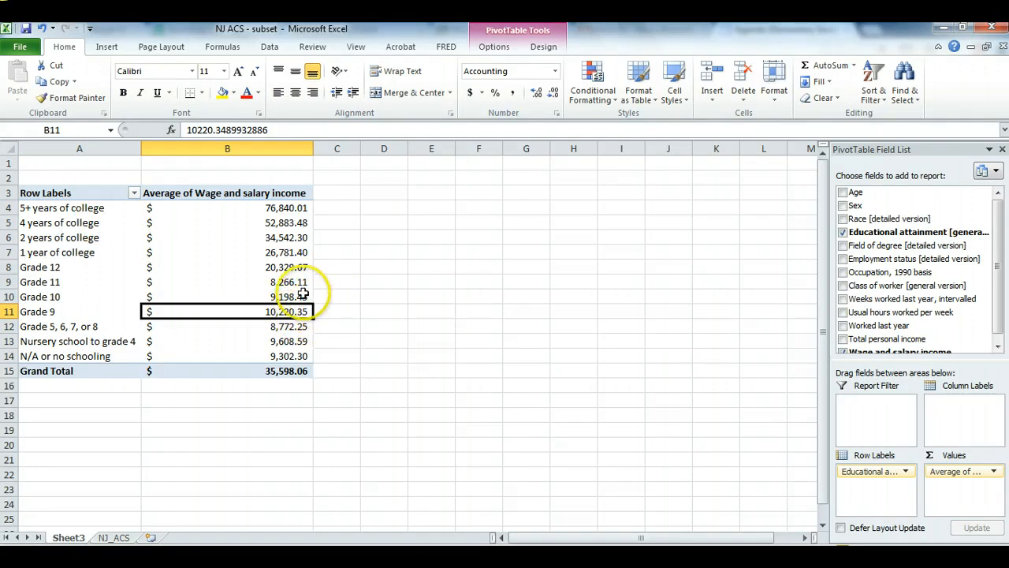
click(227, 296)
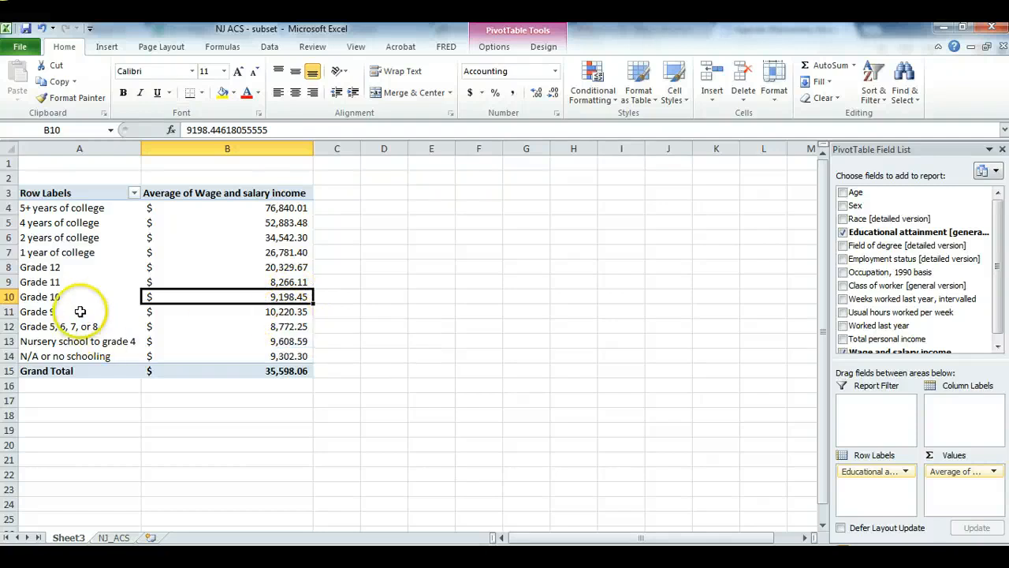
click(227, 311)
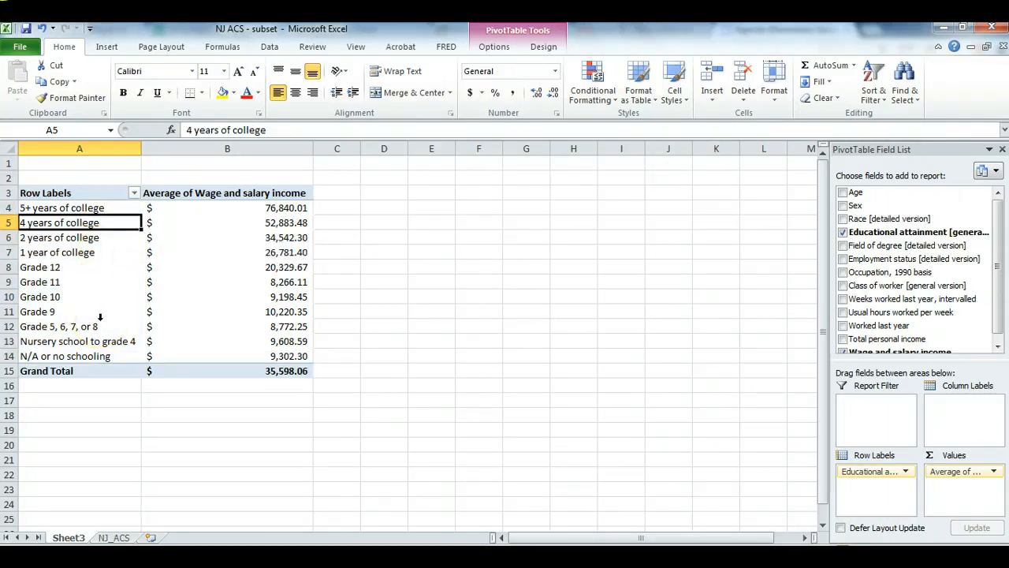
mouse_move(107, 325)
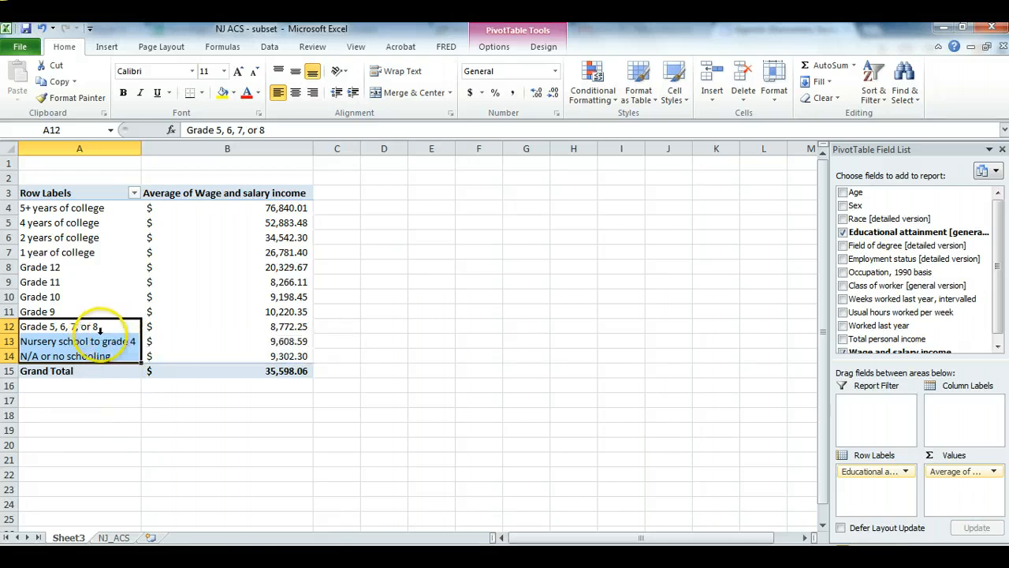
Group the three lowest education levels and rename Group1 to Less than high school.
right_click(79, 341)
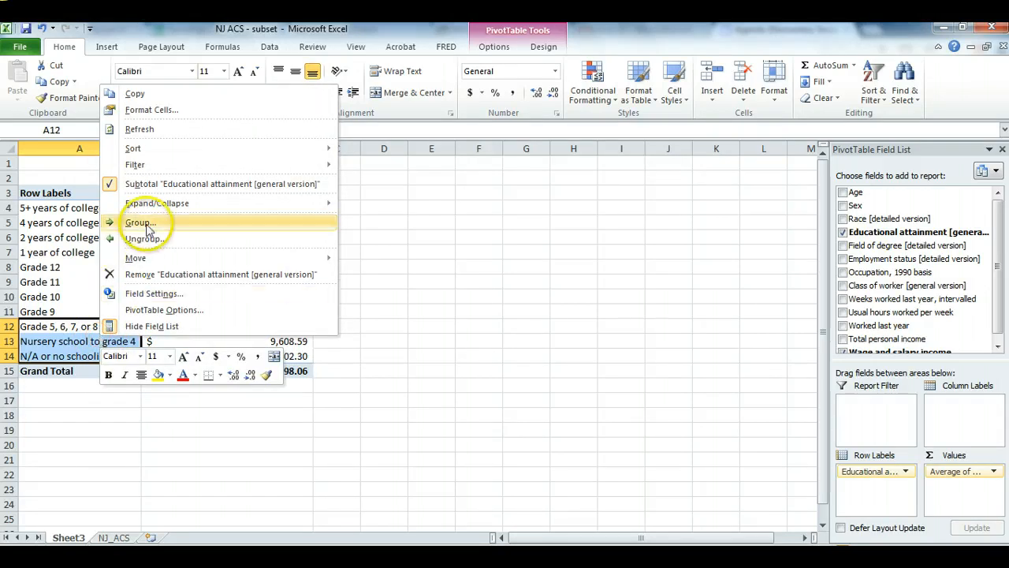
click(141, 221)
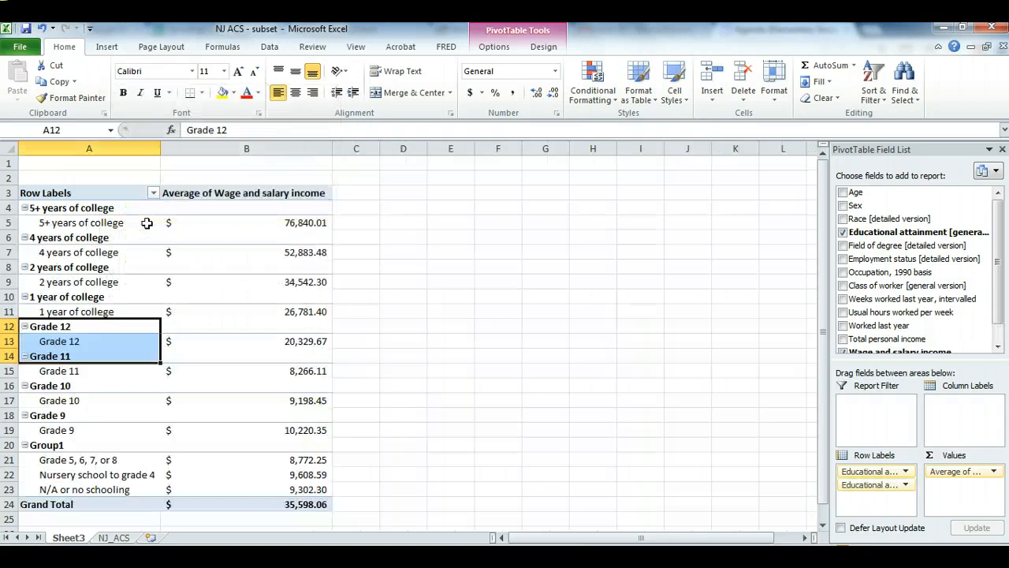
mouse_move(71, 445)
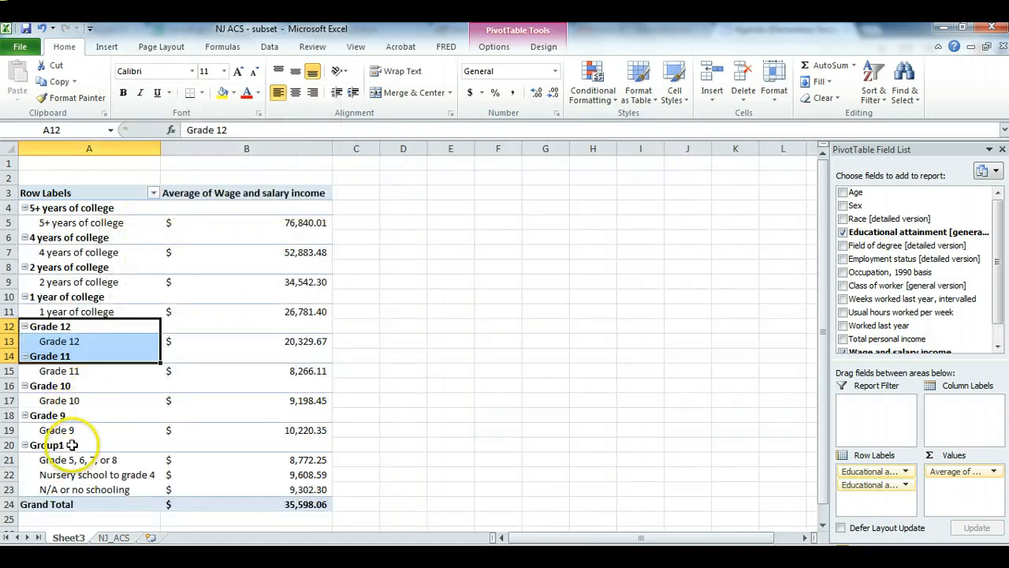
click(79, 460)
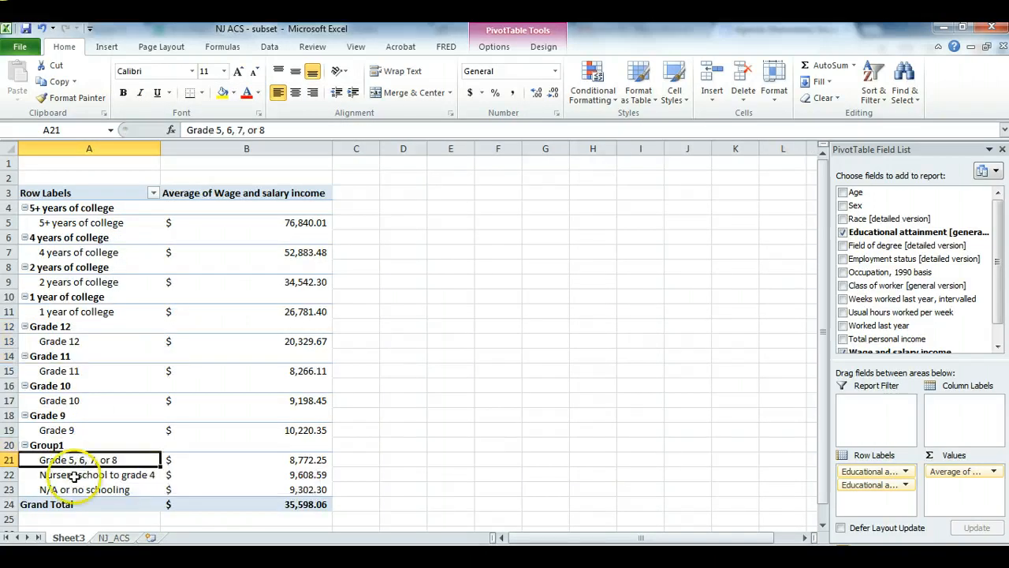
drag(88, 460, 89, 489)
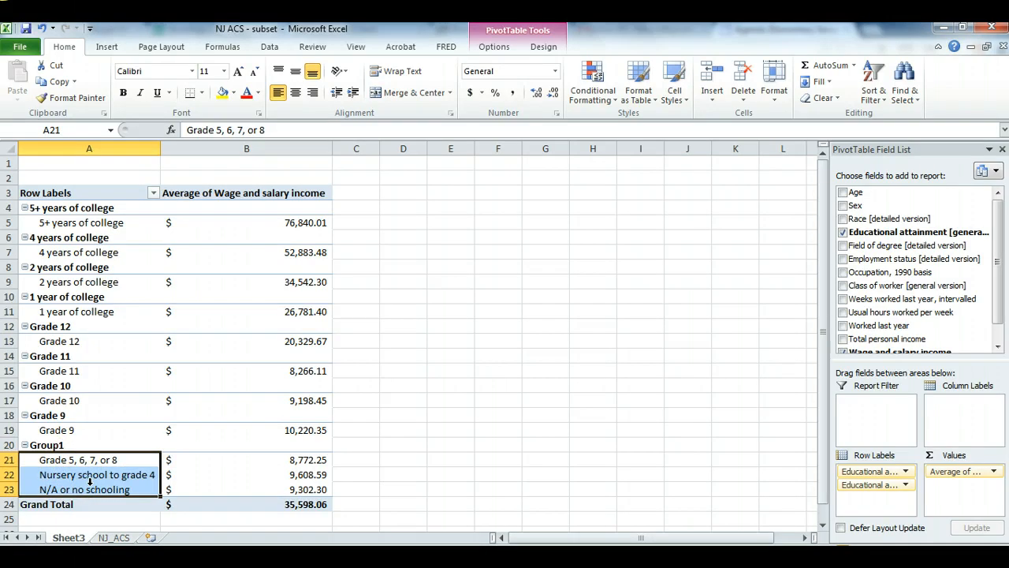
click(88, 445)
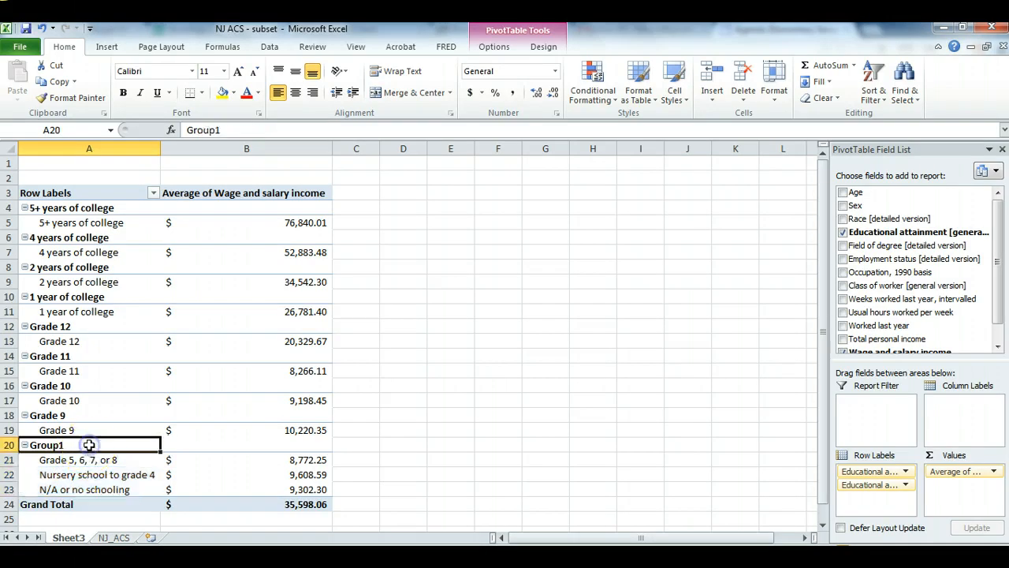
text(Less than high school)
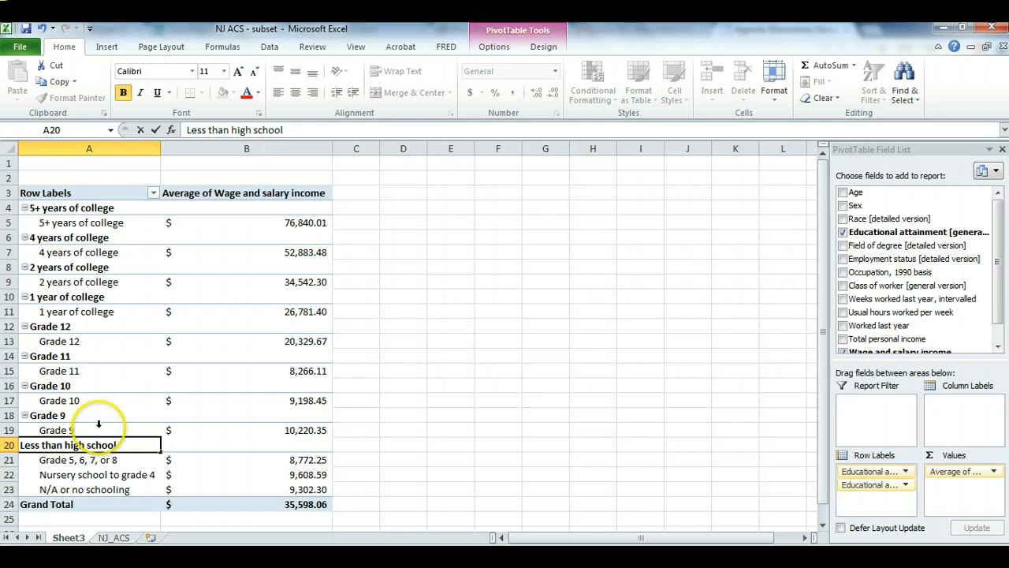
Group Grades 9 through 11 and rename the group Some high school.
click(88, 428)
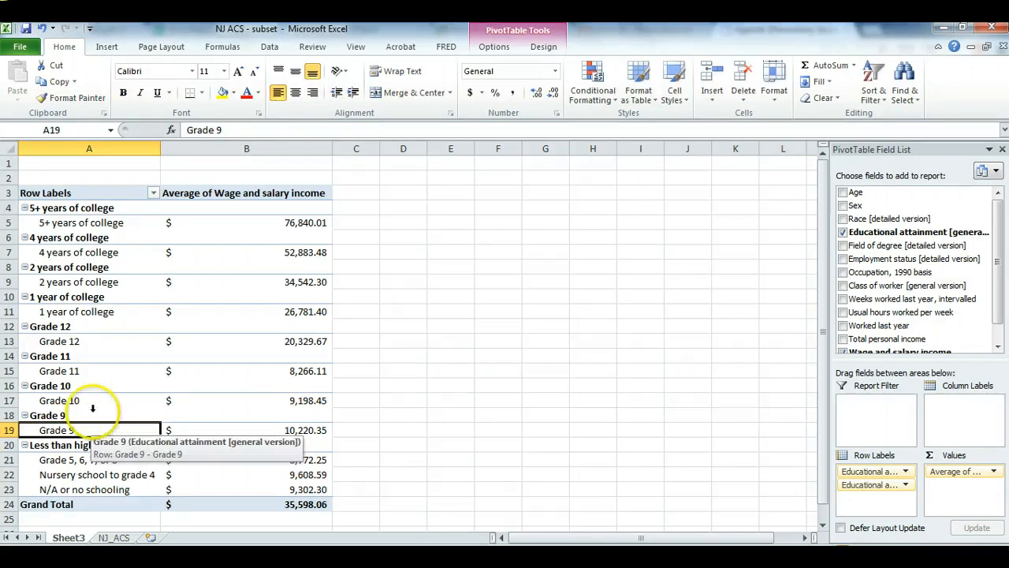
mouse_move(87, 332)
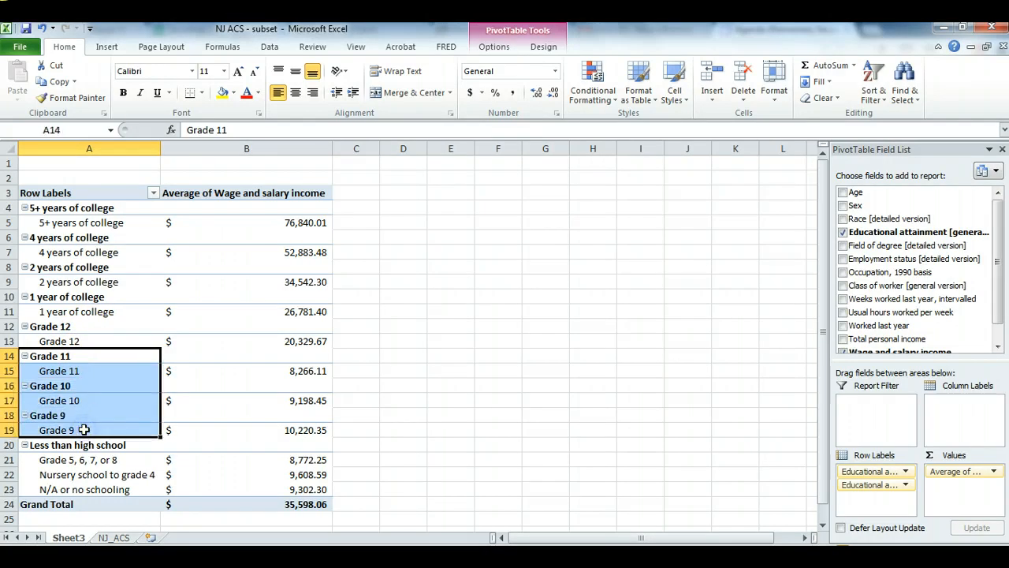
right_click(81, 429)
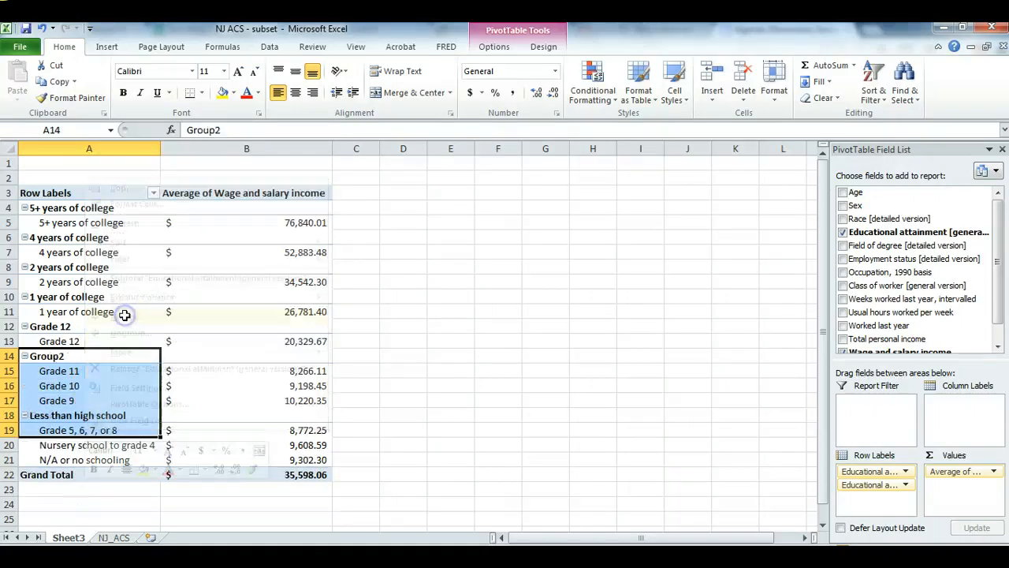
click(46, 357)
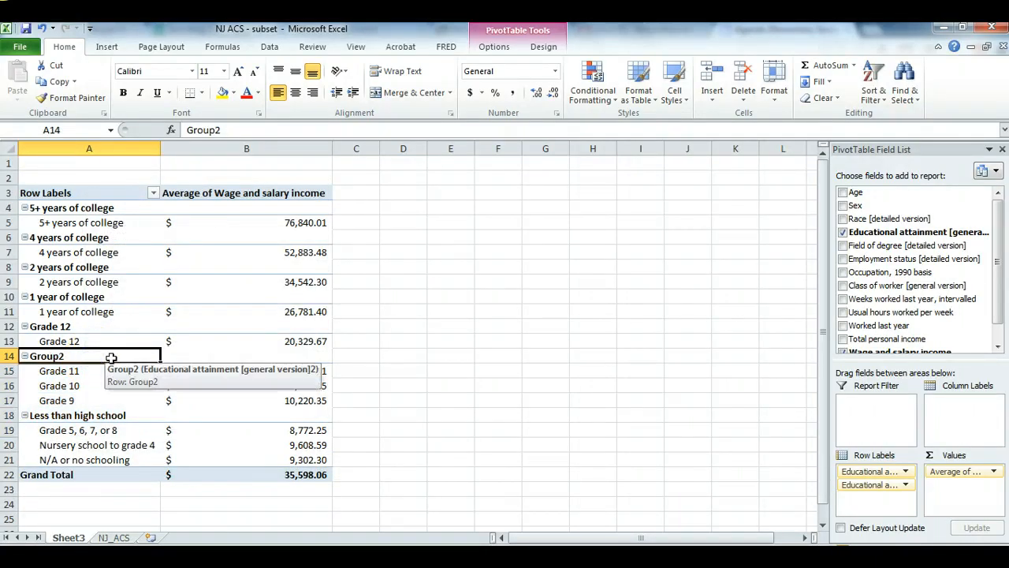
text(Some high school)
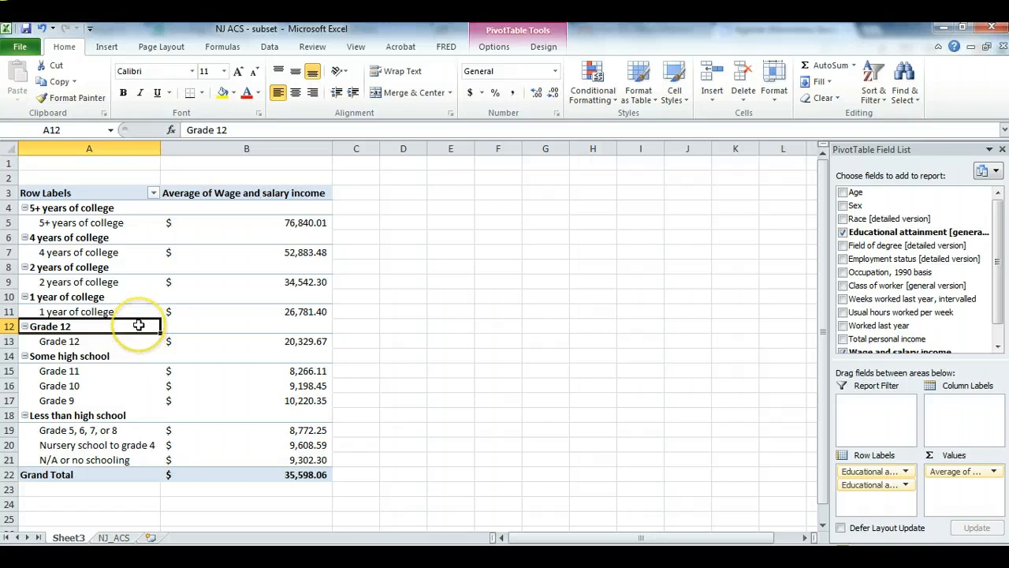
mouse_move(139, 324)
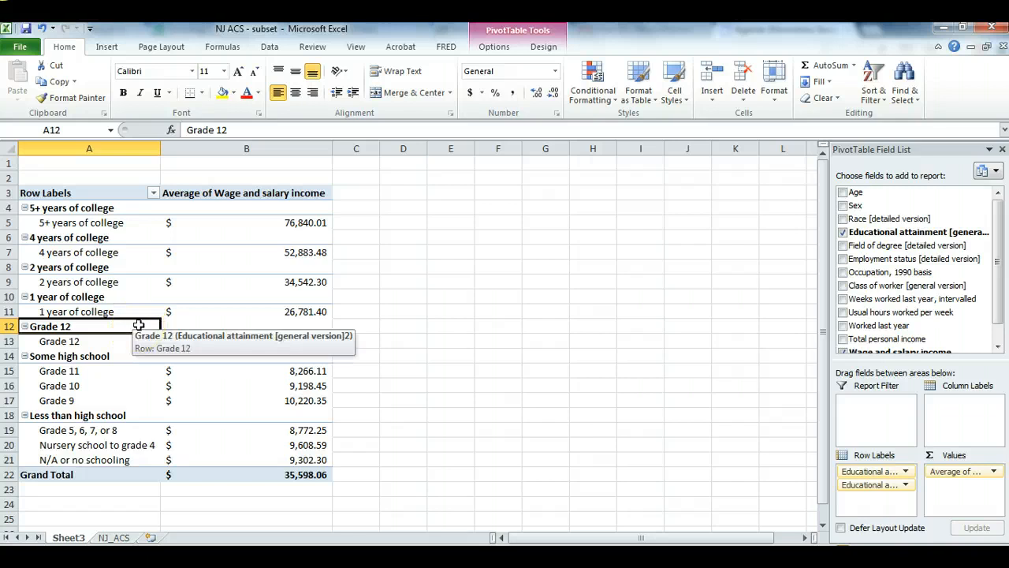
Rename the Grade 12 group to High school degree.
text(H)
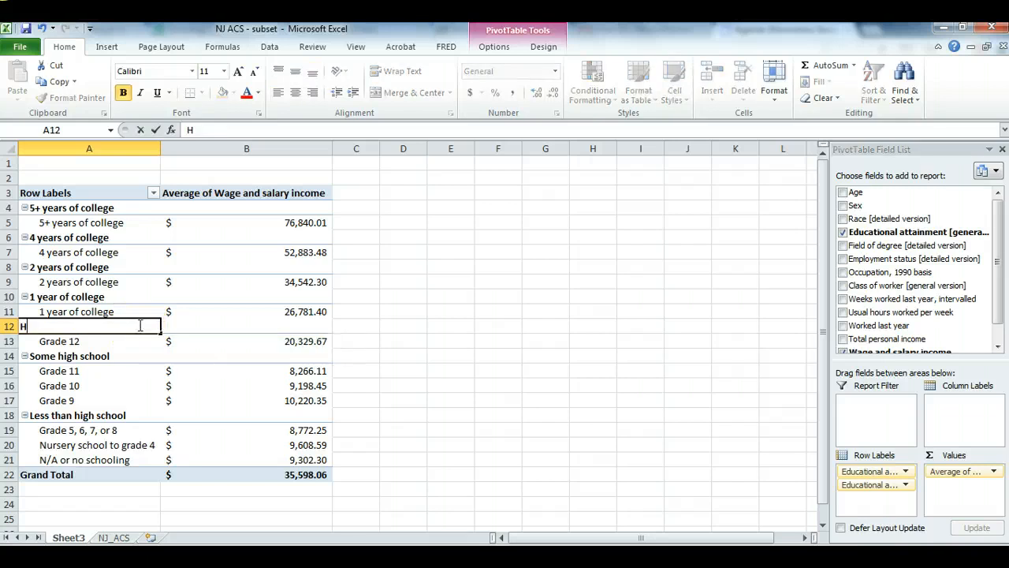
text(igh school degree)
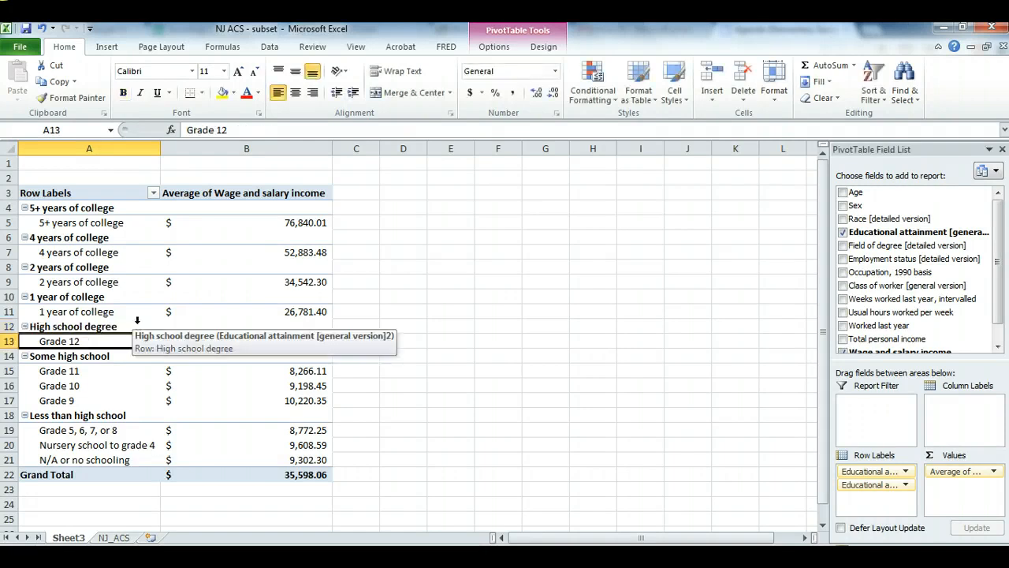
click(66, 296)
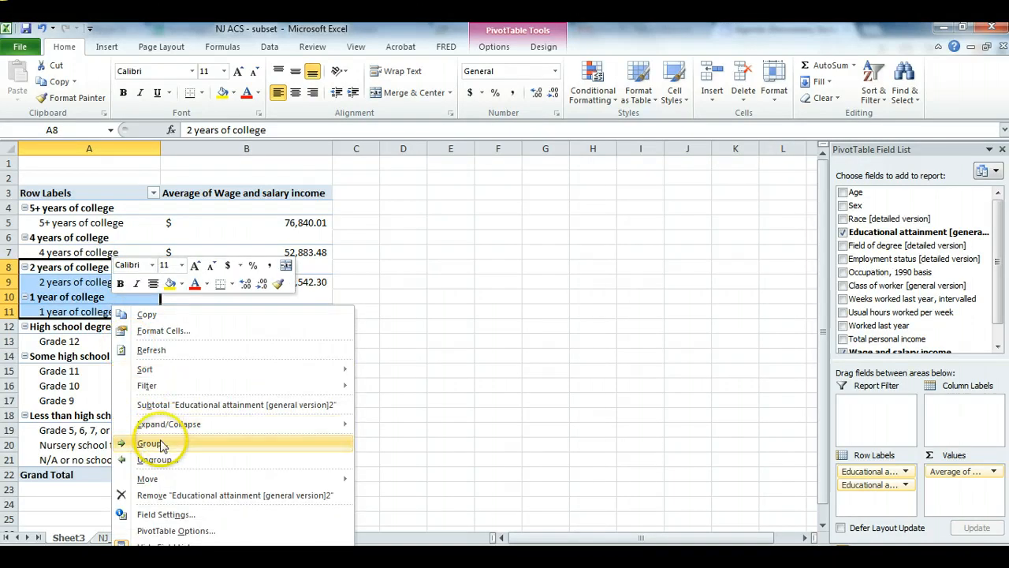
Group 2 and 1 years of college as Some college and rename 4 years to College degree.
click(151, 443)
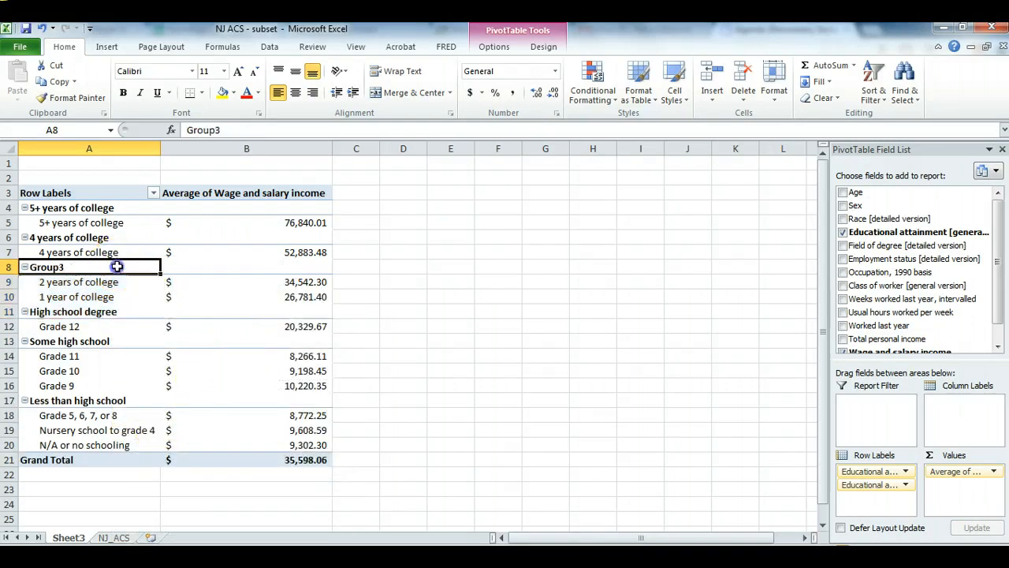
text(Some college)
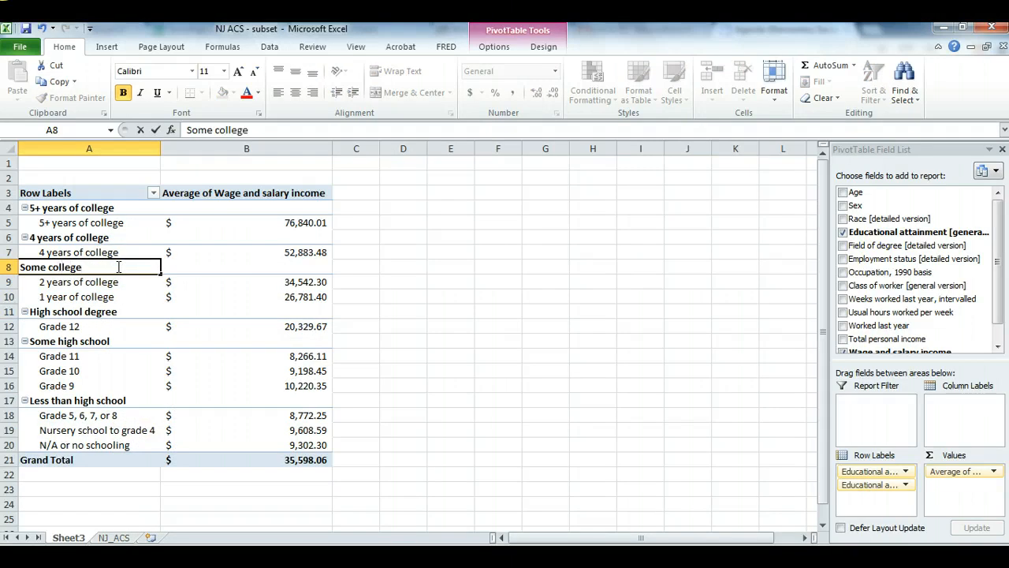
click(89, 237)
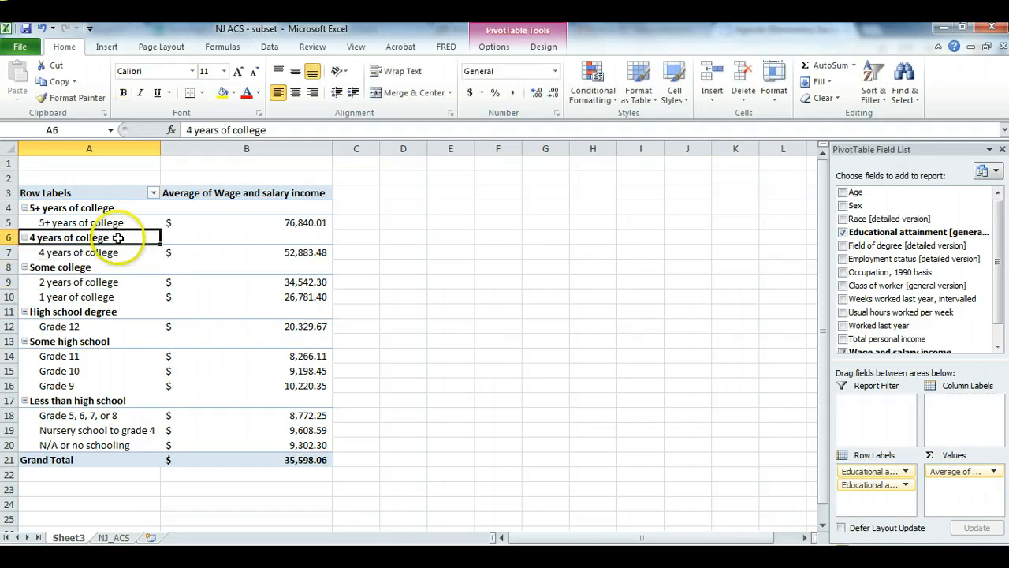
text(College degree)
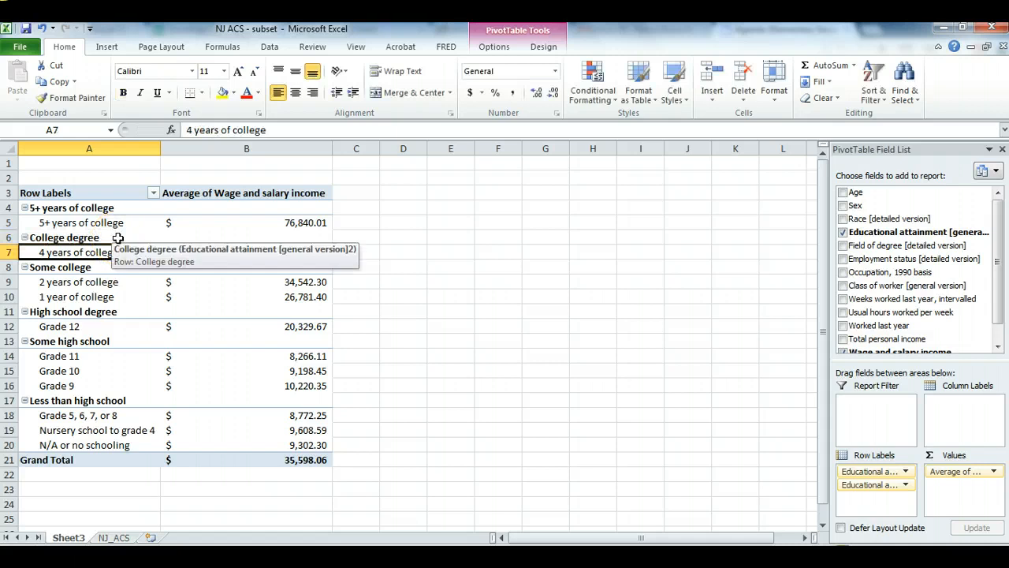
Rename the 5+ years of college group to Graduate degree.
click(88, 236)
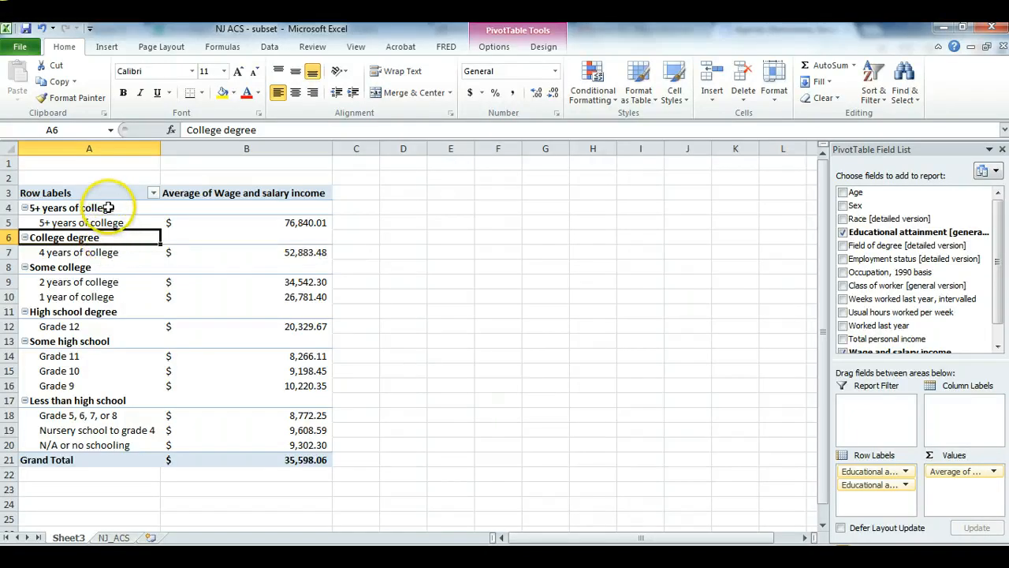
click(71, 208)
text(Graduate degre)
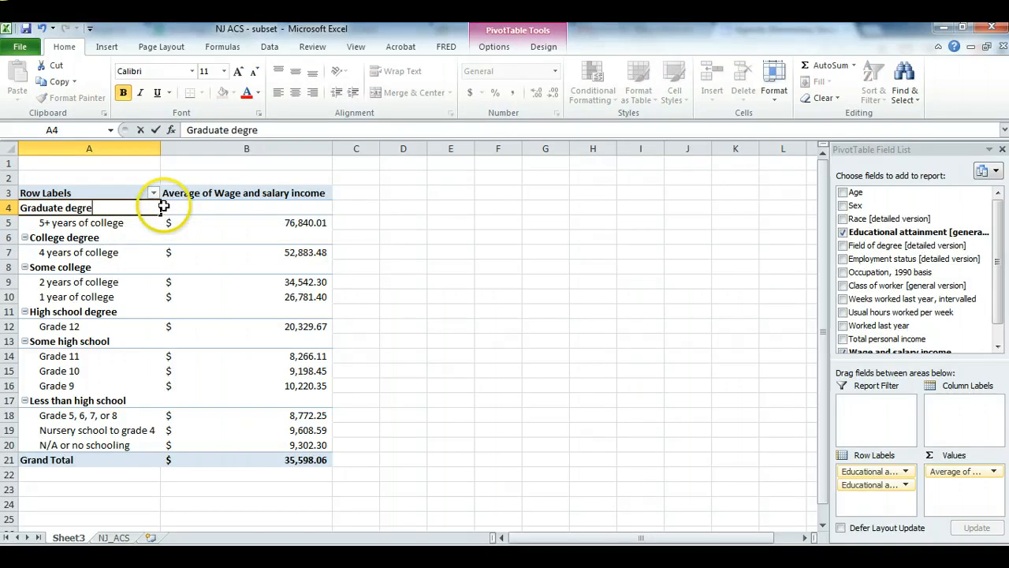
click(79, 223)
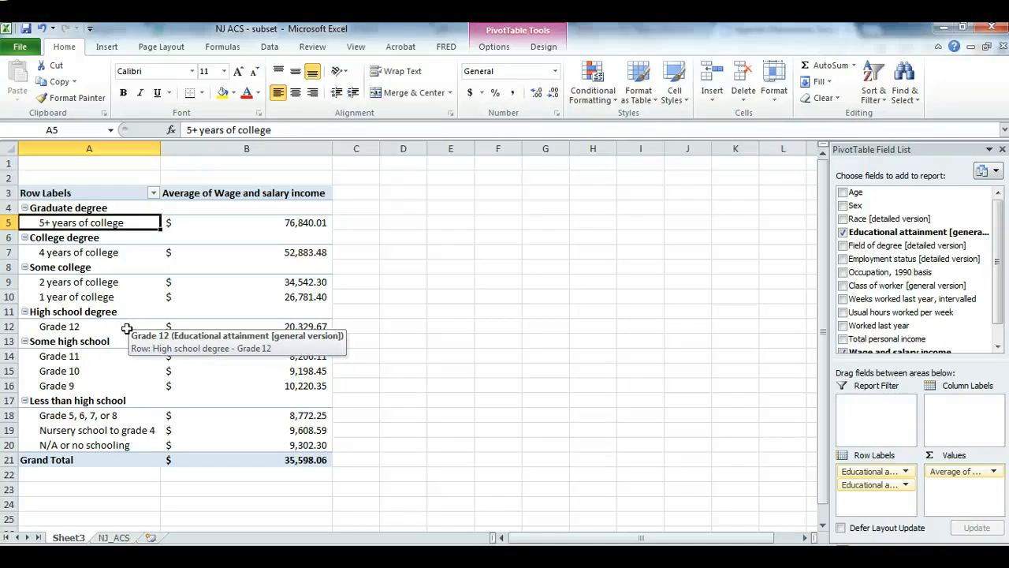
mouse_move(323, 383)
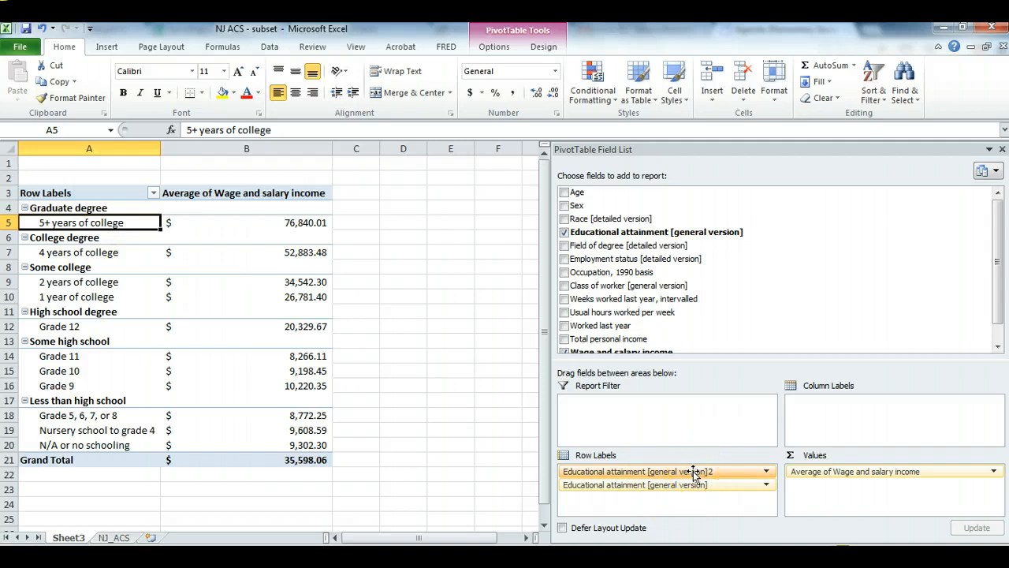
mouse_move(189, 347)
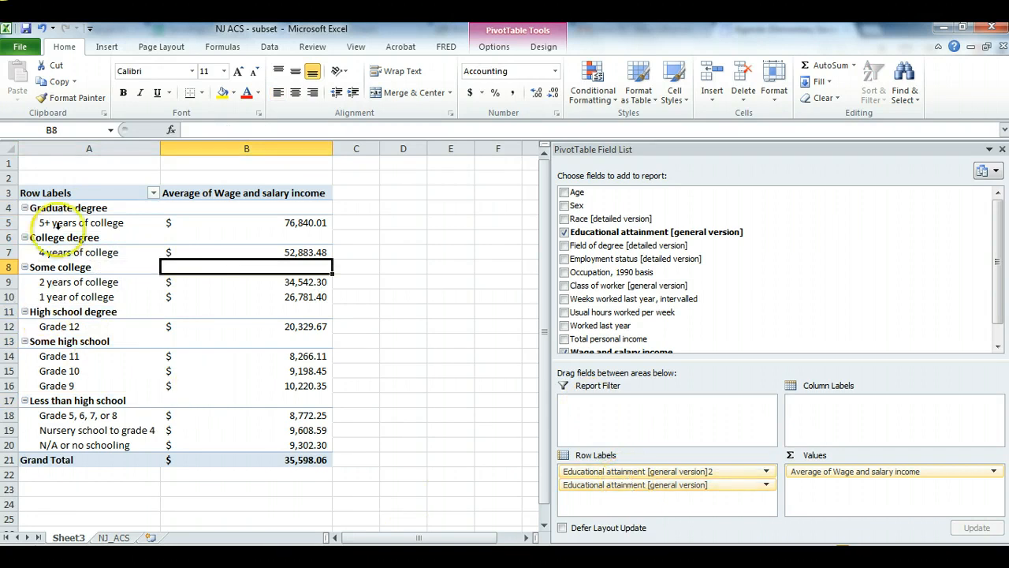
Remove the original Educational attainment row field so only the six education groups remain.
click(65, 237)
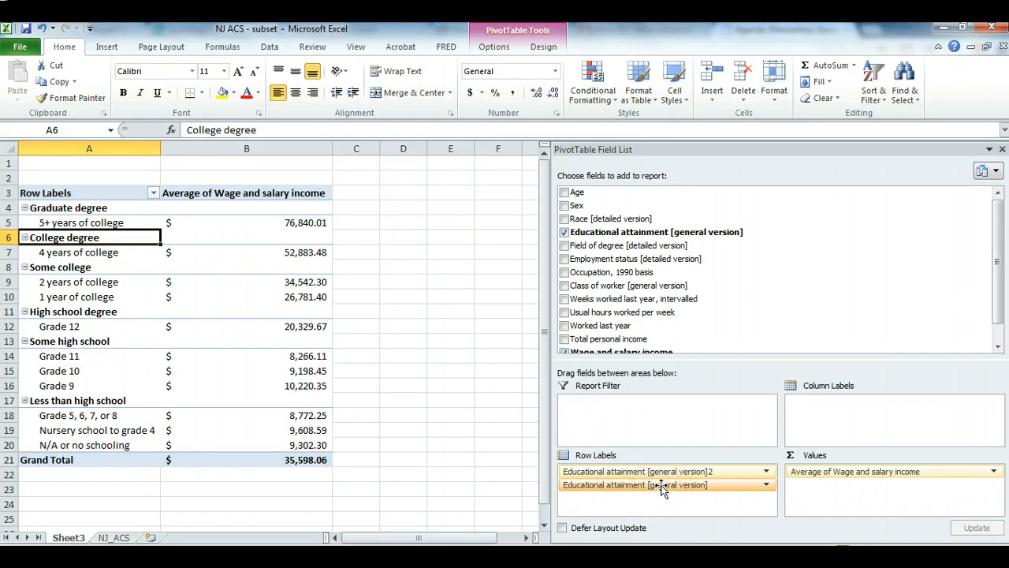
click(662, 470)
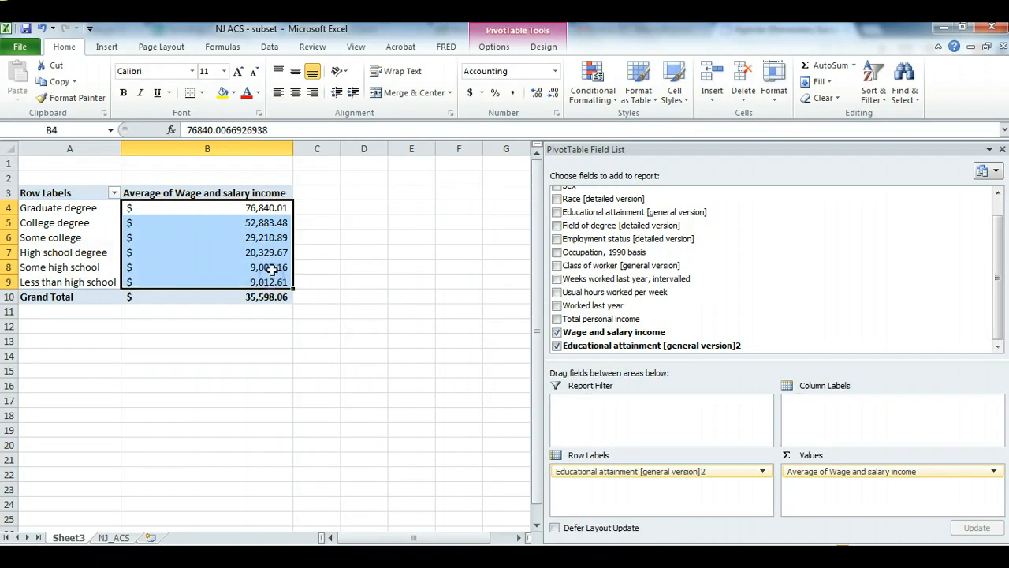
mouse_move(271, 268)
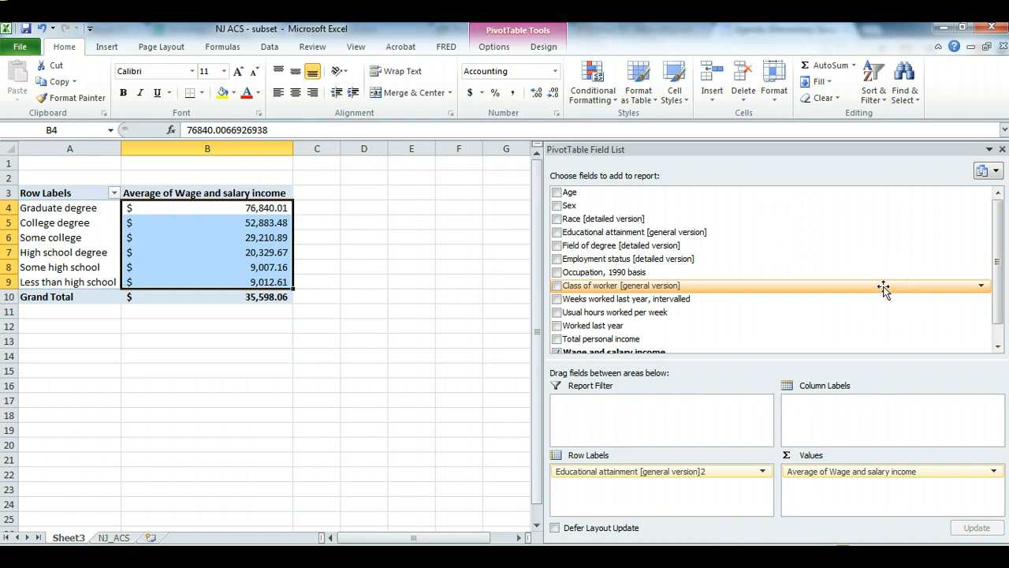
mouse_move(686, 298)
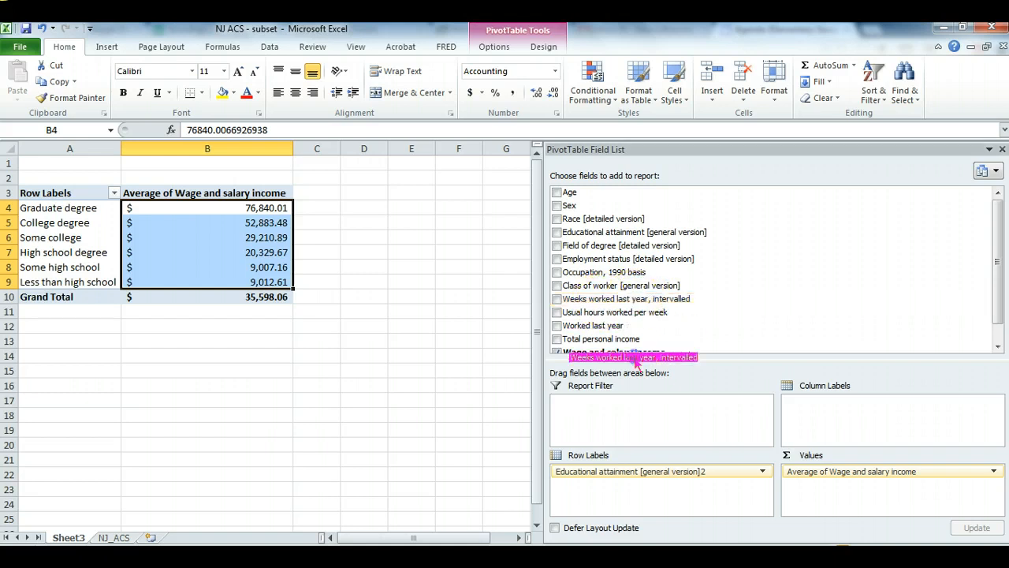
Add Weeks worked last year as a report filter limited to 48-49 and 50-52 weeks.
drag(634, 356, 634, 417)
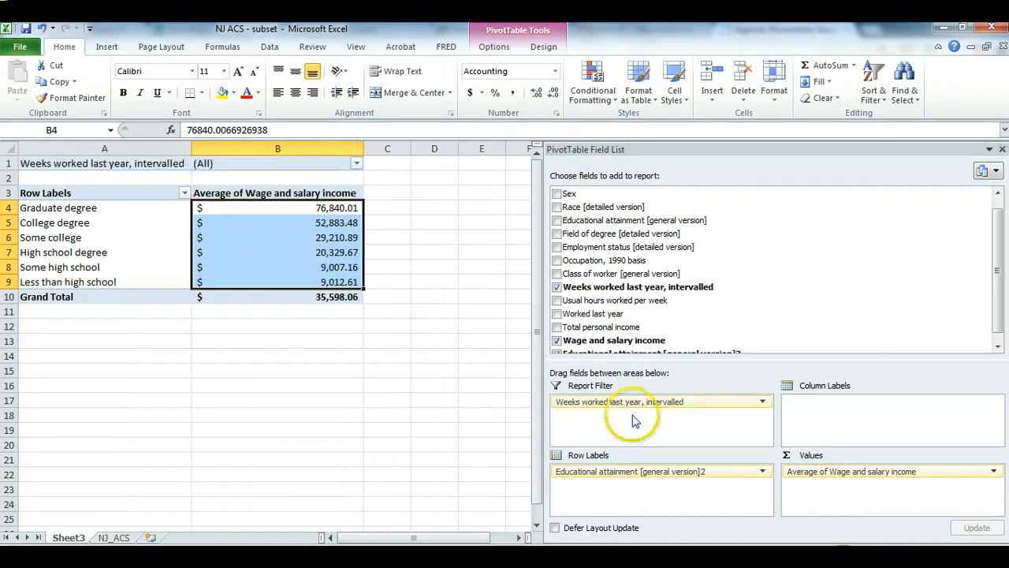
click(356, 163)
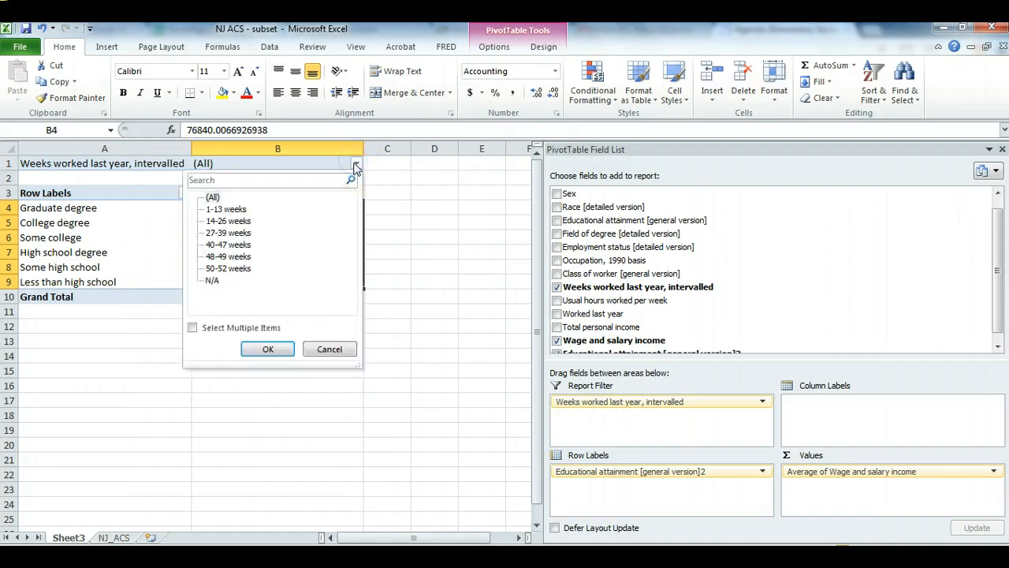
click(193, 326)
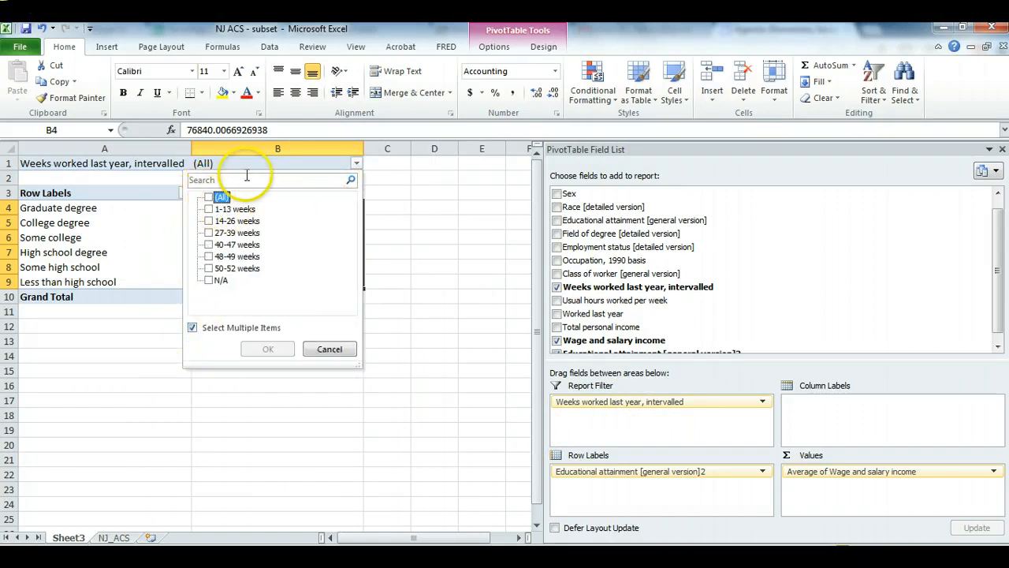
click(208, 255)
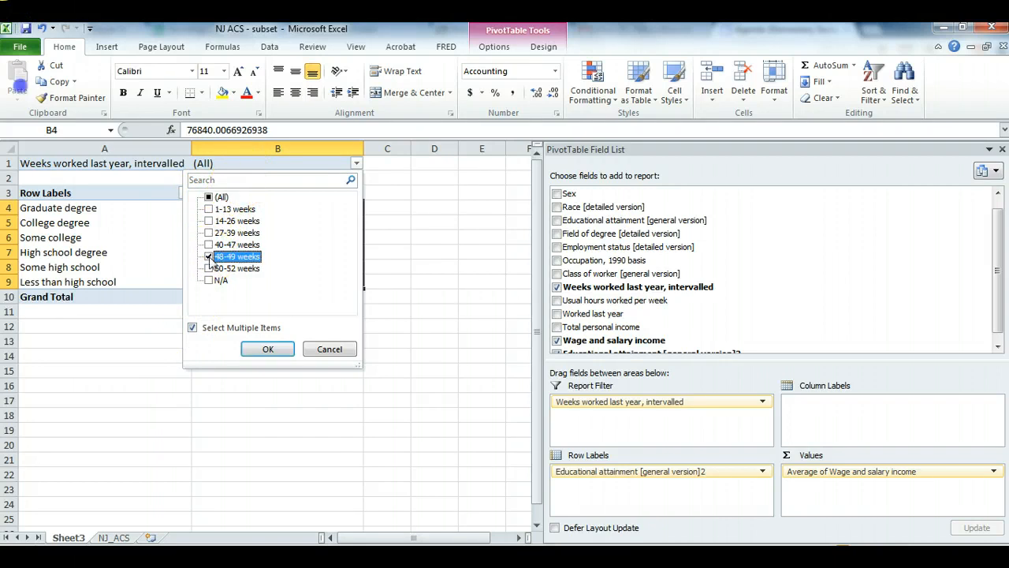
click(208, 268)
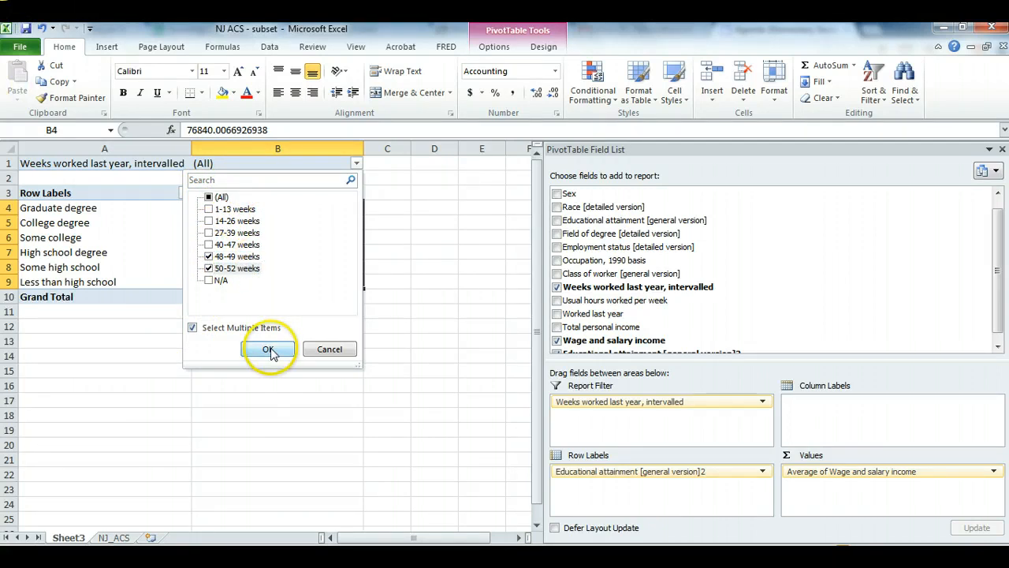
click(268, 350)
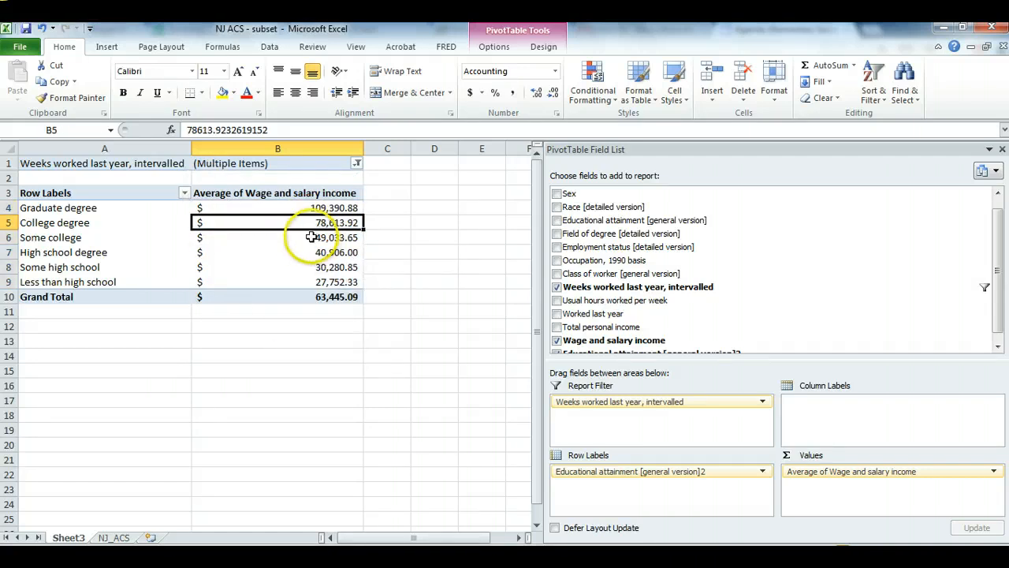
mouse_move(312, 236)
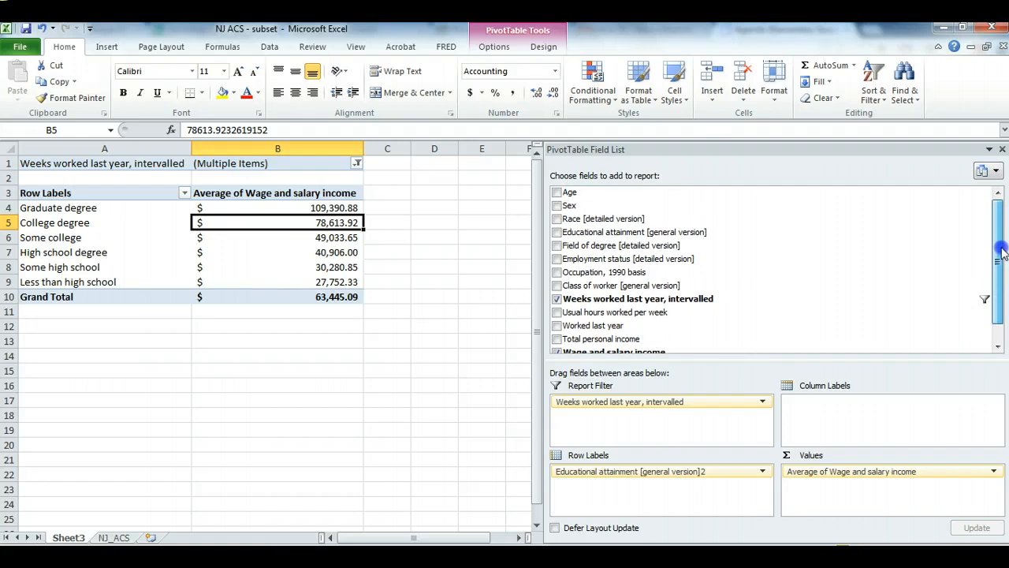
mouse_move(880, 246)
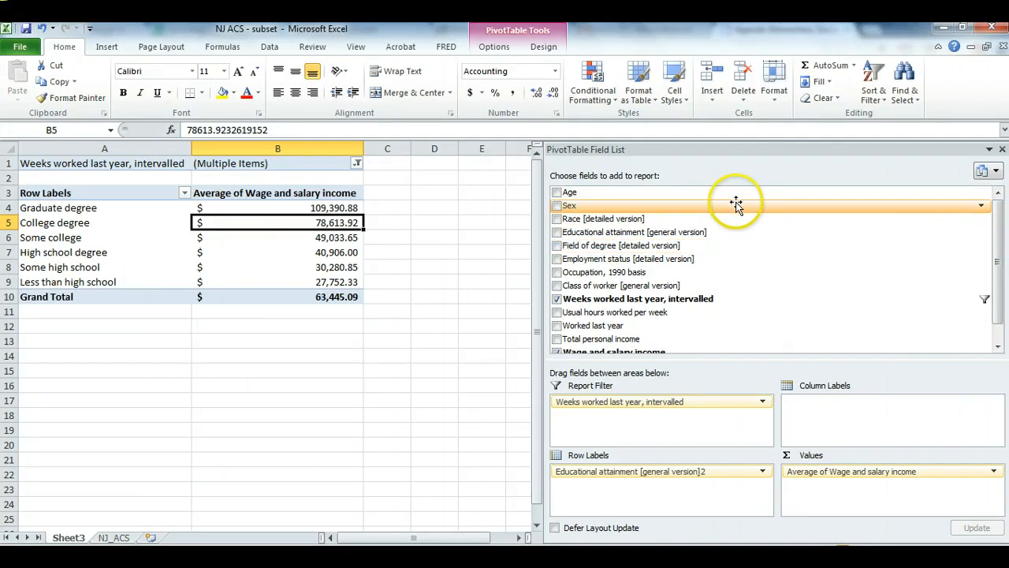
mouse_move(628, 208)
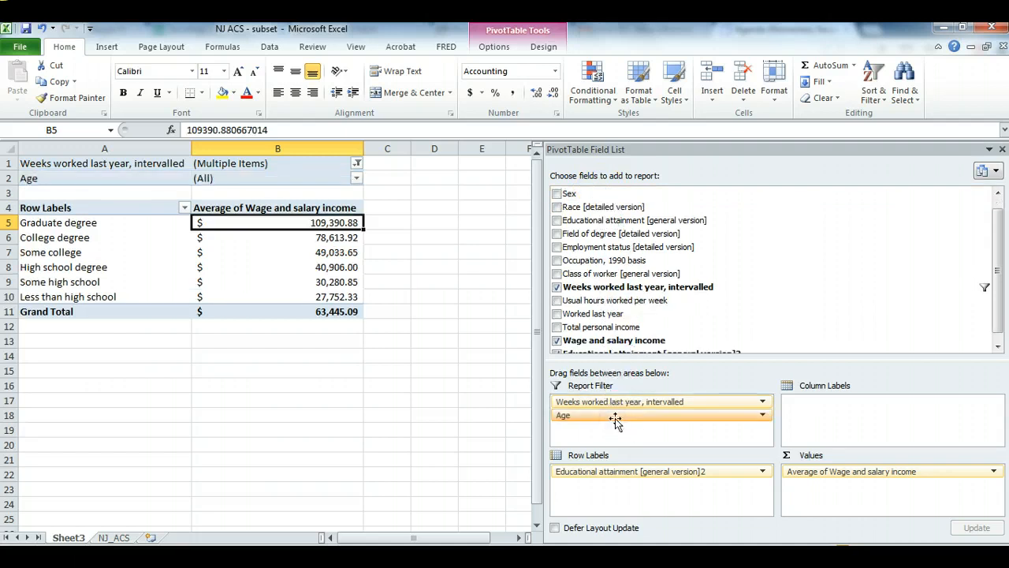
Restrict the Age report filter to the chosen ages, excluding two older ages.
click(357, 178)
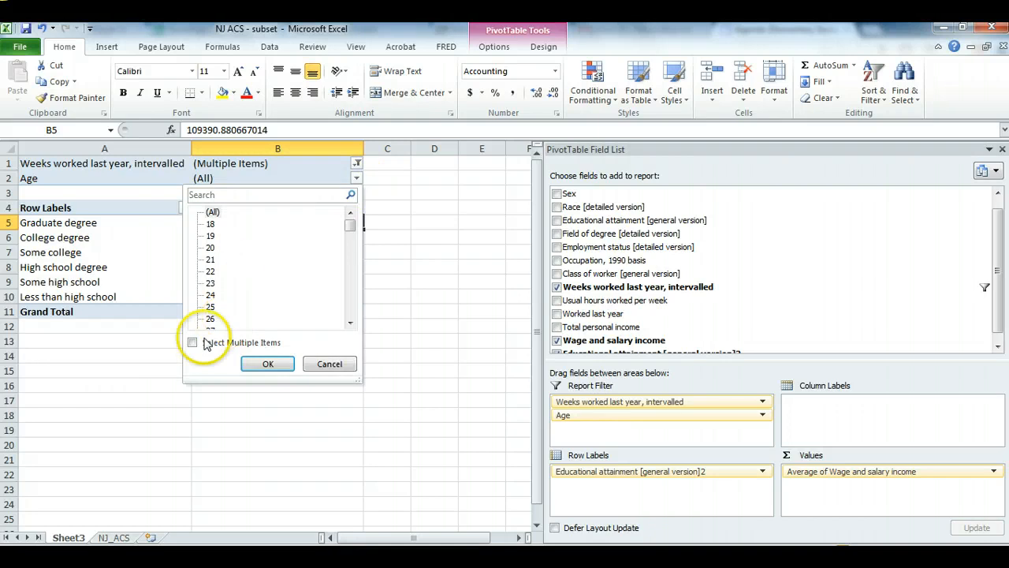
click(192, 342)
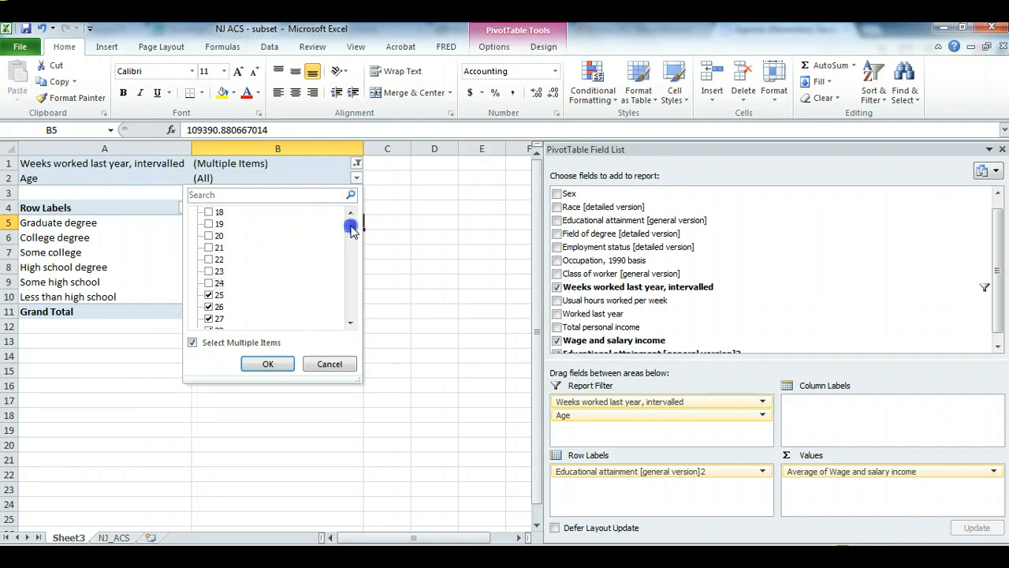
drag(352, 227, 354, 307)
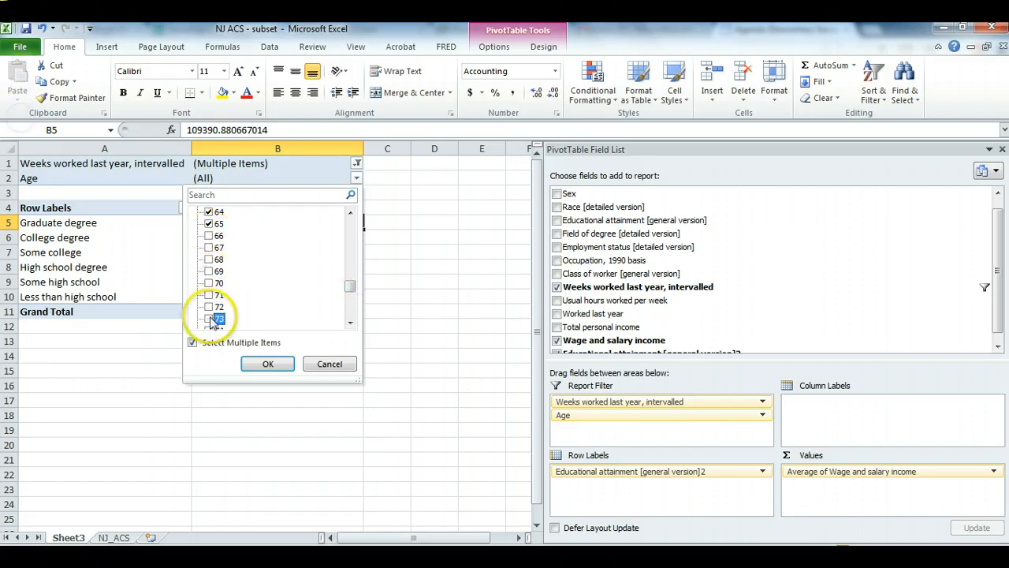
scroll(down, 3)
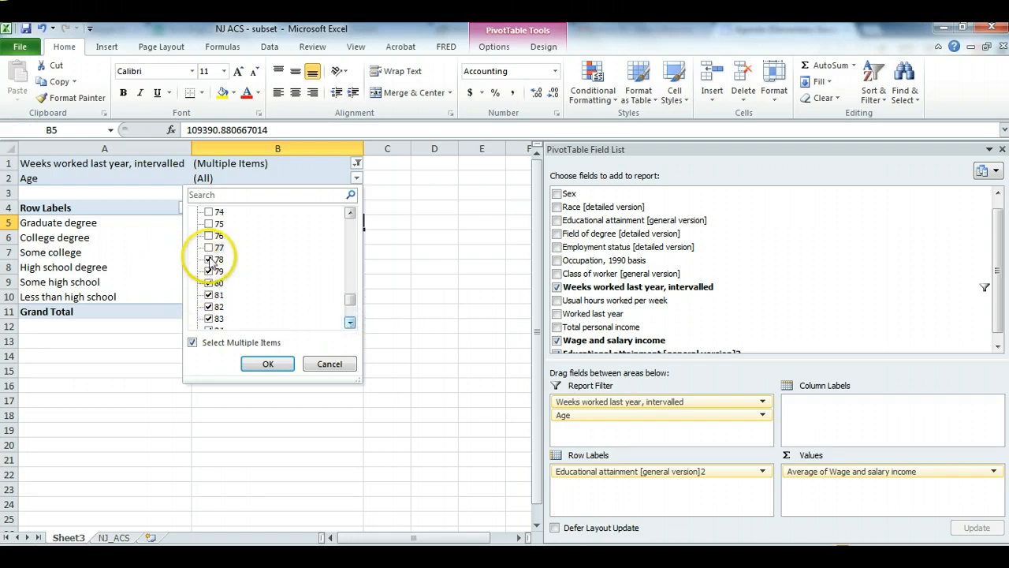
click(208, 295)
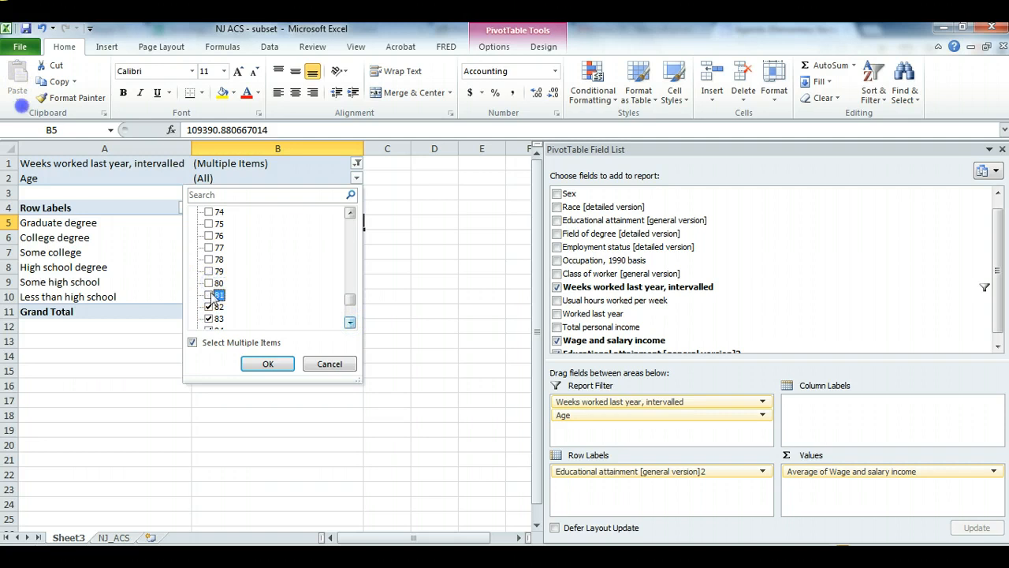
click(350, 321)
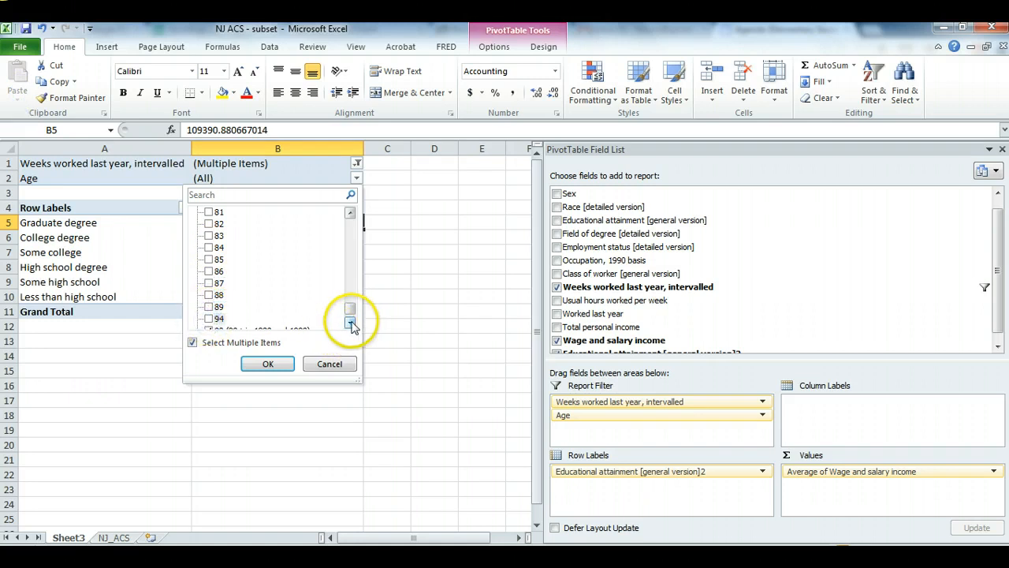
click(268, 363)
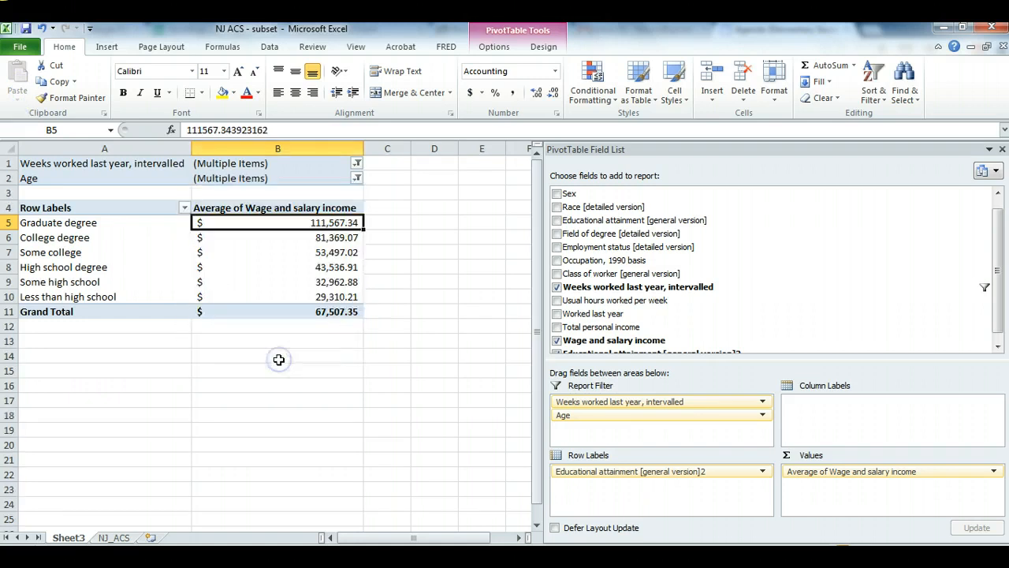
mouse_move(289, 272)
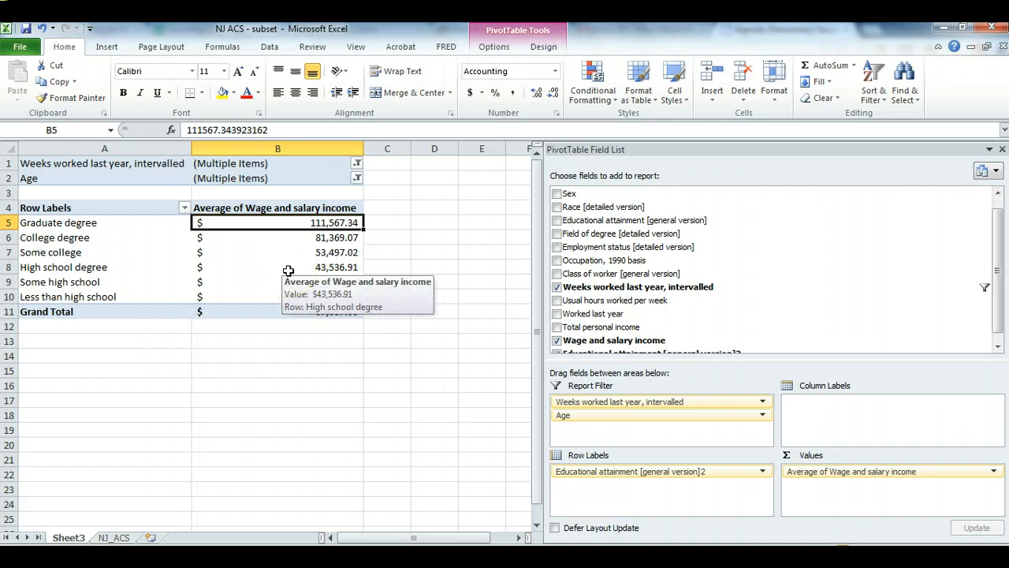
Review the updated graduate and college degree averages, now $111,567 for graduate degrees.
click(277, 237)
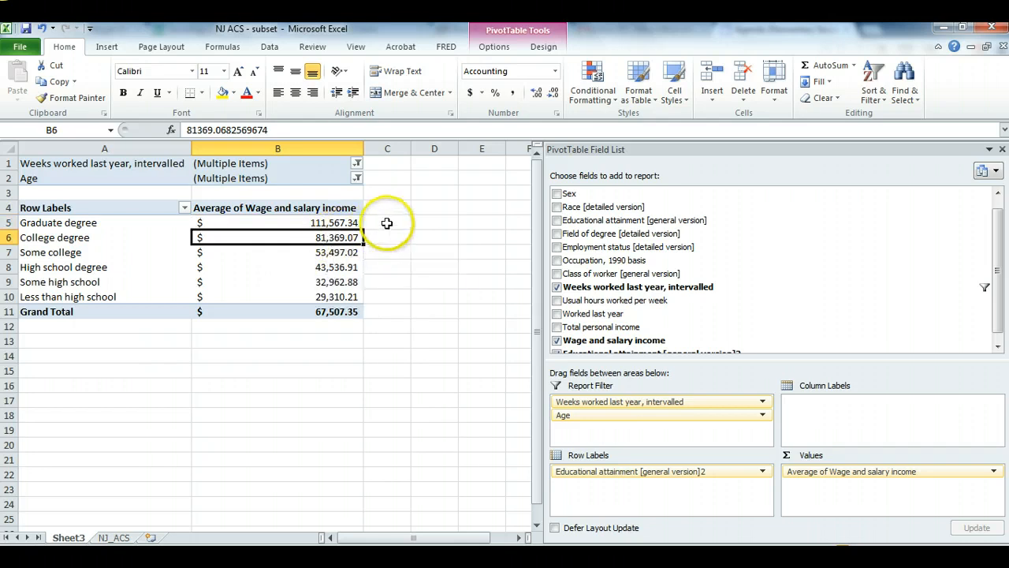
mouse_move(339, 218)
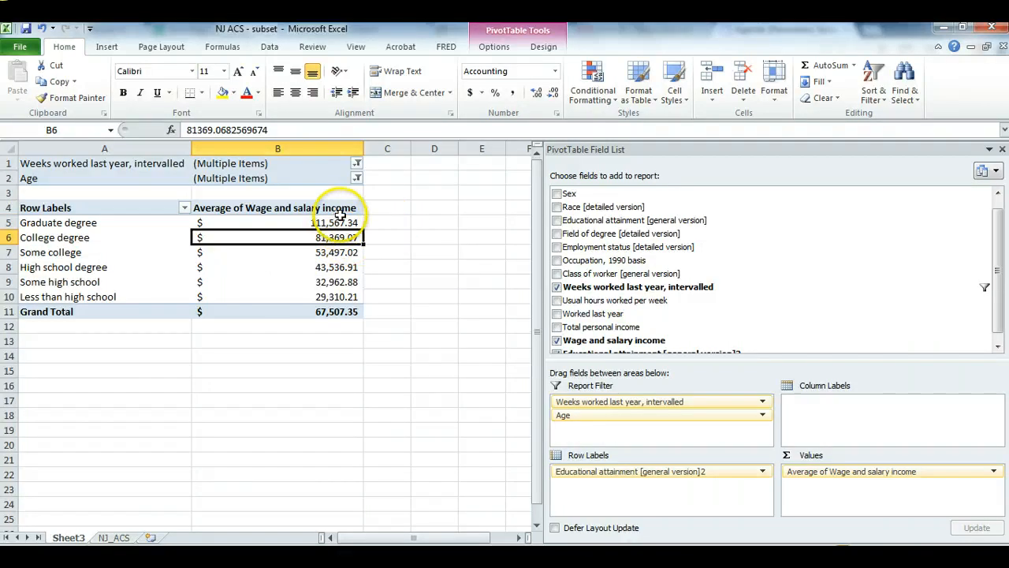
click(278, 223)
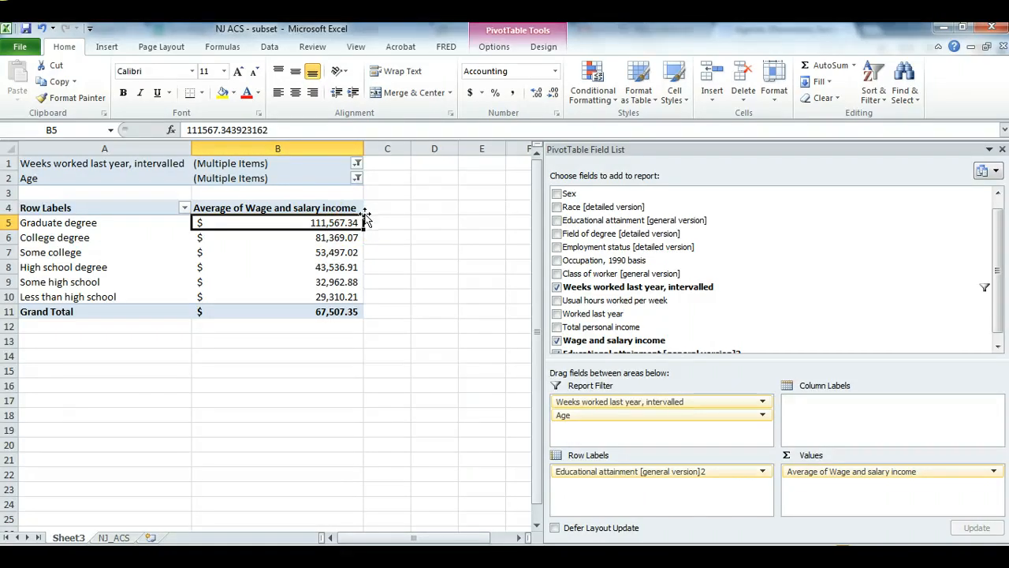
click(278, 236)
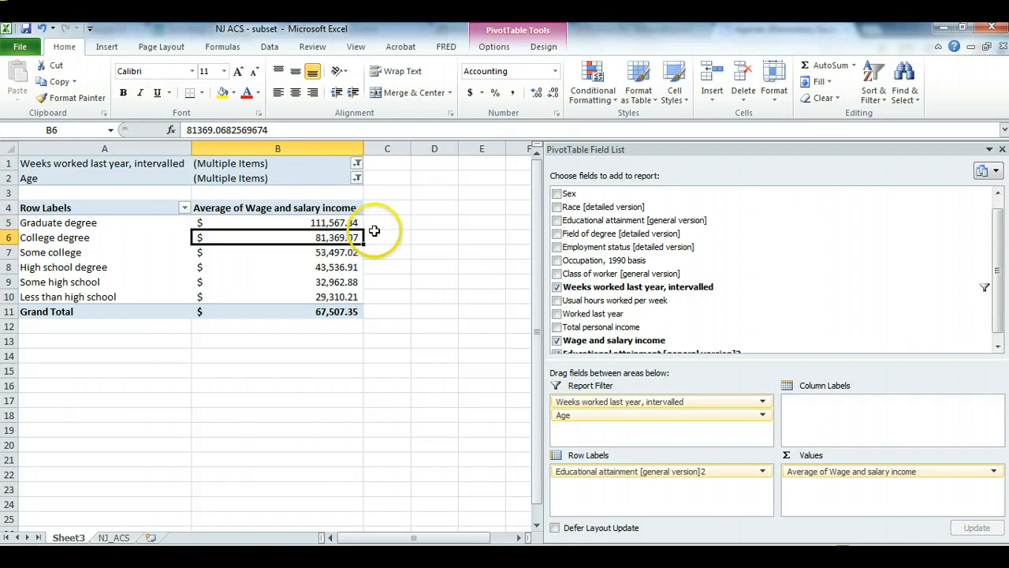
mouse_move(384, 222)
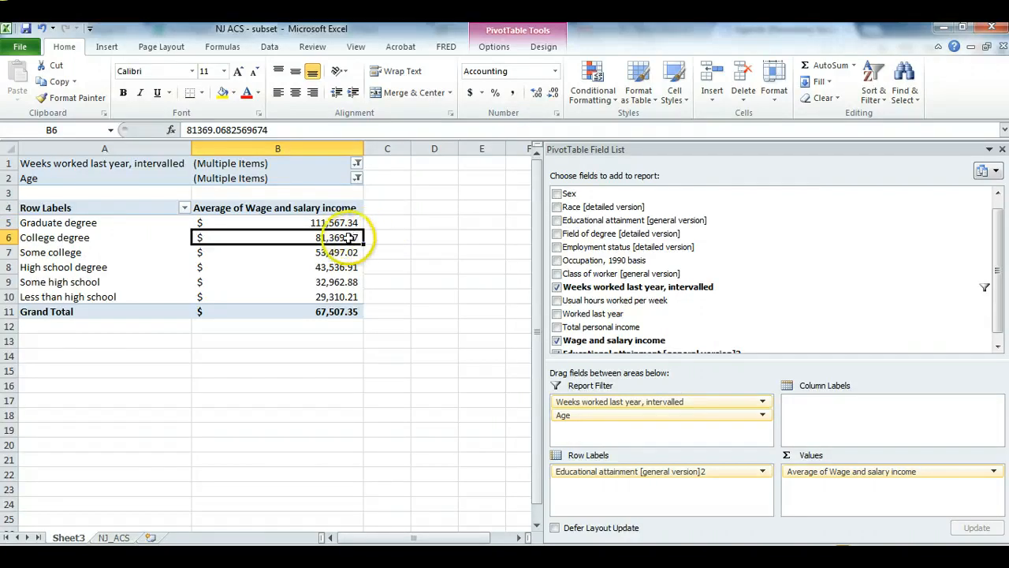
mouse_move(347, 237)
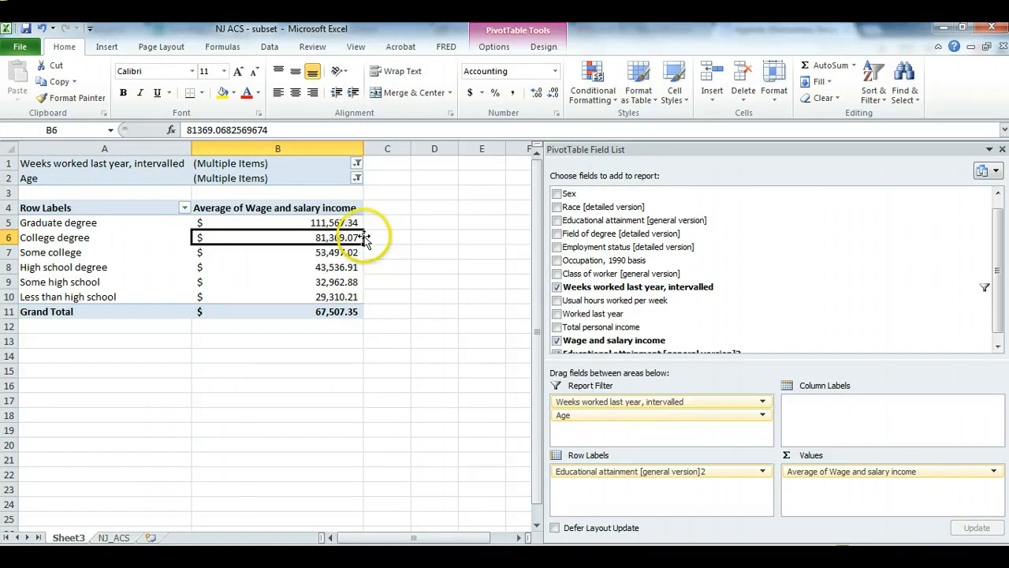
mouse_move(339, 237)
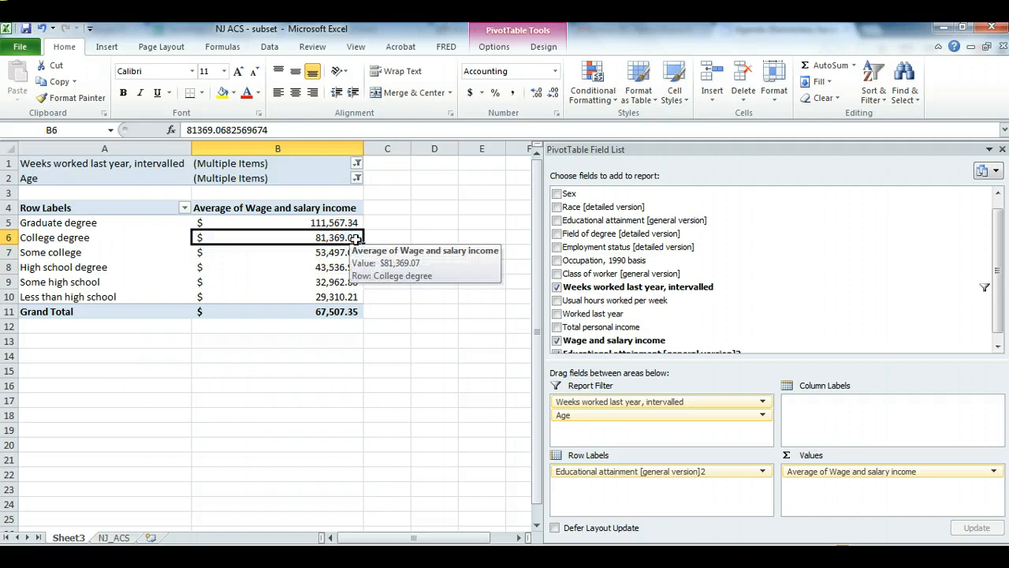
mouse_move(420, 249)
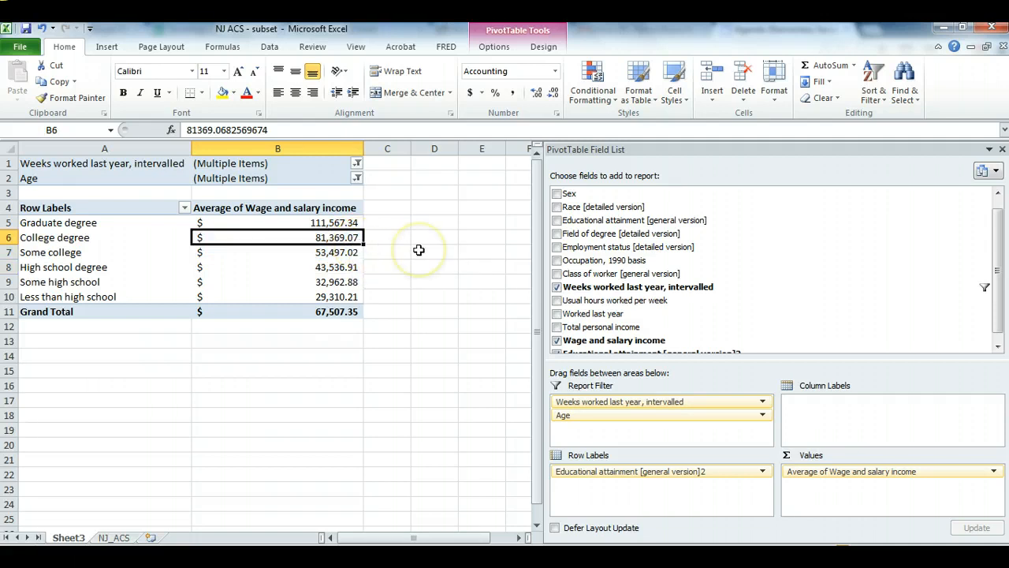
mouse_move(419, 249)
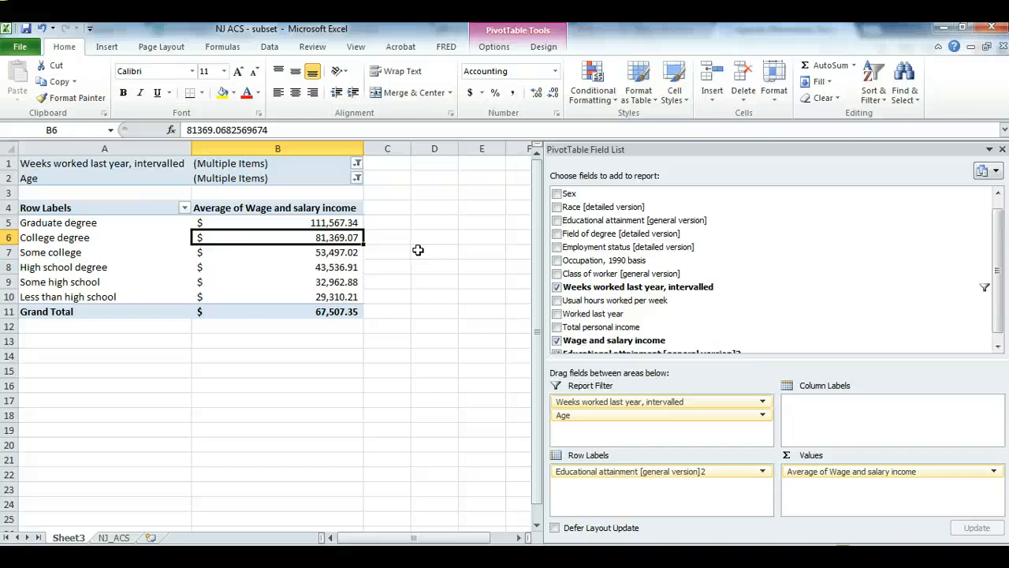
mouse_move(381, 249)
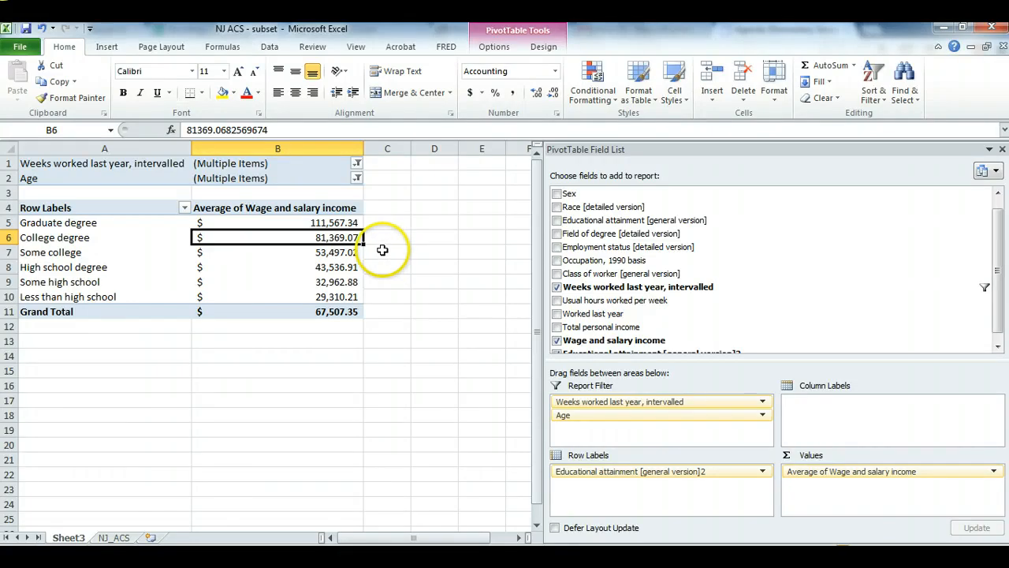
mouse_move(464, 254)
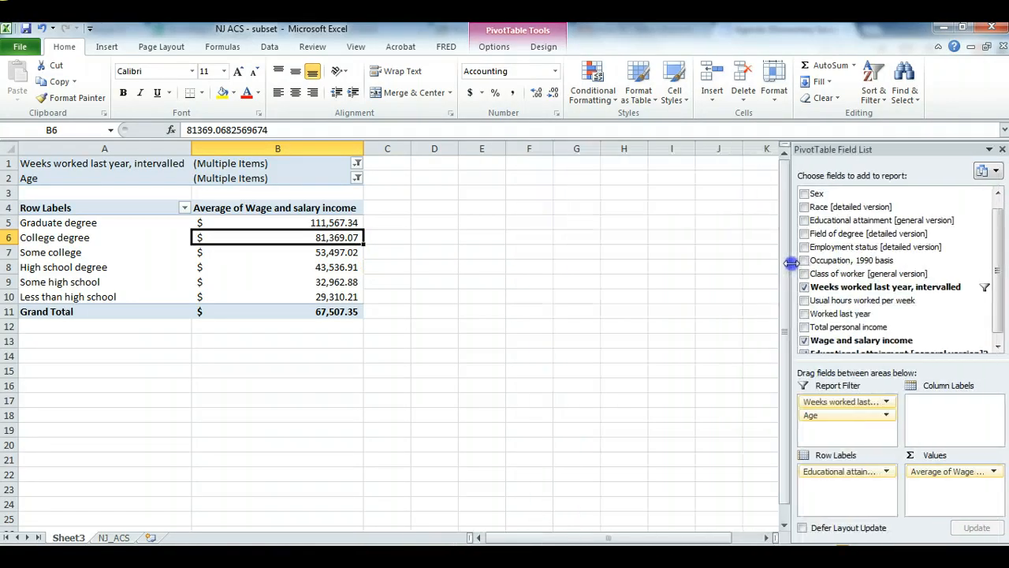
mouse_move(788, 271)
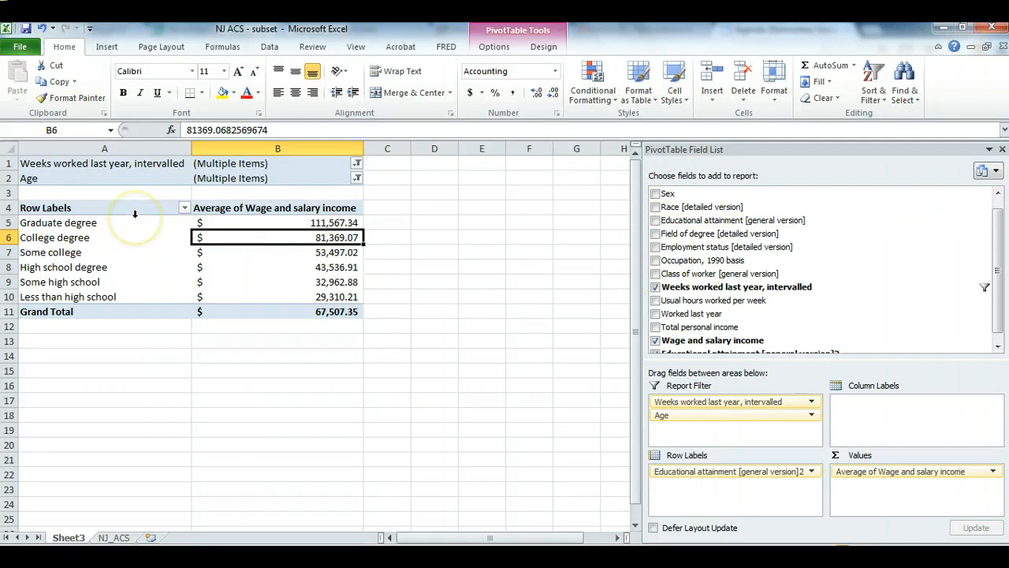
mouse_move(626, 219)
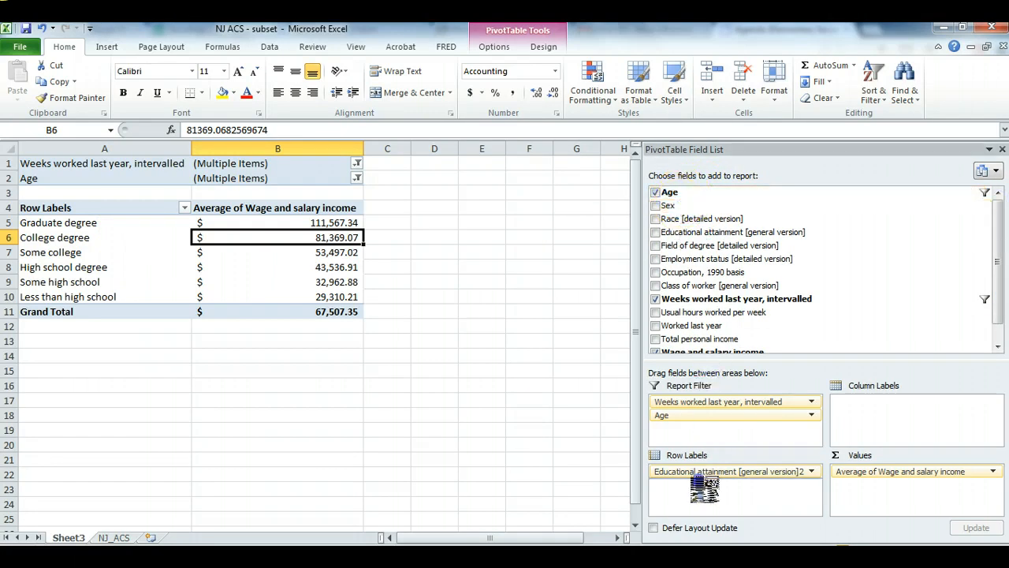
click(656, 205)
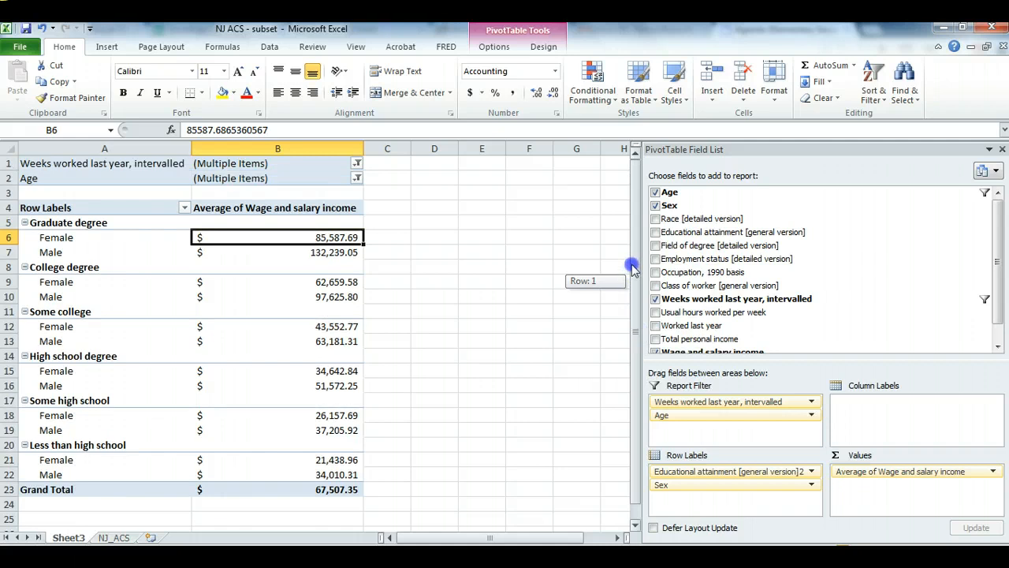
scroll(down, 3)
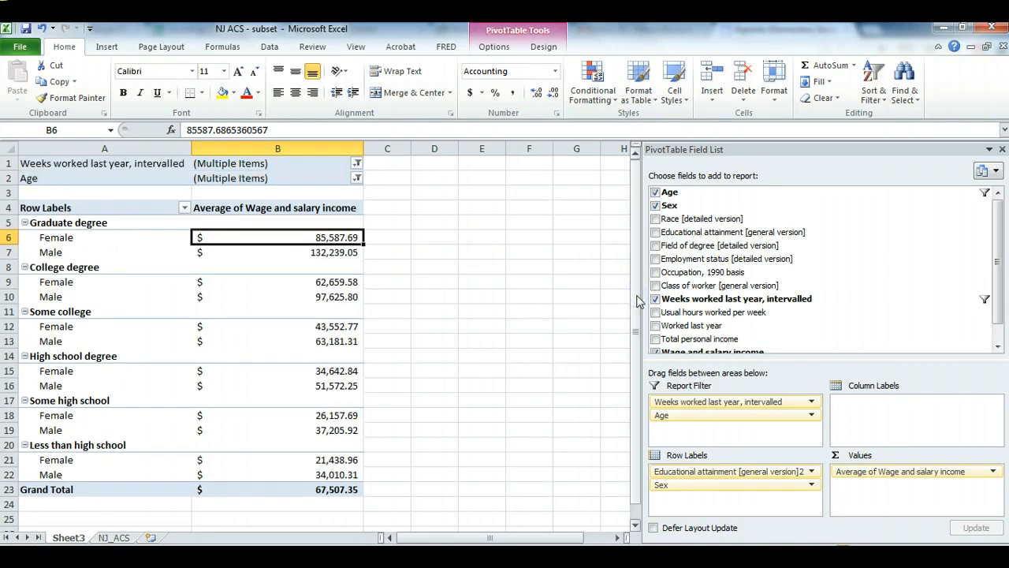
click(656, 205)
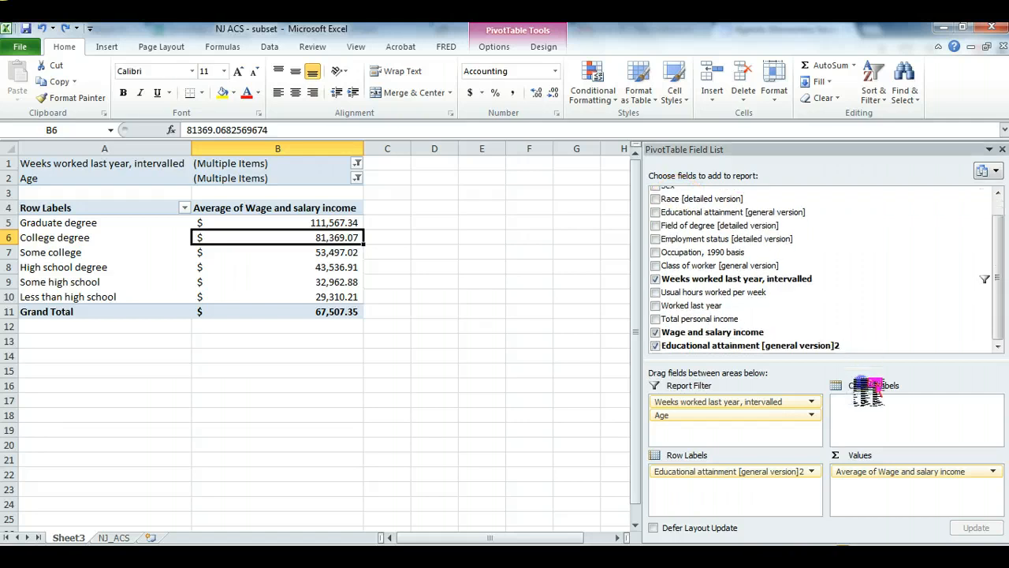
Place Sex in Column Labels and review the graduate degree male and total averages.
drag(867, 391, 915, 402)
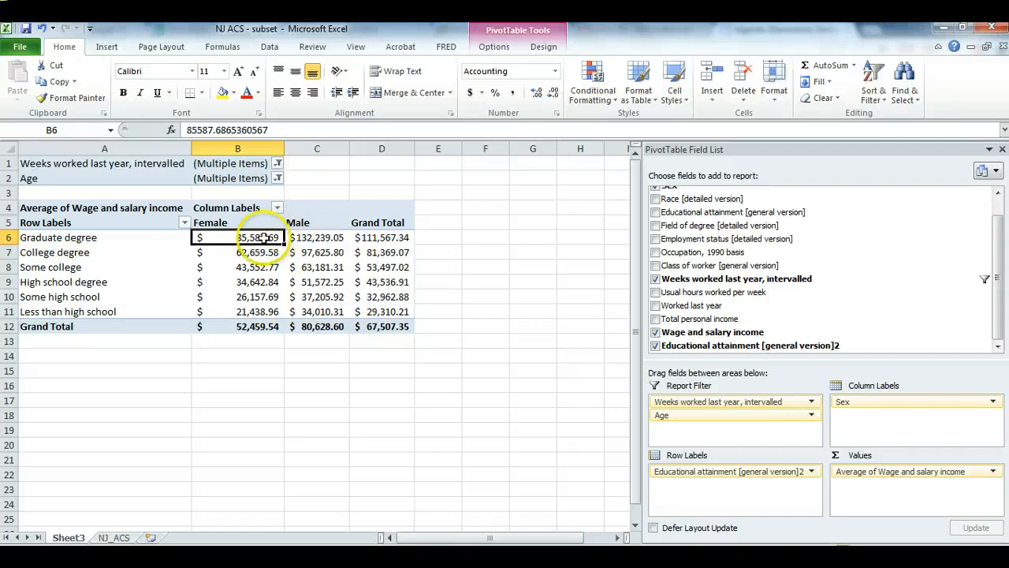
mouse_move(252, 237)
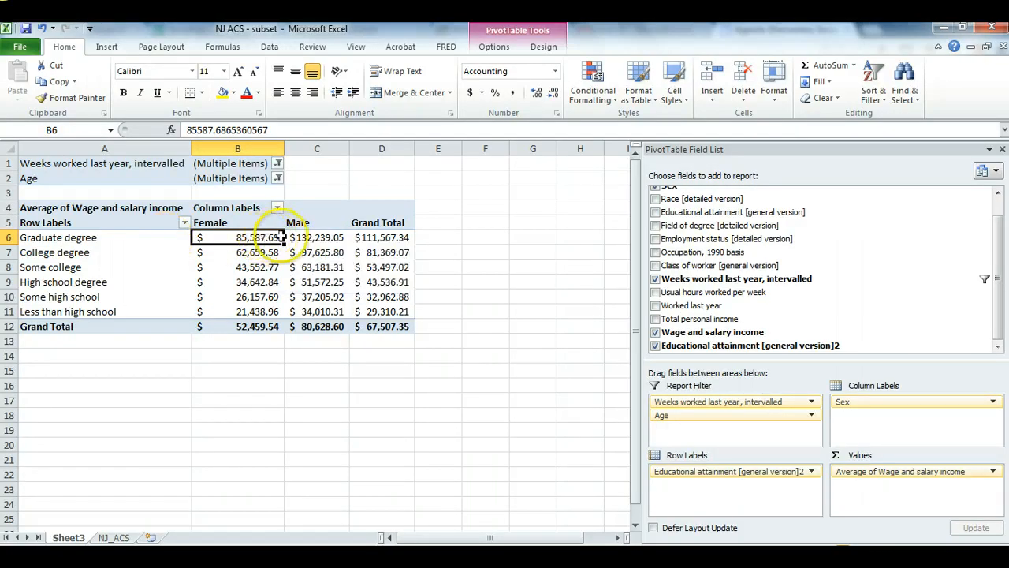
mouse_move(245, 236)
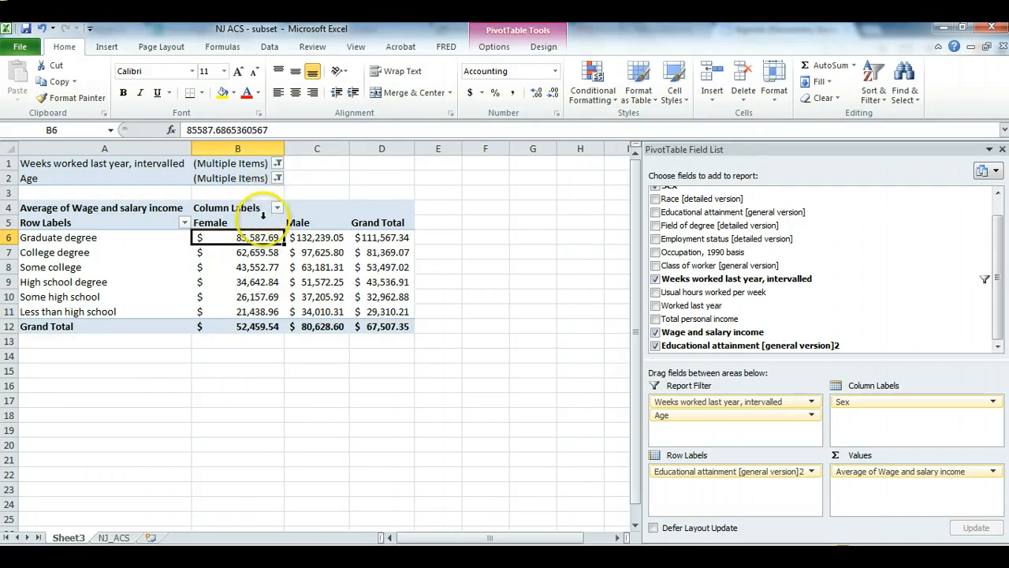
click(315, 236)
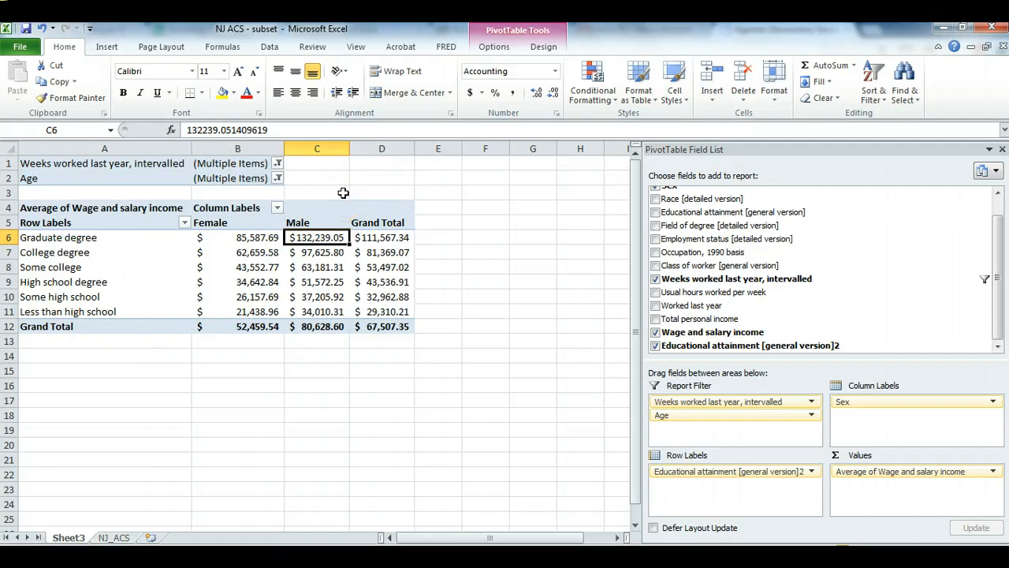
click(381, 236)
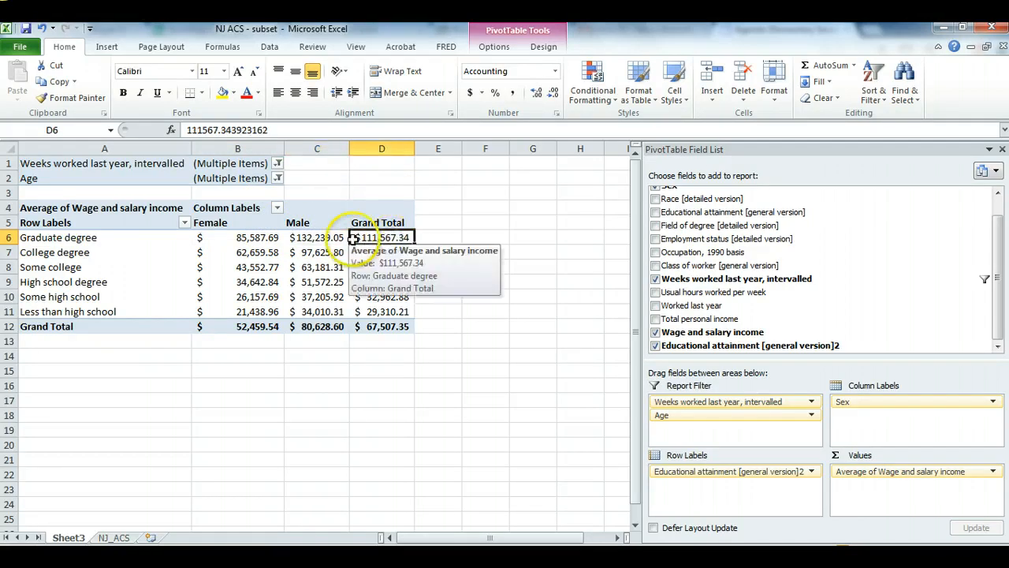
click(315, 237)
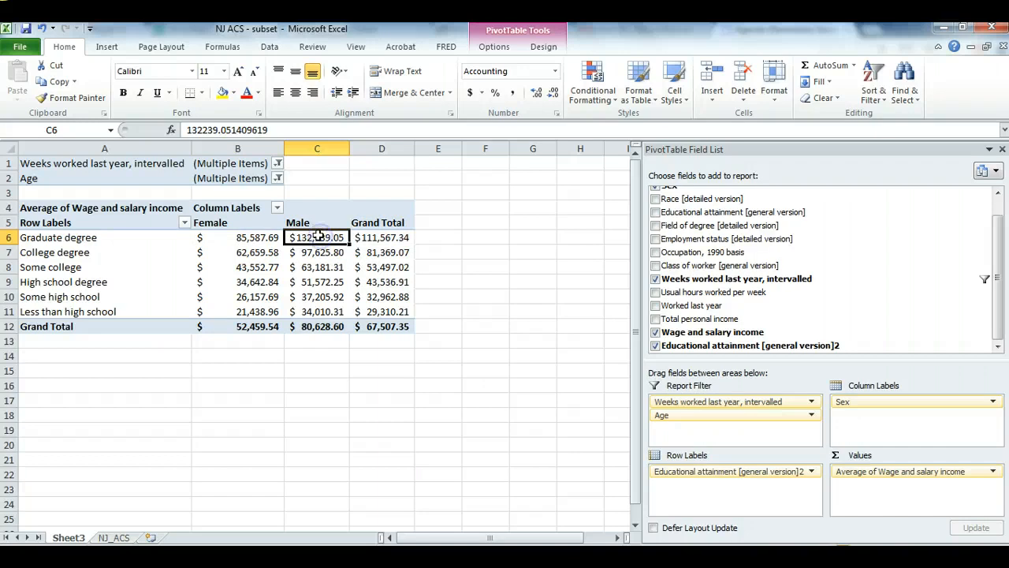
Review the college degree female, male and grand total average wages.
click(236, 253)
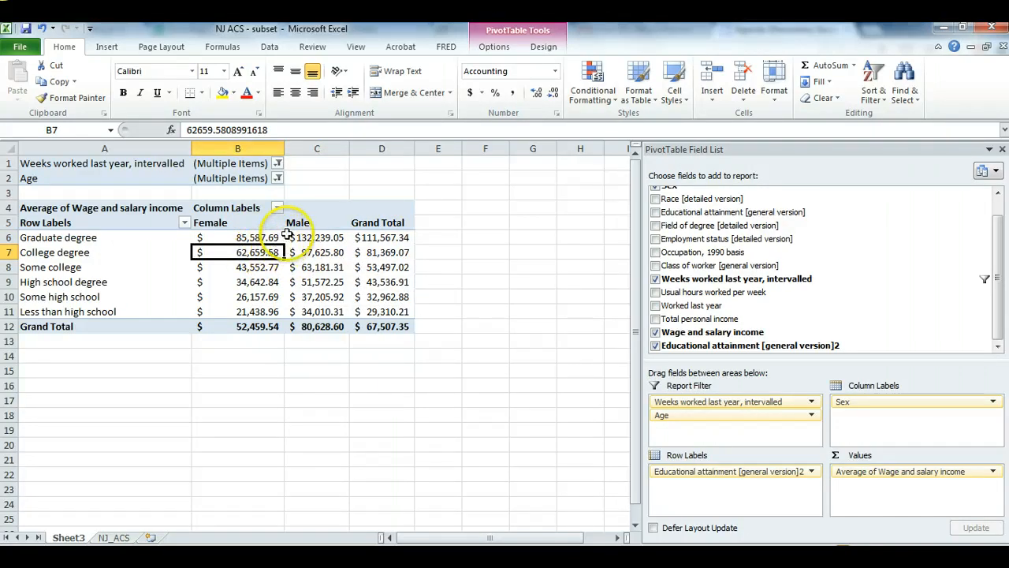
click(317, 253)
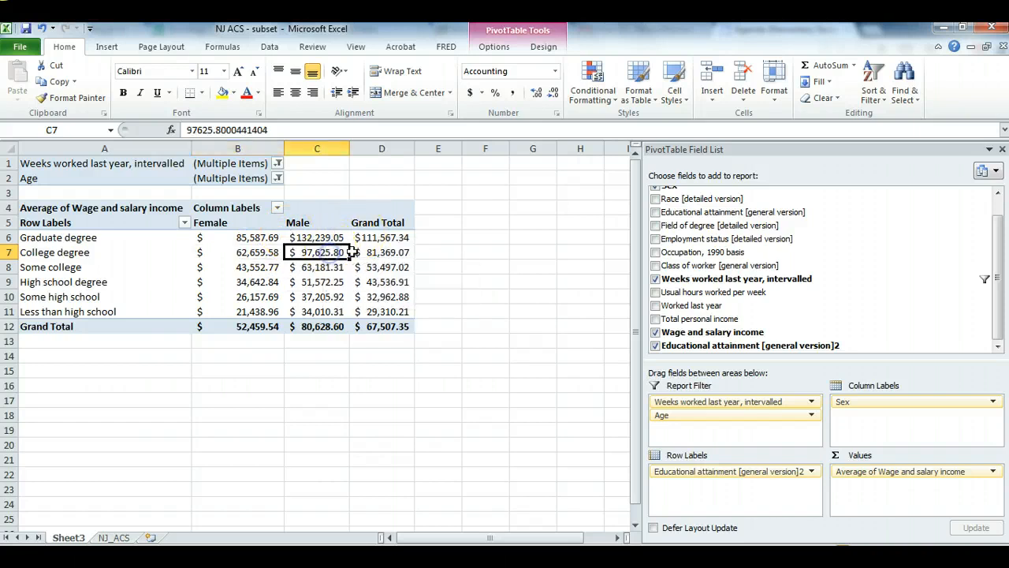
mouse_move(357, 253)
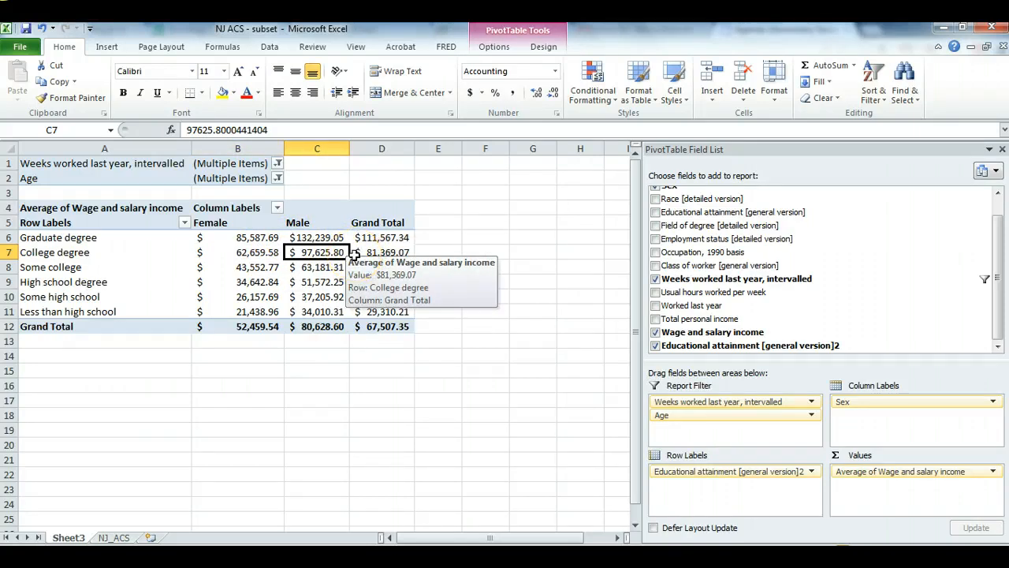
click(382, 252)
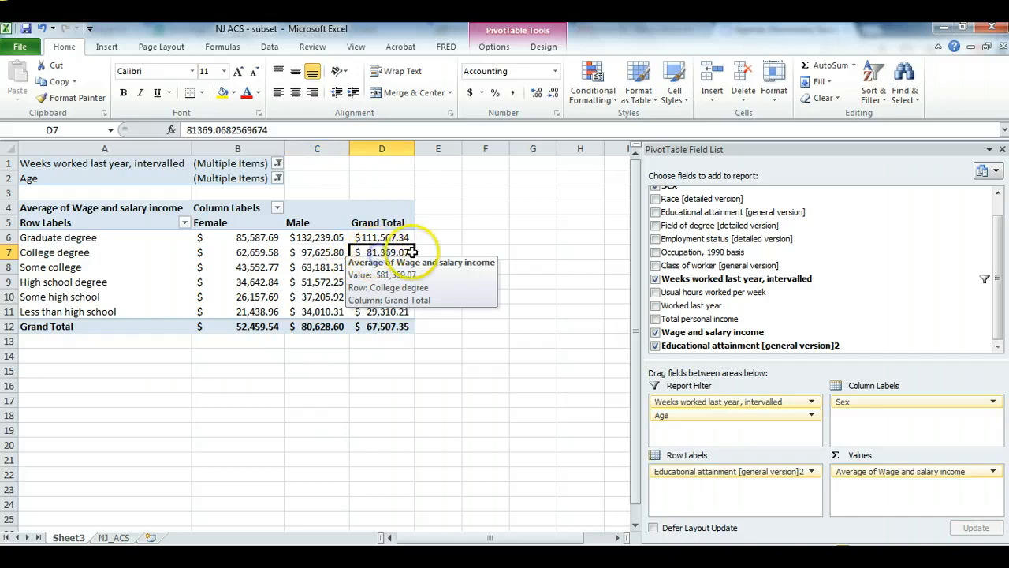
click(317, 253)
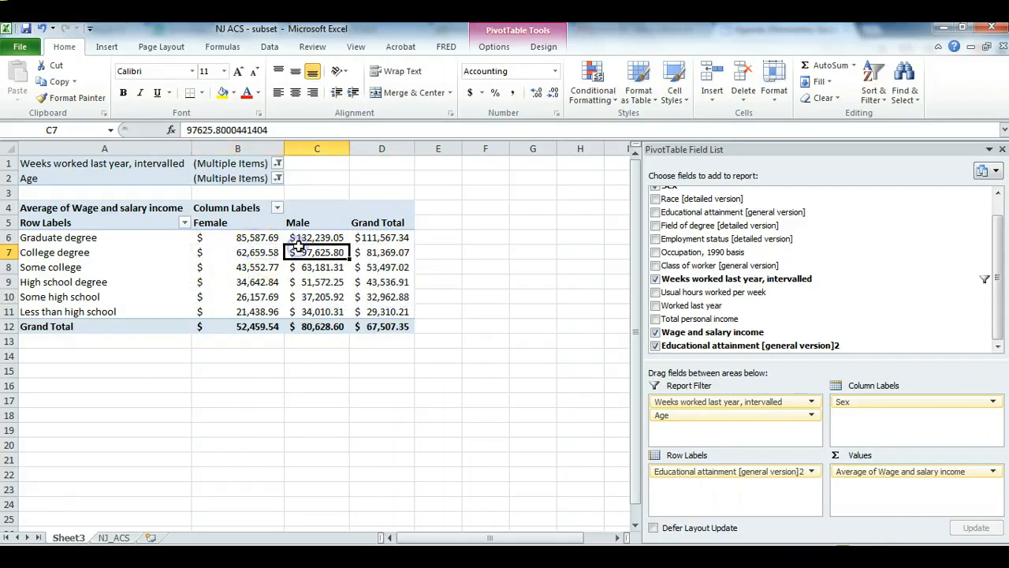
mouse_move(315, 252)
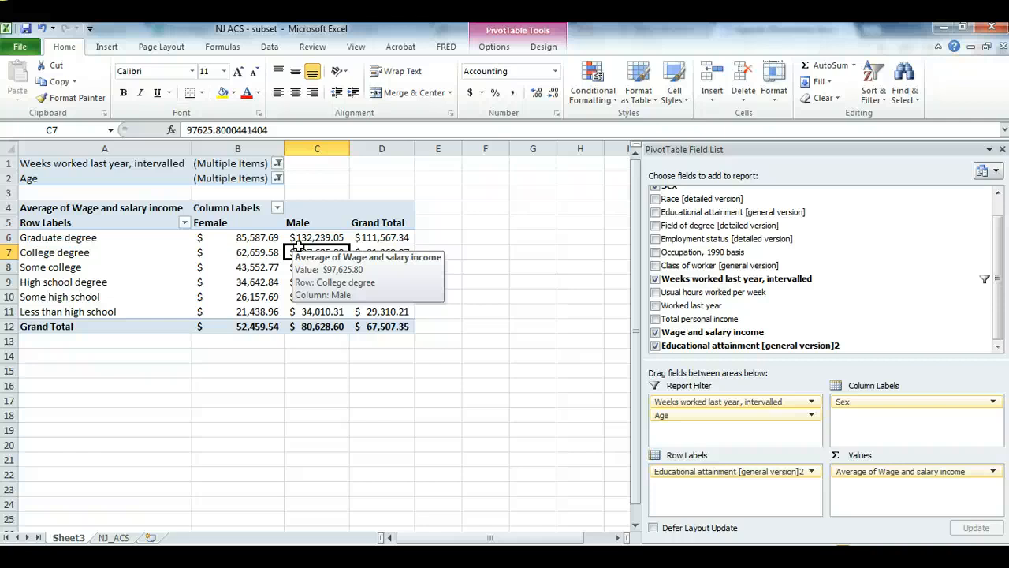
mouse_move(516, 203)
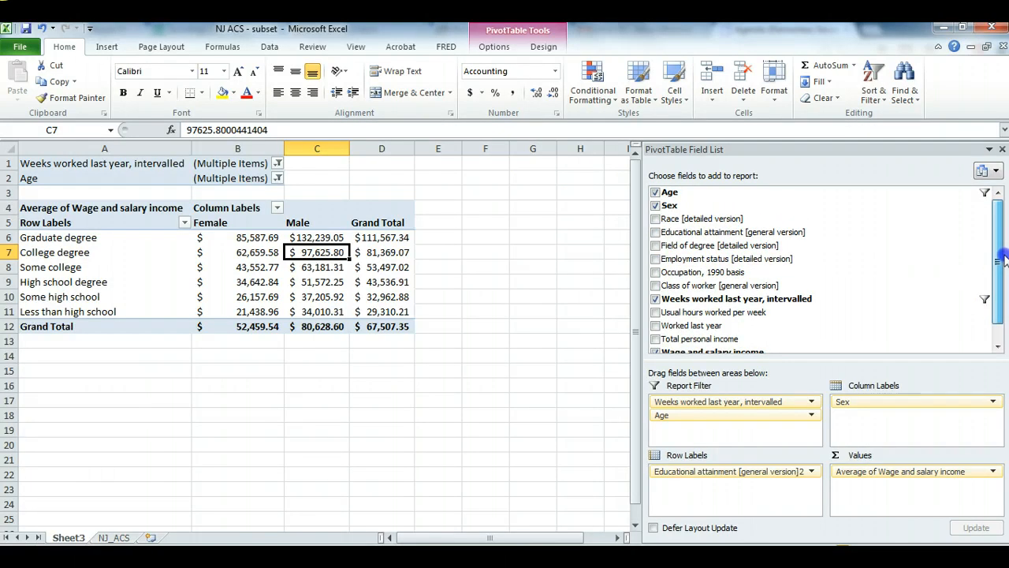
Set the Usual hours worked filter to multiple selection and clear all values.
scroll(down, 3)
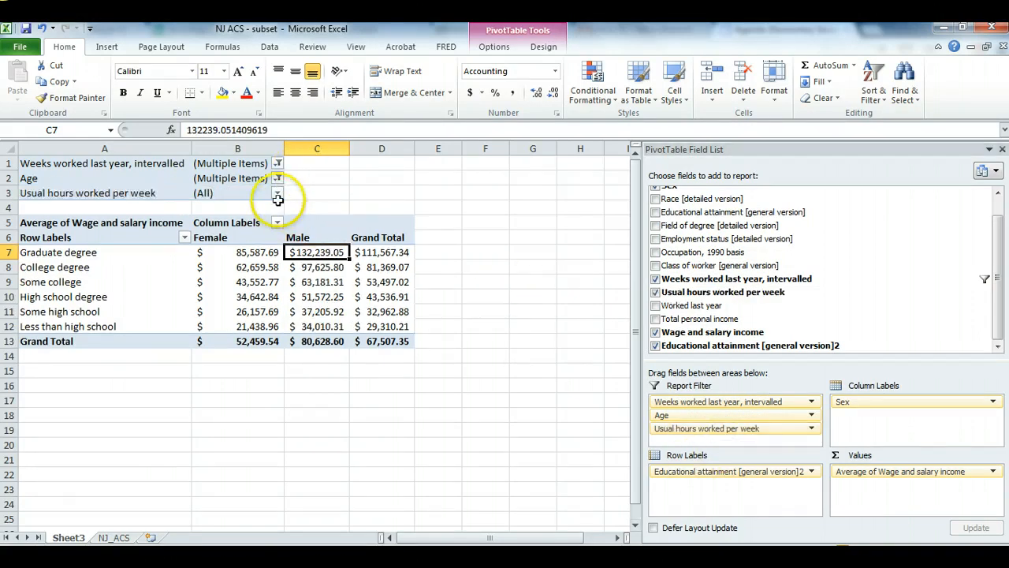
click(278, 192)
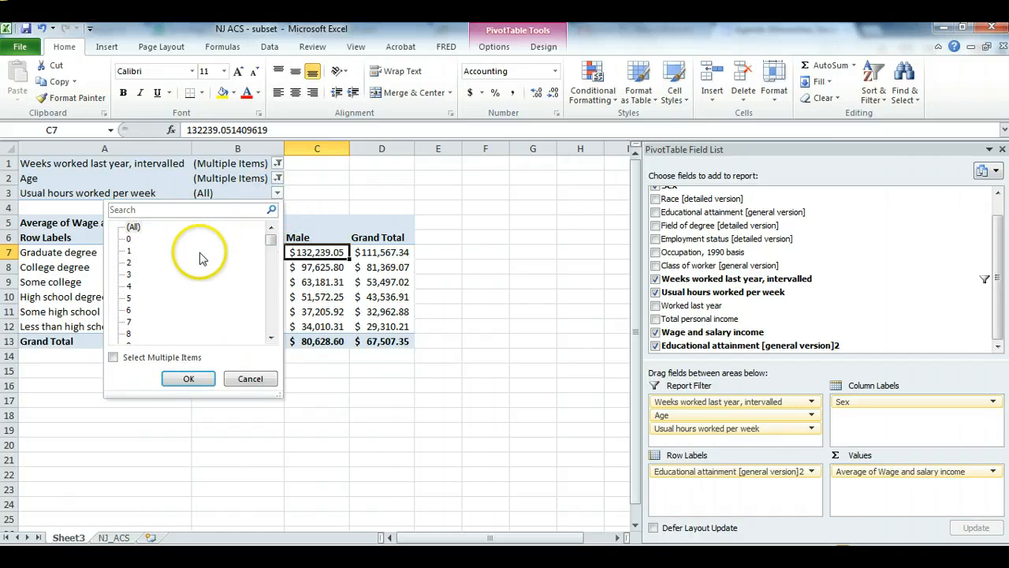
click(113, 356)
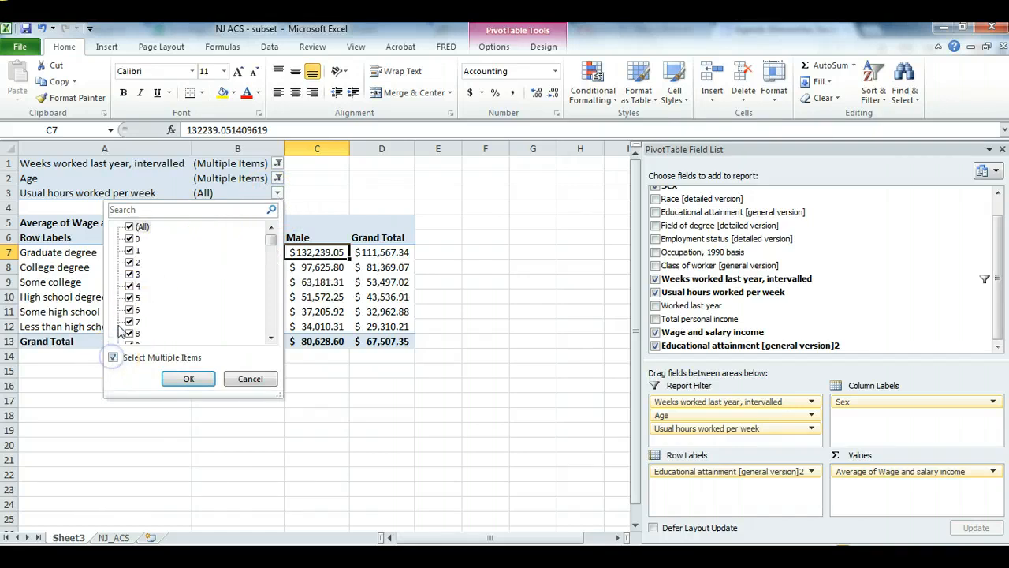
click(130, 227)
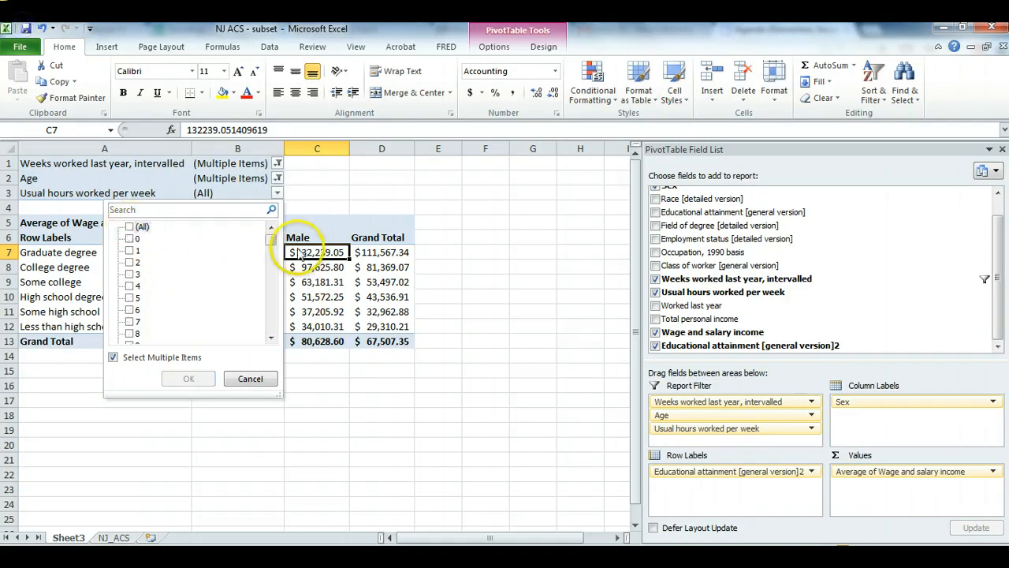
Tick the usual-hours values from 40 upward in the filter list.
scroll(down, 3)
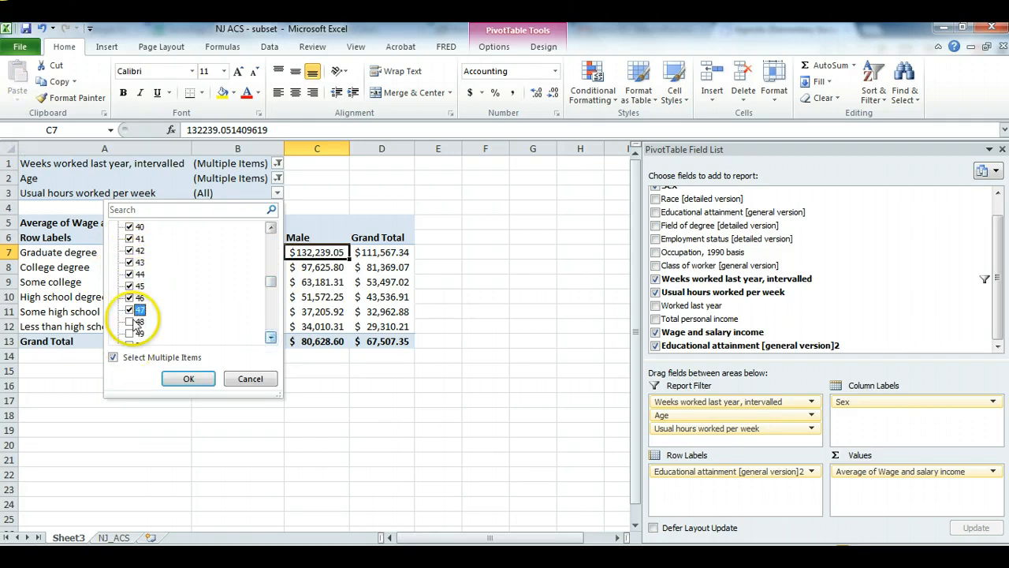
click(271, 339)
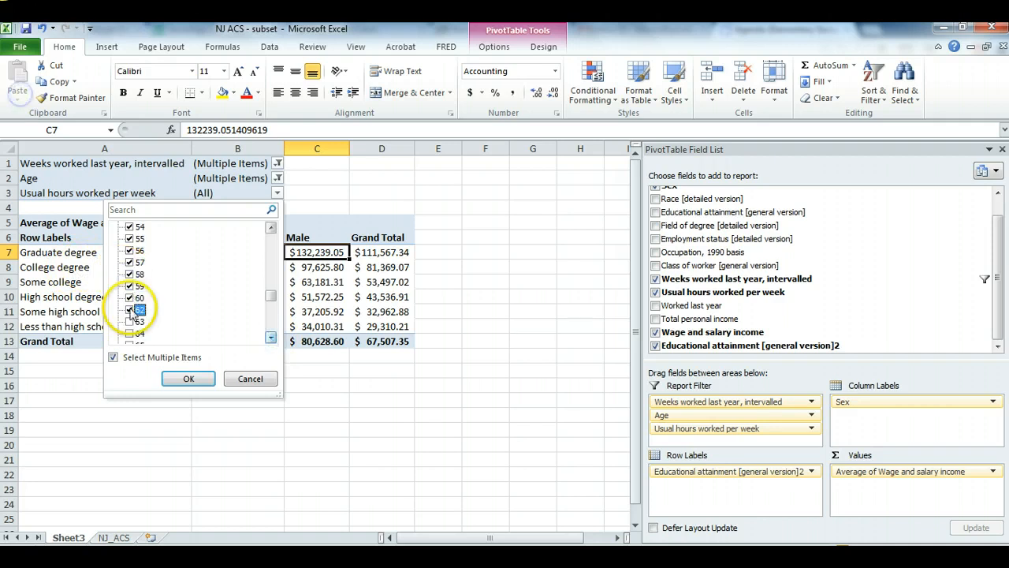
click(271, 337)
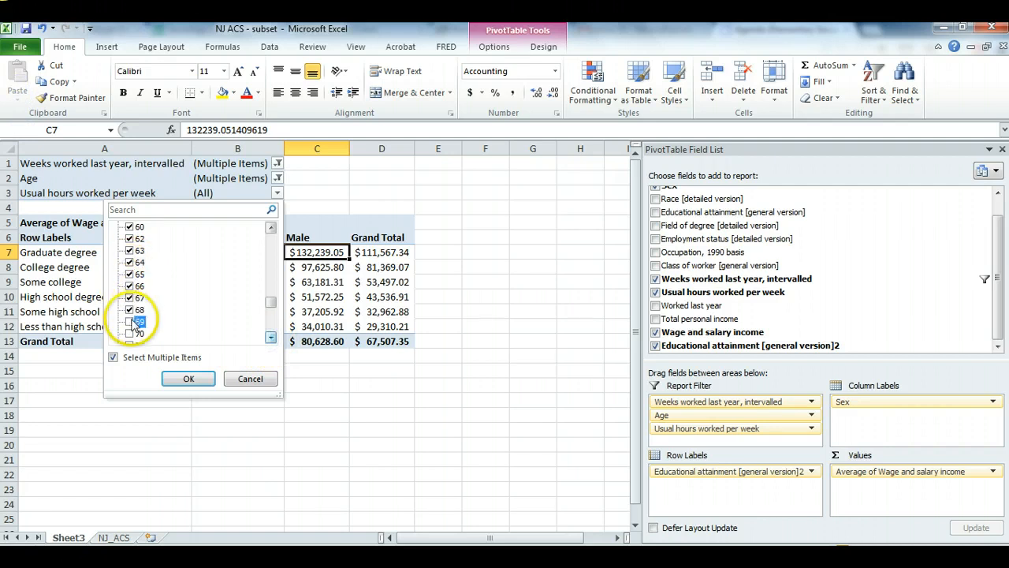
scroll(down, 3)
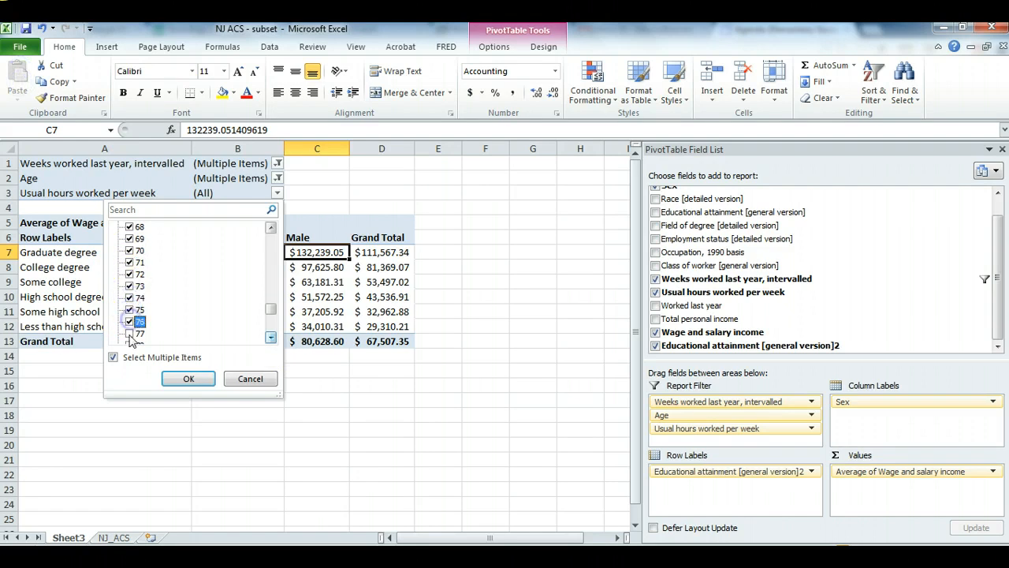
click(271, 339)
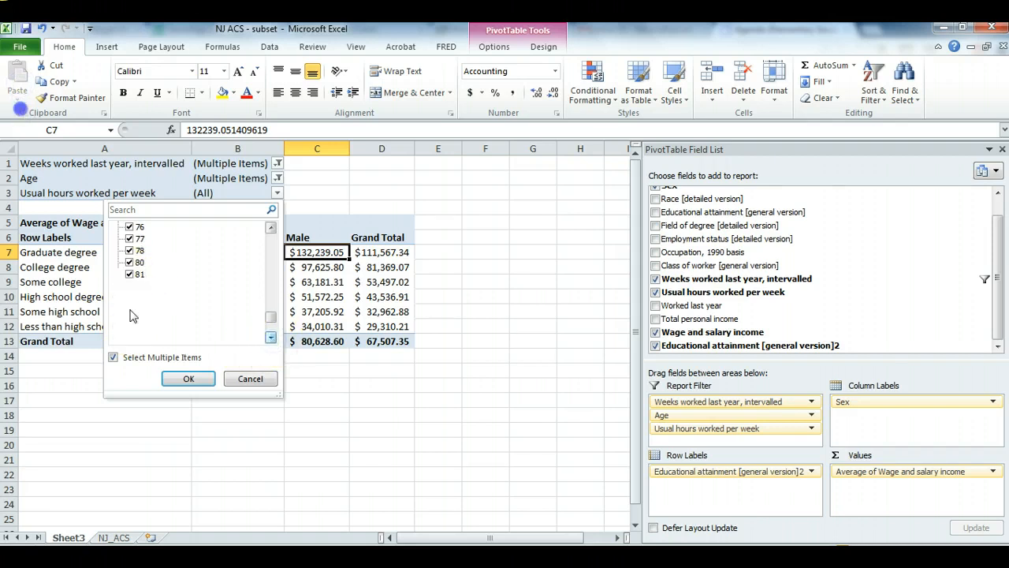
click(272, 337)
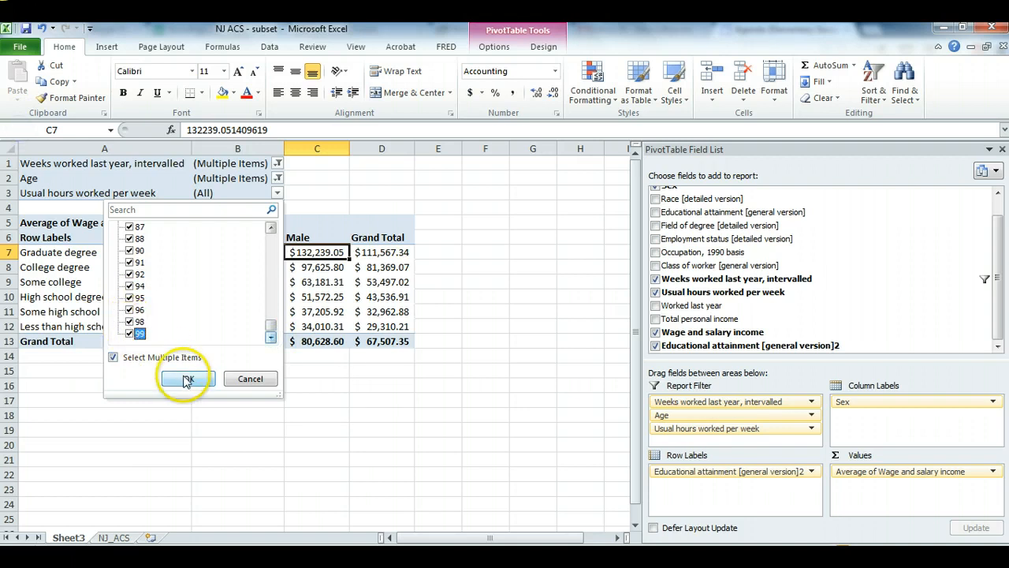
Apply the 40-plus hours filter and review the updated averages by education and sex.
click(186, 378)
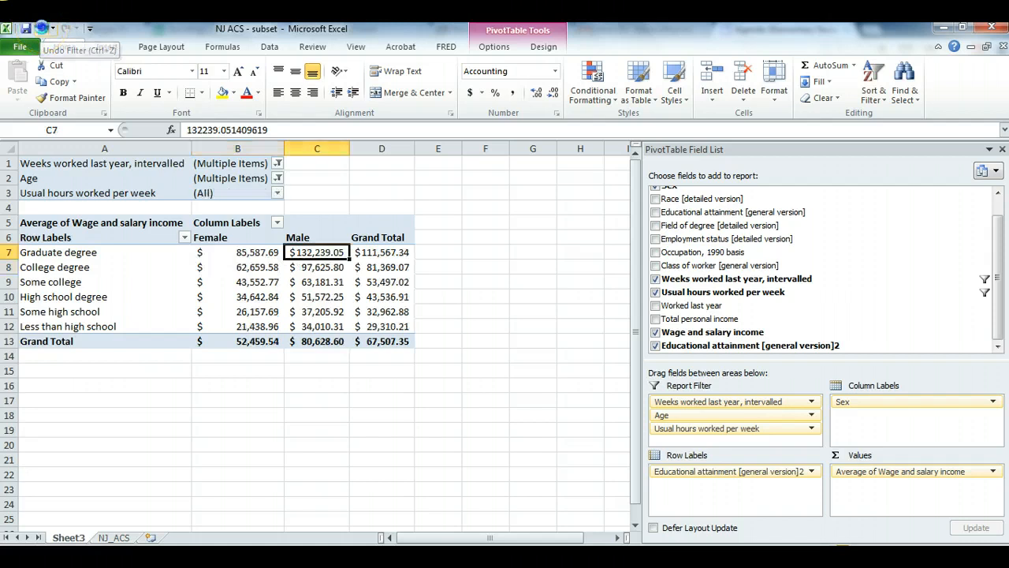
click(236, 266)
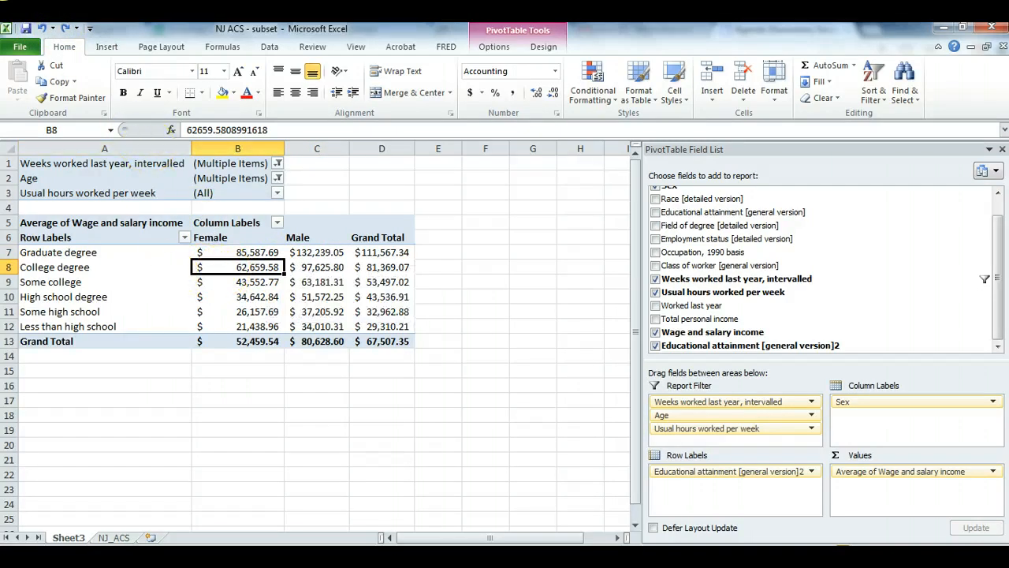
mouse_move(68, 28)
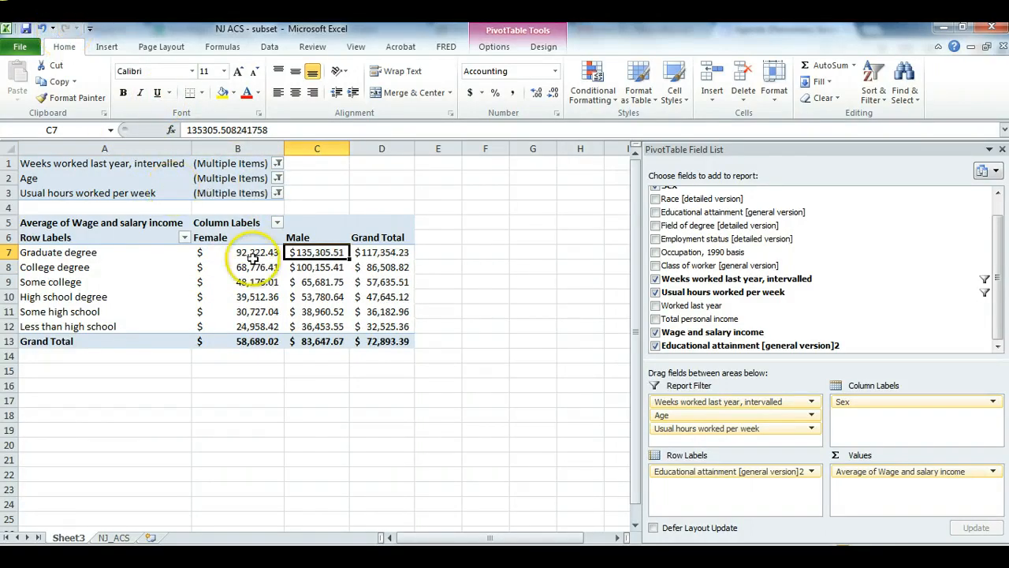
click(236, 266)
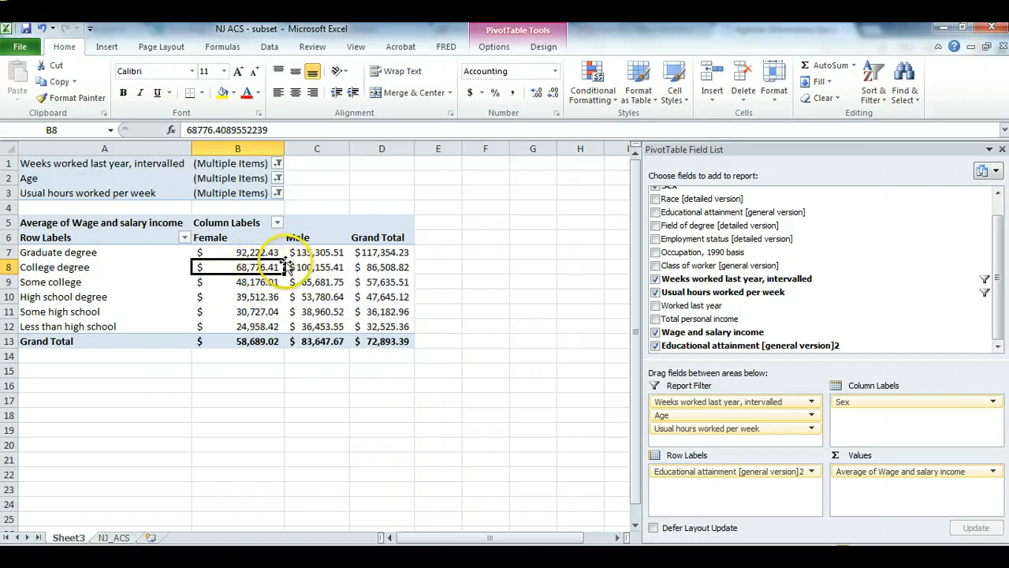
click(315, 267)
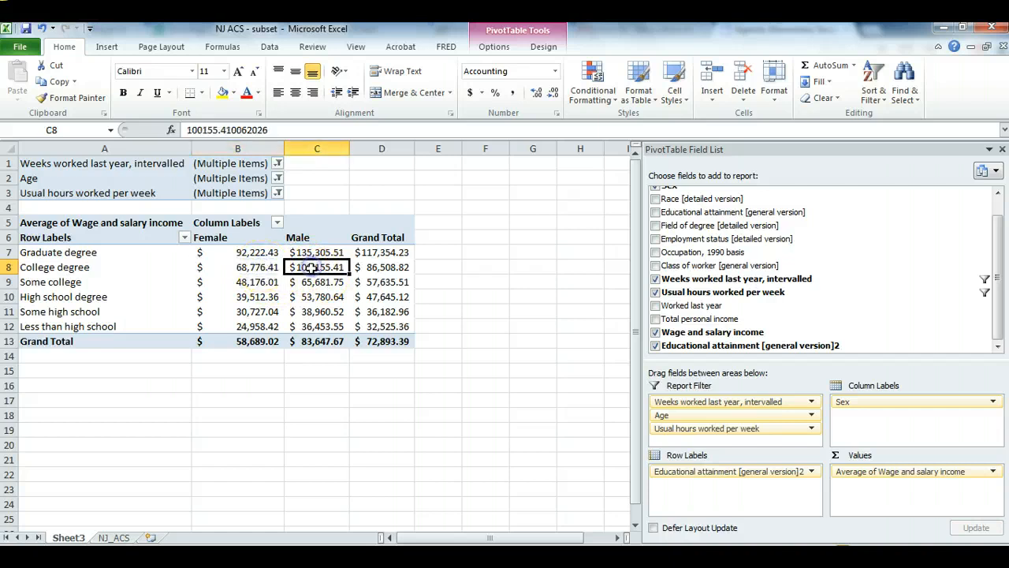
mouse_move(315, 267)
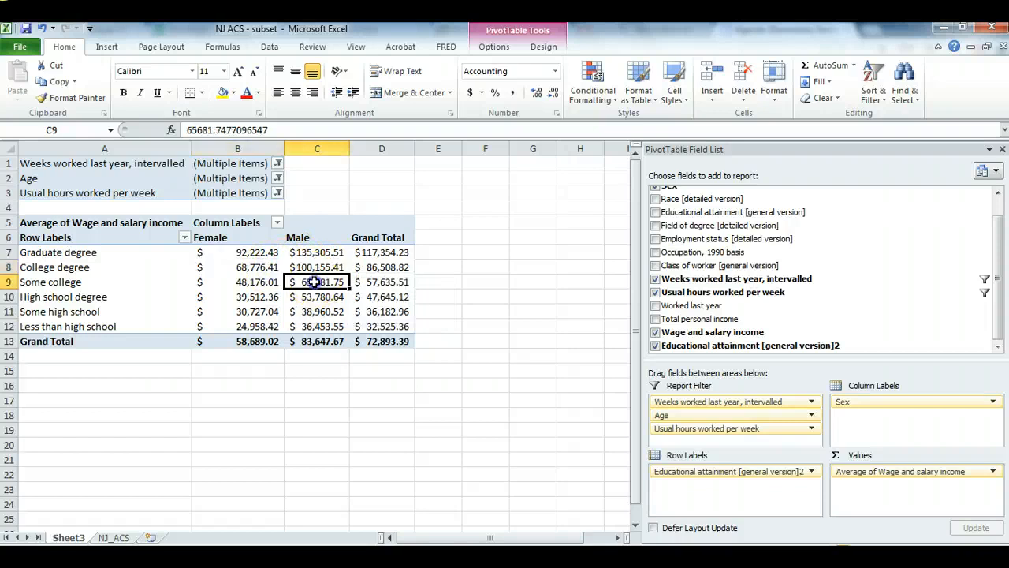
click(236, 281)
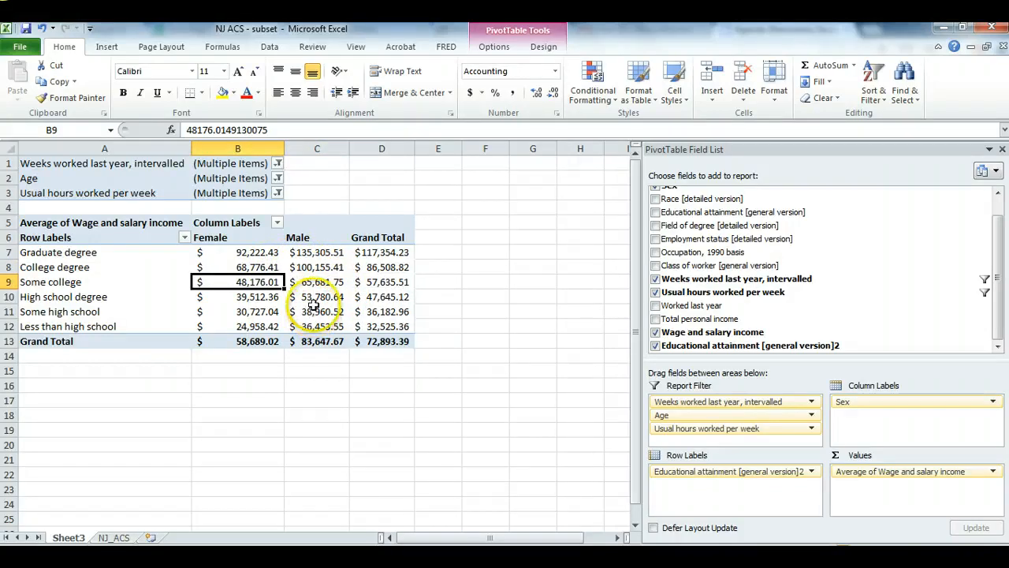
click(317, 297)
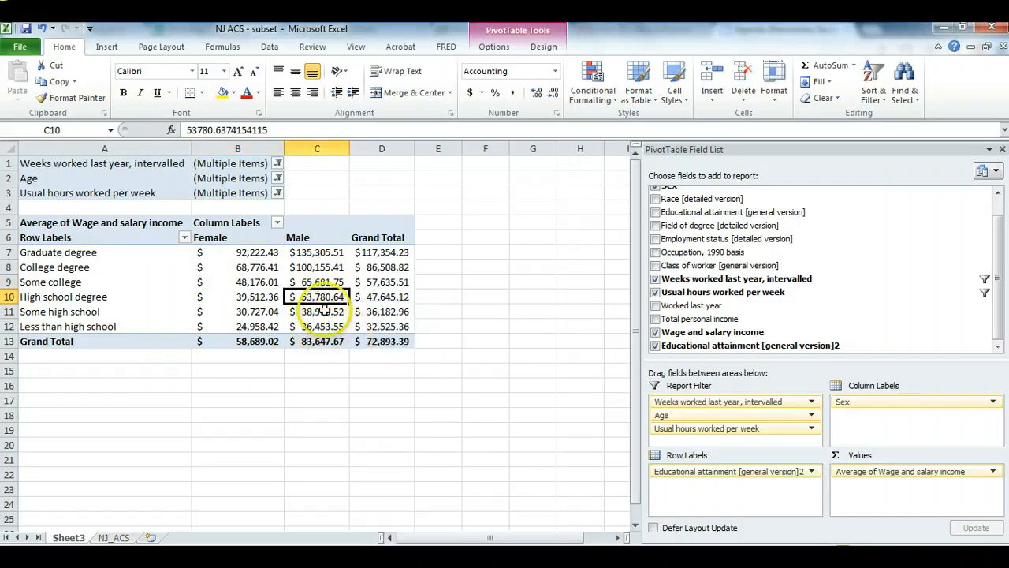
click(315, 325)
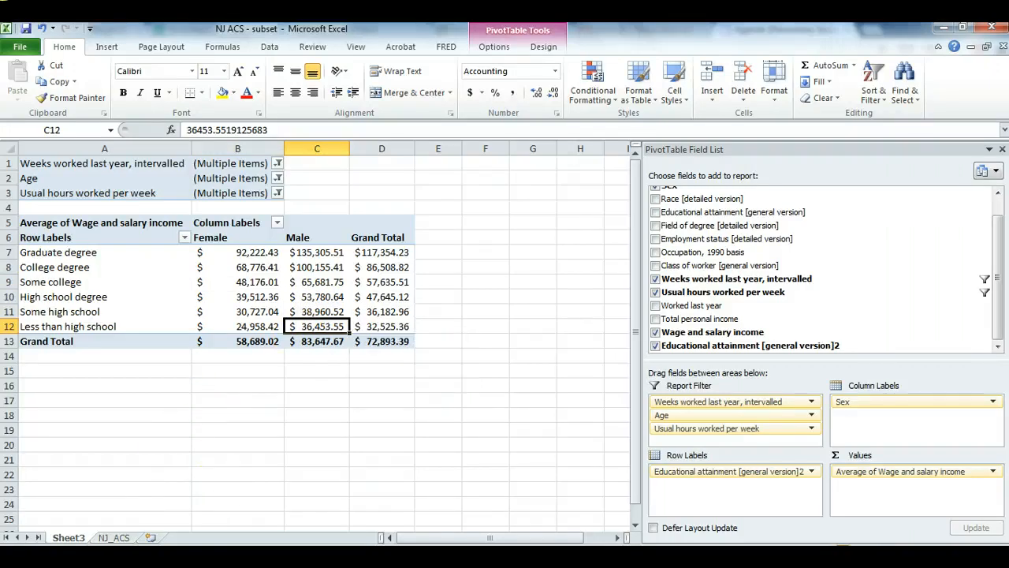
mouse_move(254, 425)
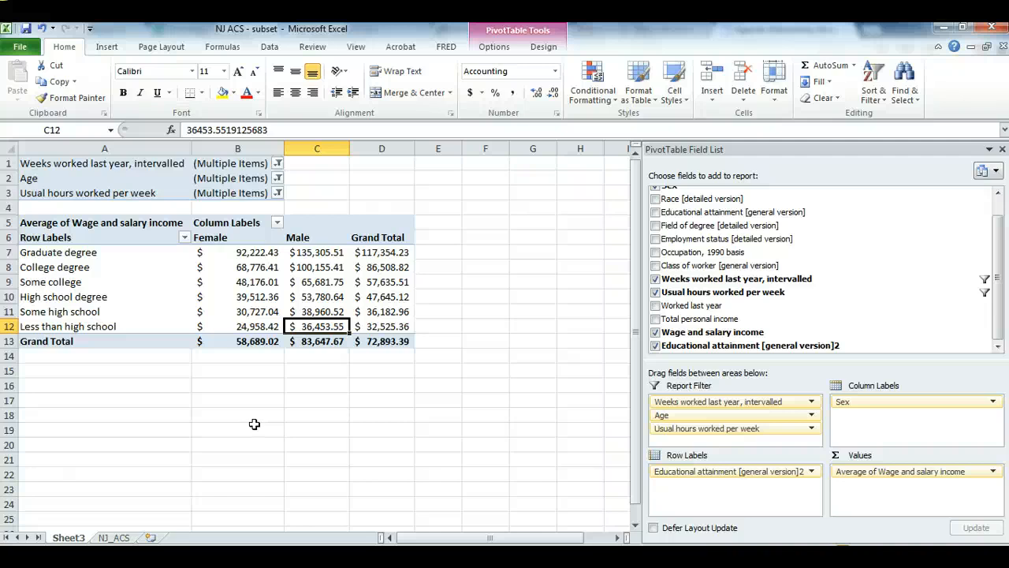
Select the college-degree men's average to drill down into its records.
click(315, 267)
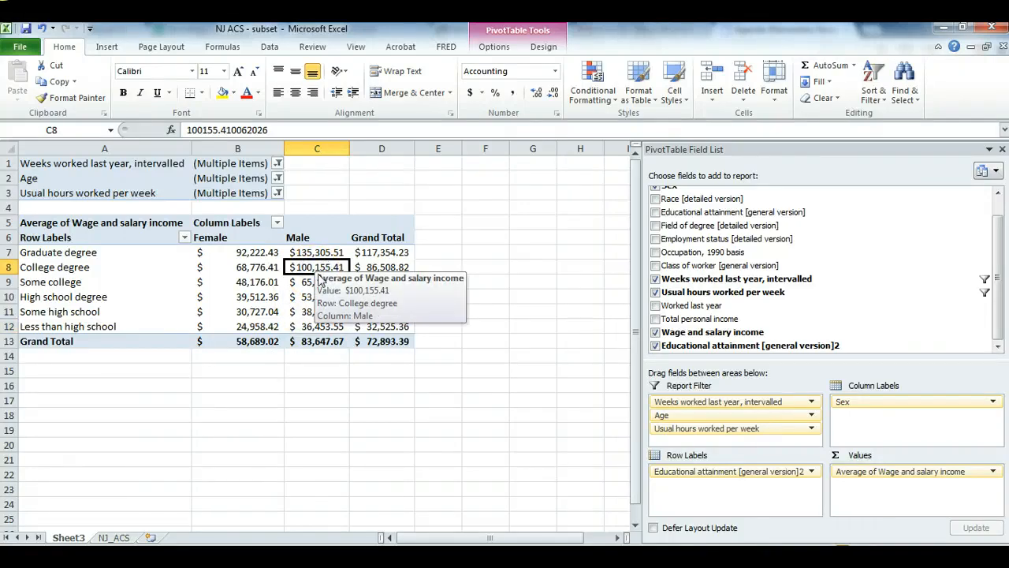
click(317, 280)
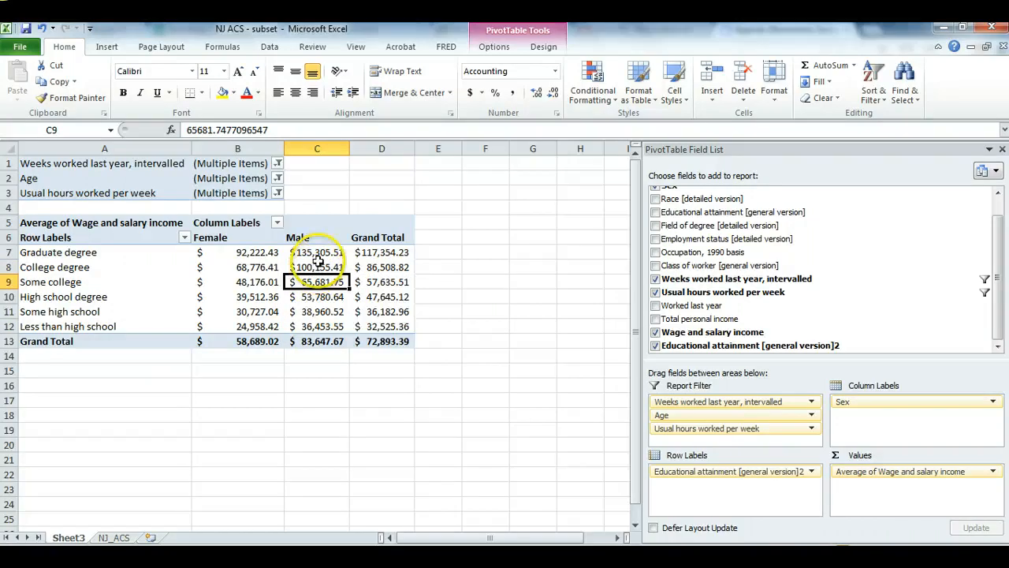
click(315, 266)
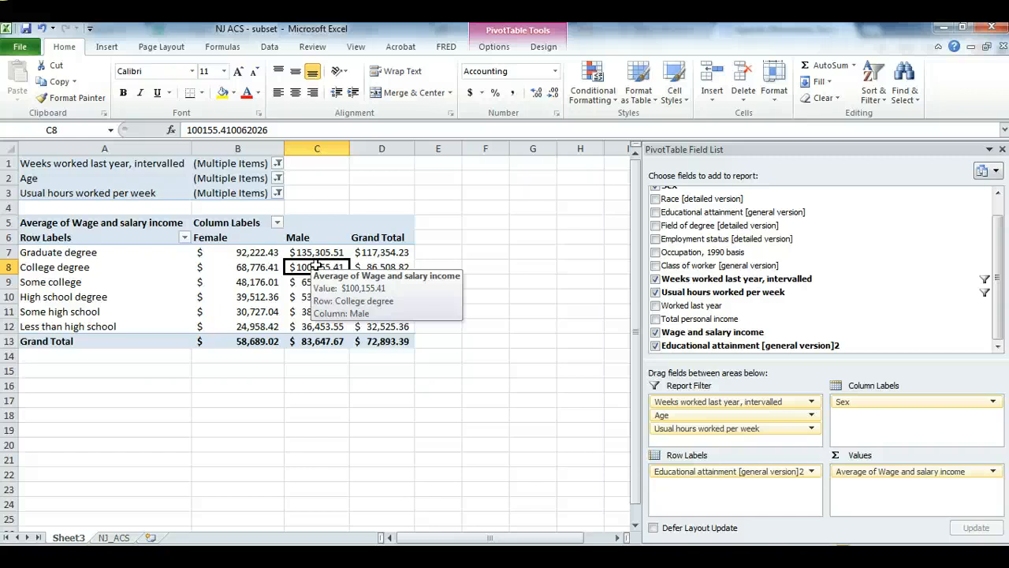
mouse_move(314, 265)
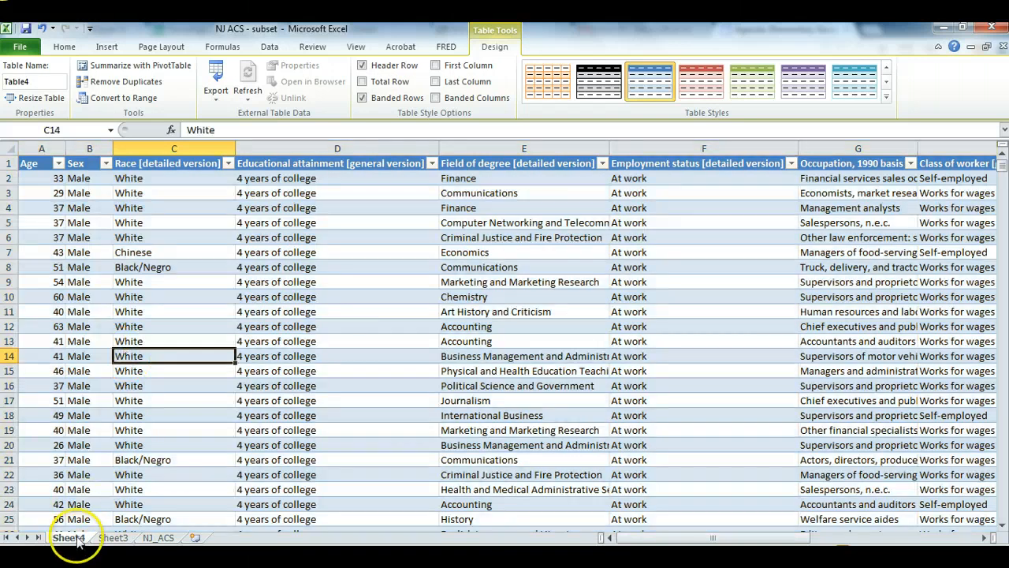
click(174, 458)
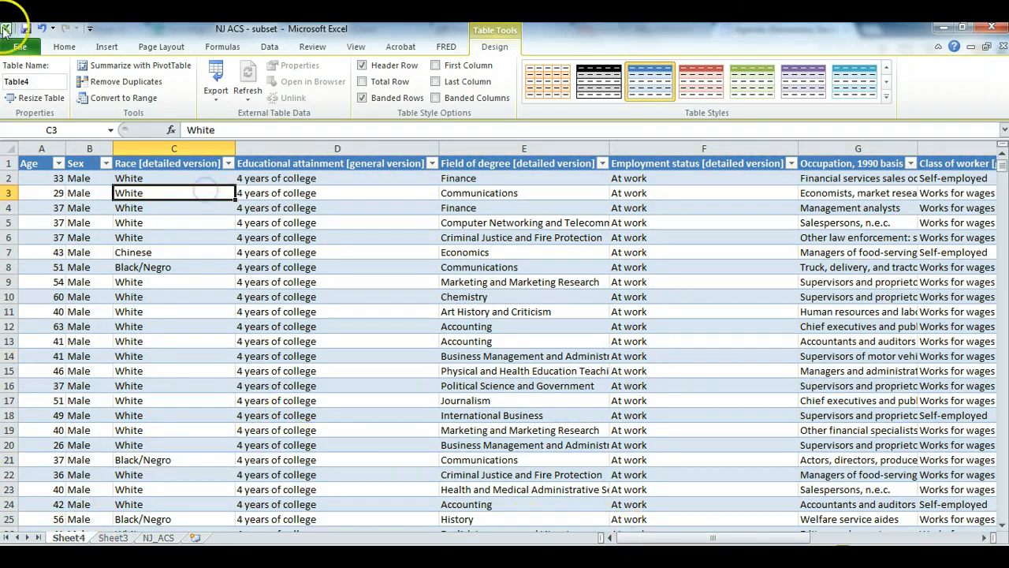
click(337, 237)
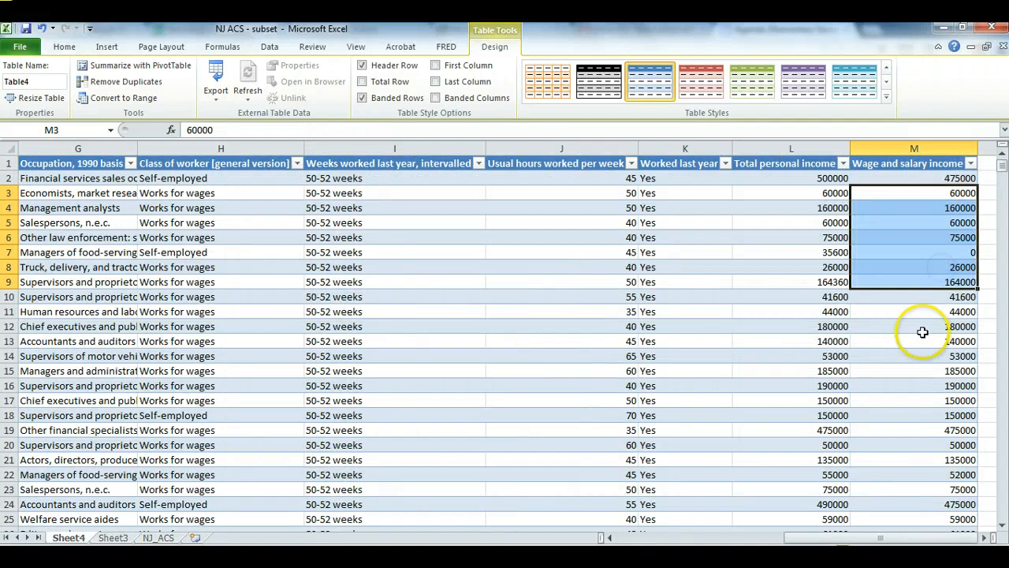
scroll(right, 3)
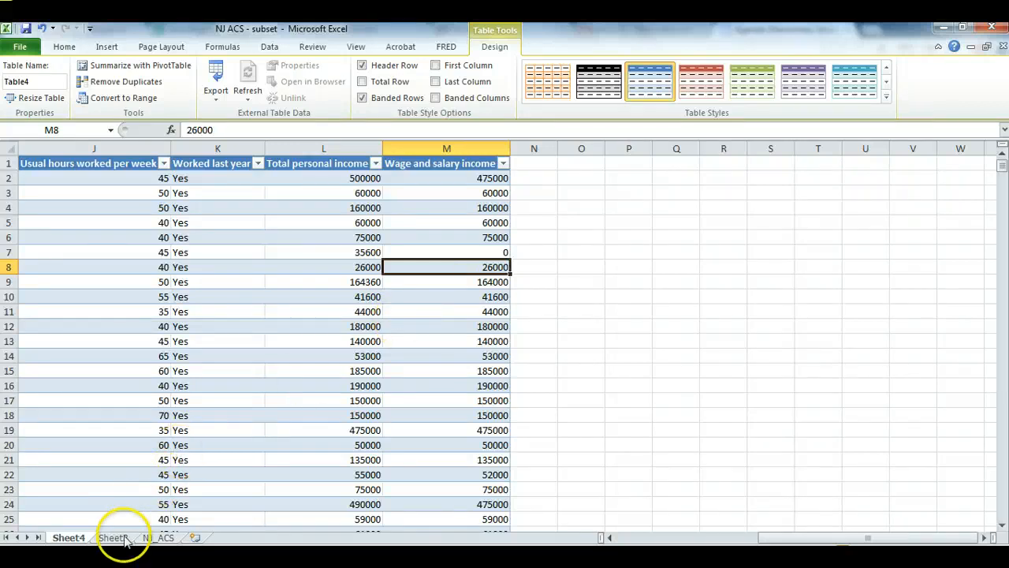
click(114, 536)
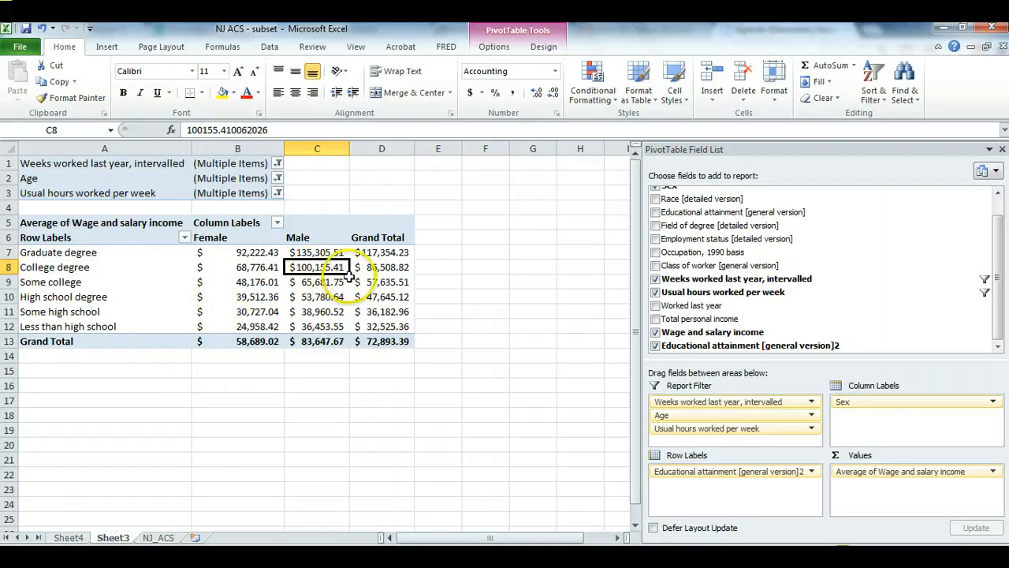
mouse_move(317, 266)
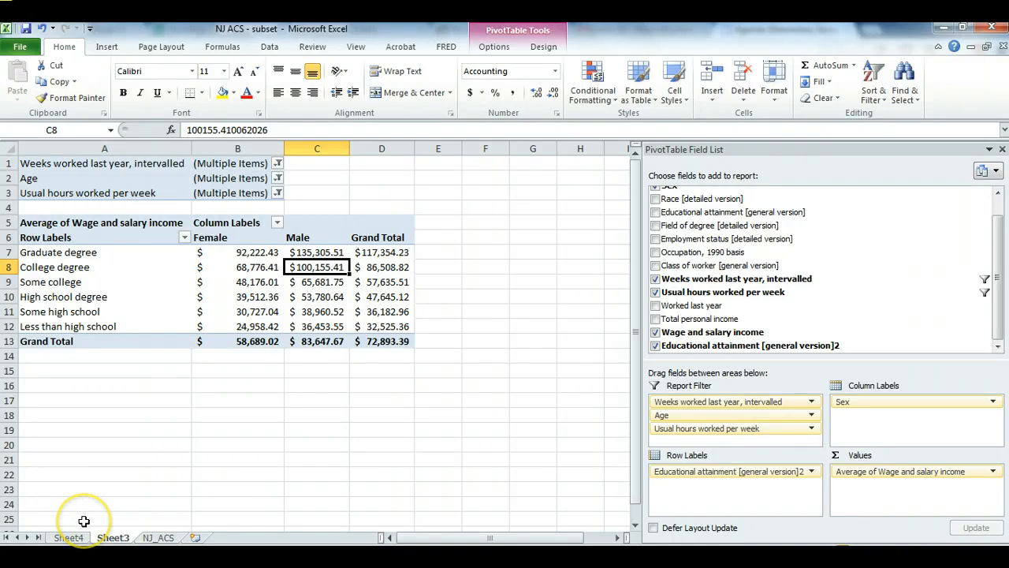
click(70, 536)
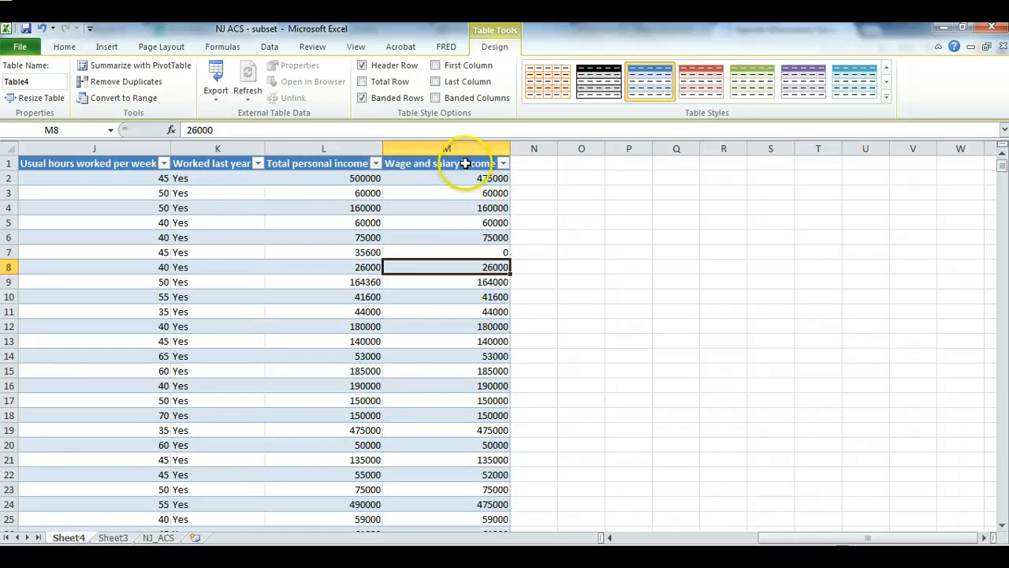
mouse_move(452, 354)
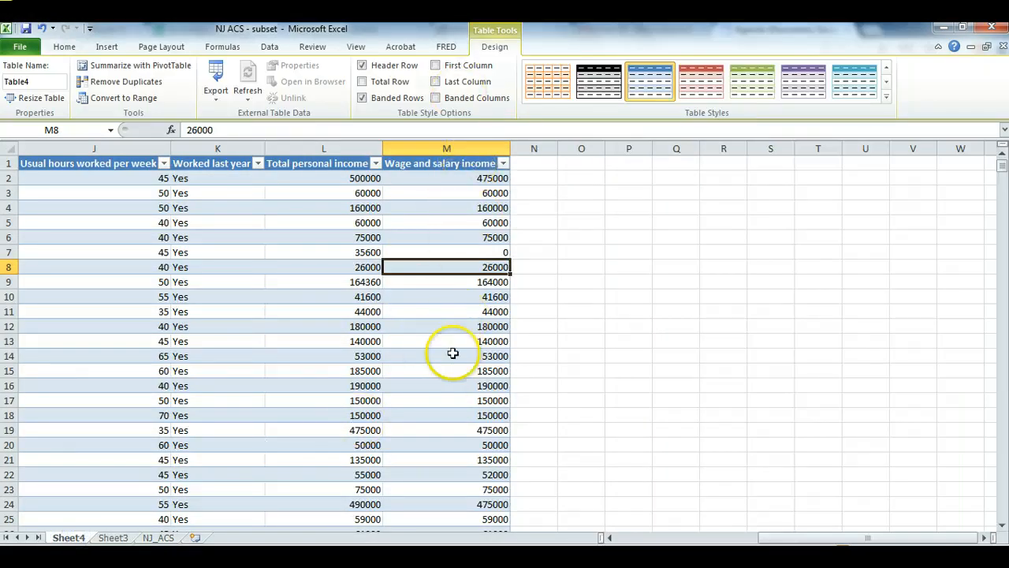
mouse_move(444, 336)
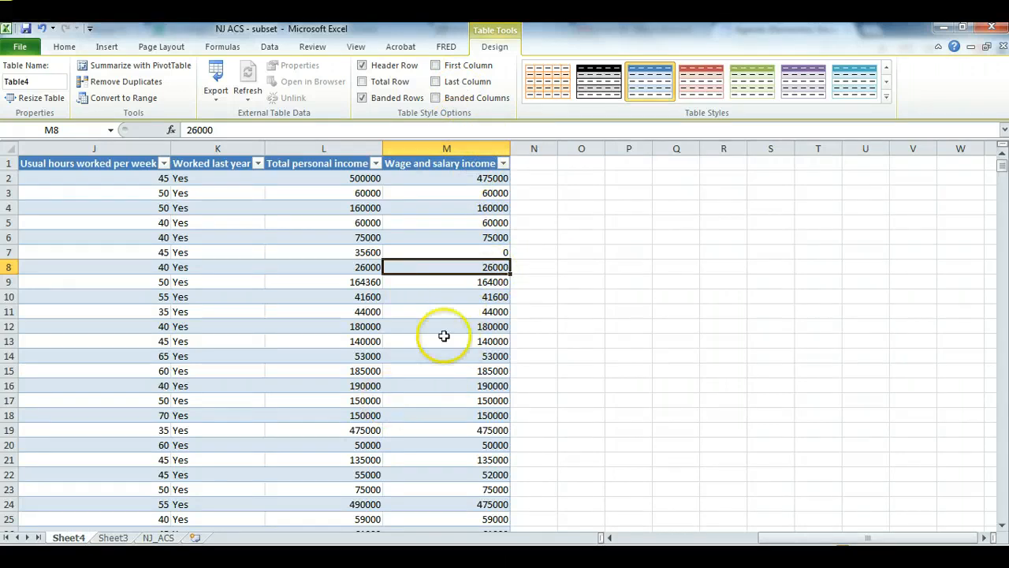
click(627, 265)
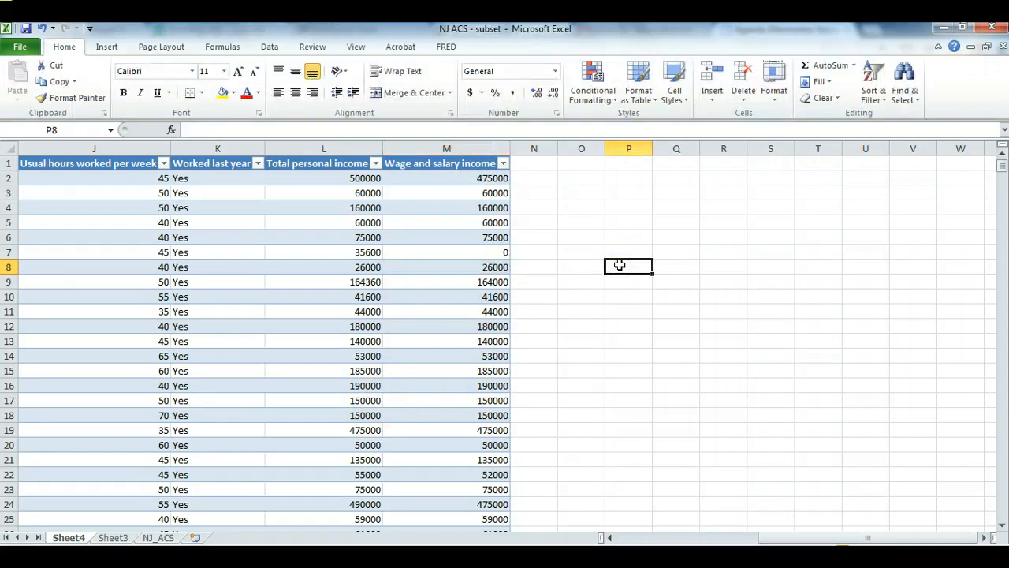
Enter =MEDIAN(Table4[Wage and salary income]) in P8, returning 80,000.
text(=)
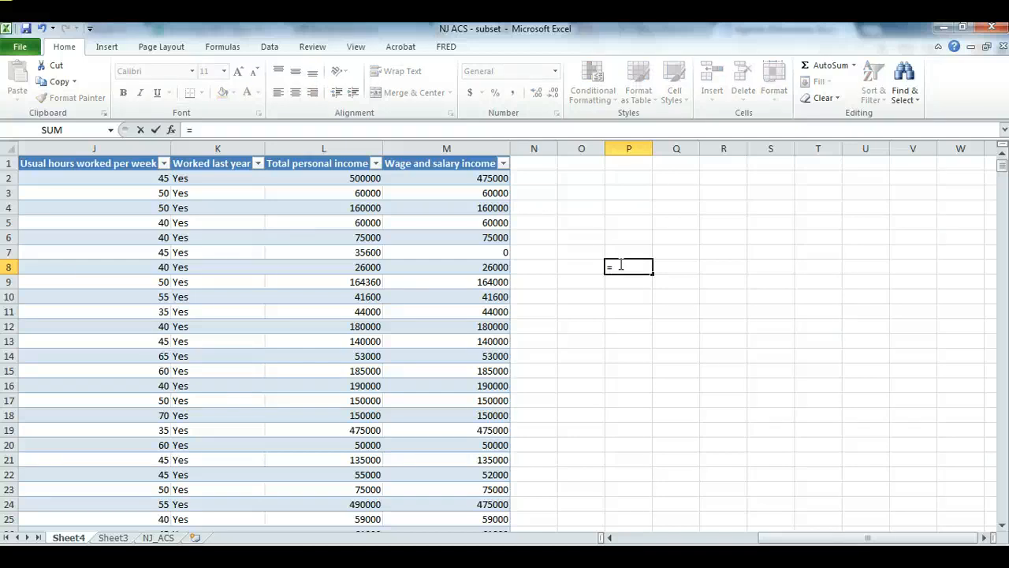
click(446, 236)
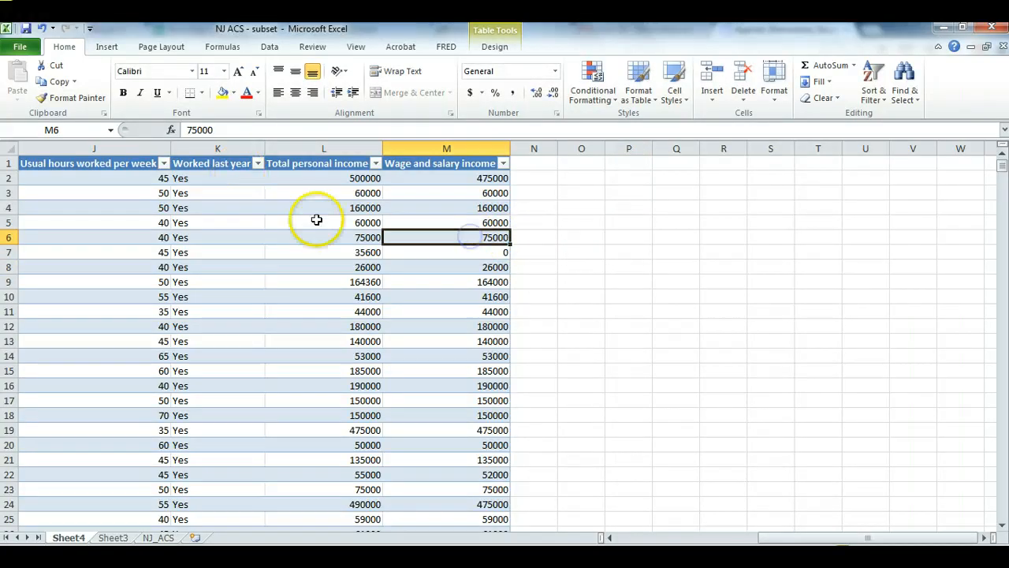
click(495, 45)
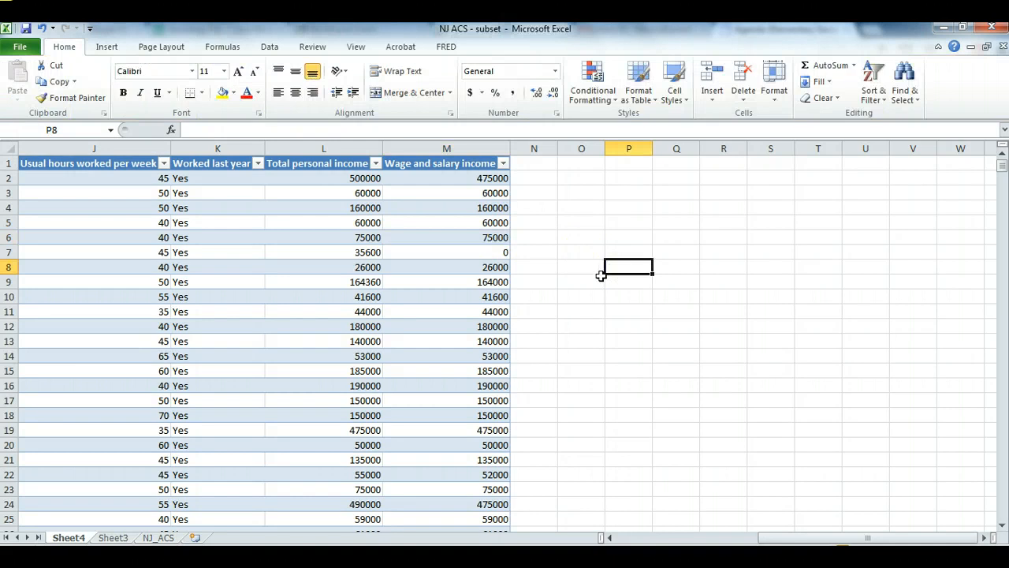
text(=m)
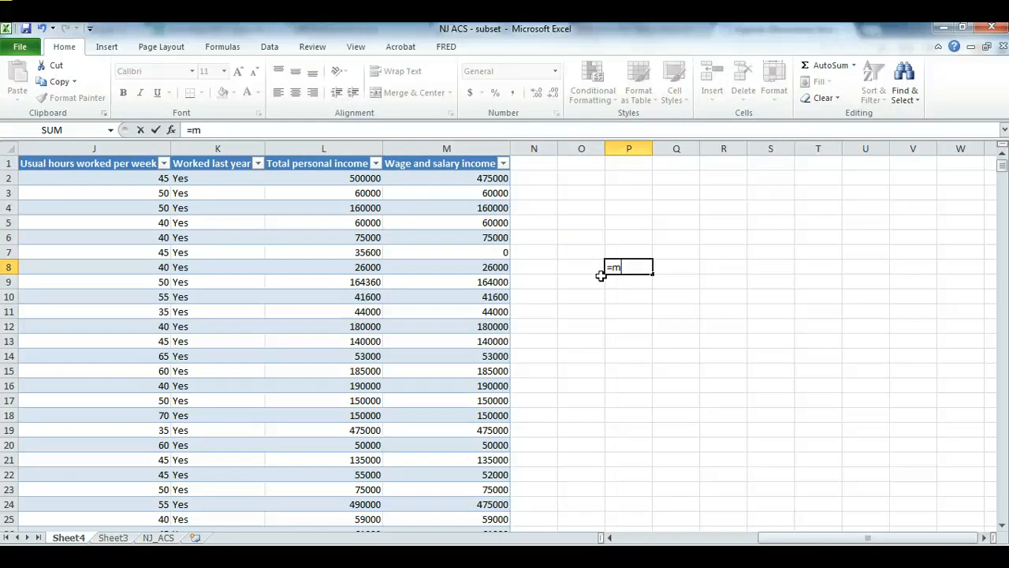
text(edian()
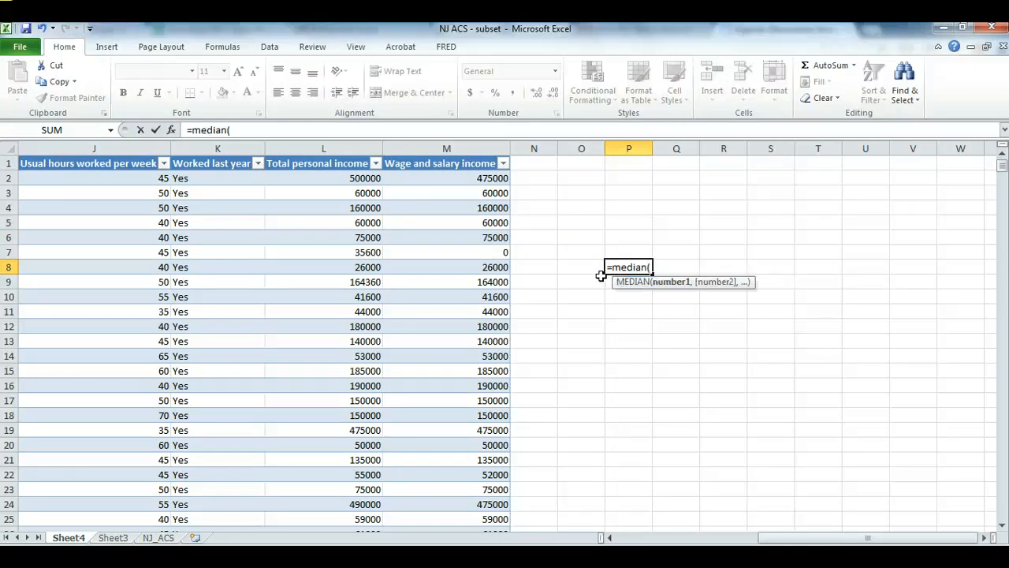
text(ta)
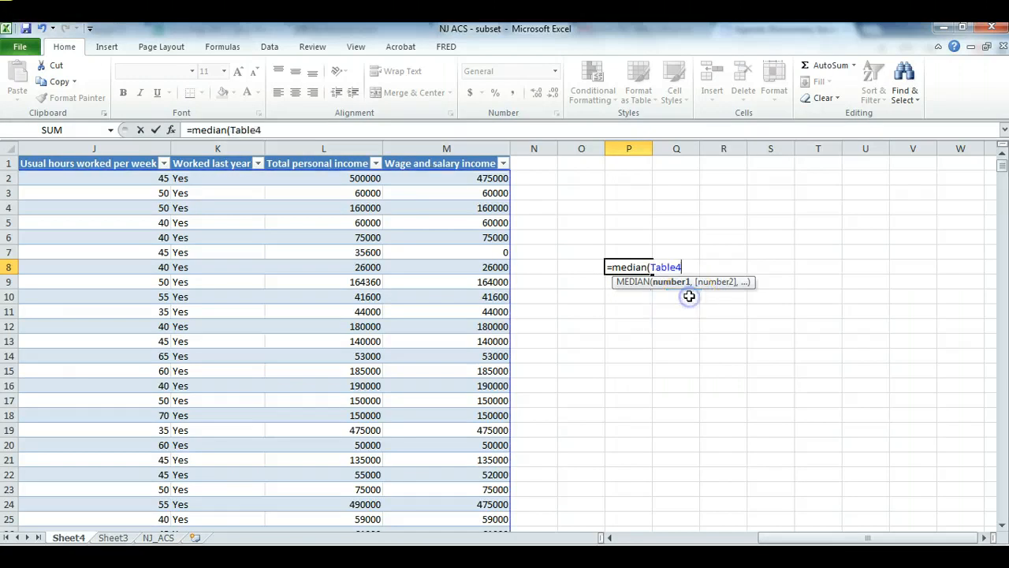
text([)
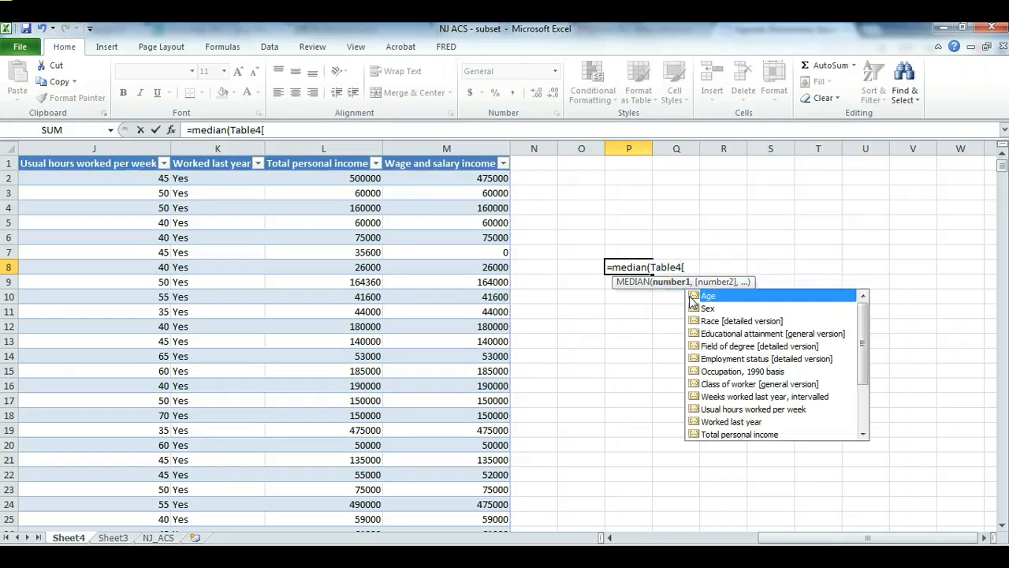
mouse_move(801, 361)
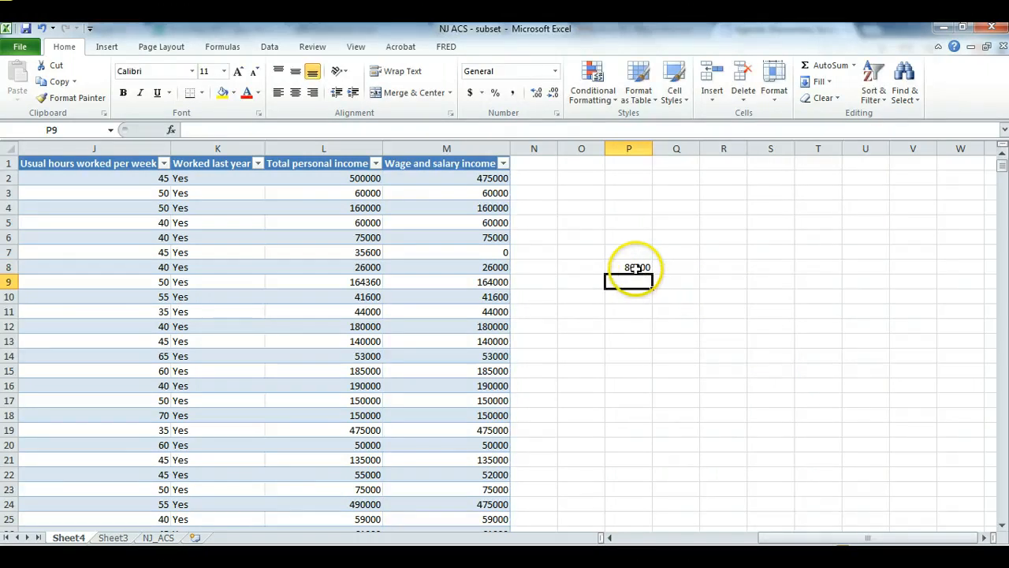
click(675, 266)
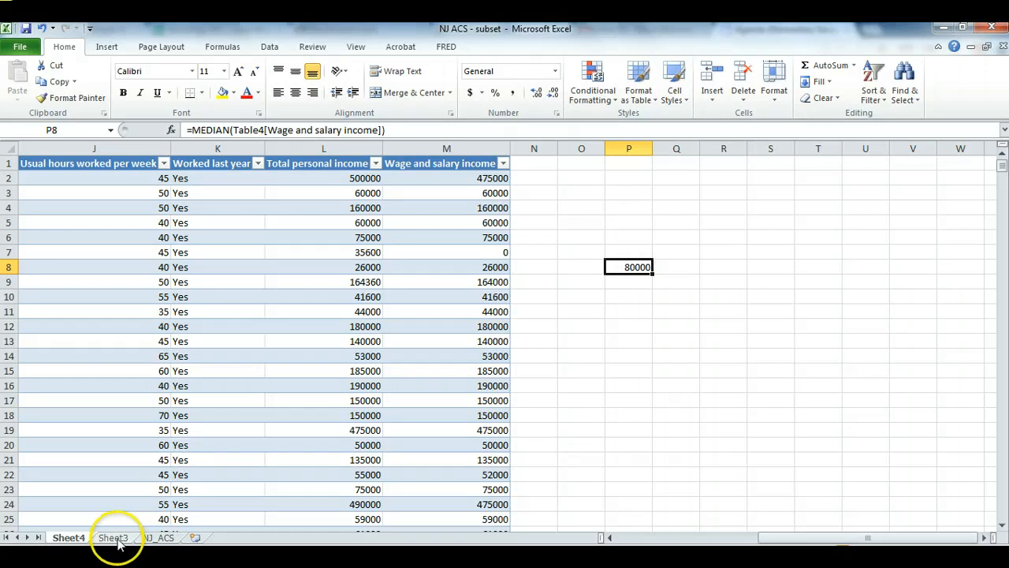
Compare the 80,000 median with the college male average on the Sheet3 PivotTable.
click(114, 536)
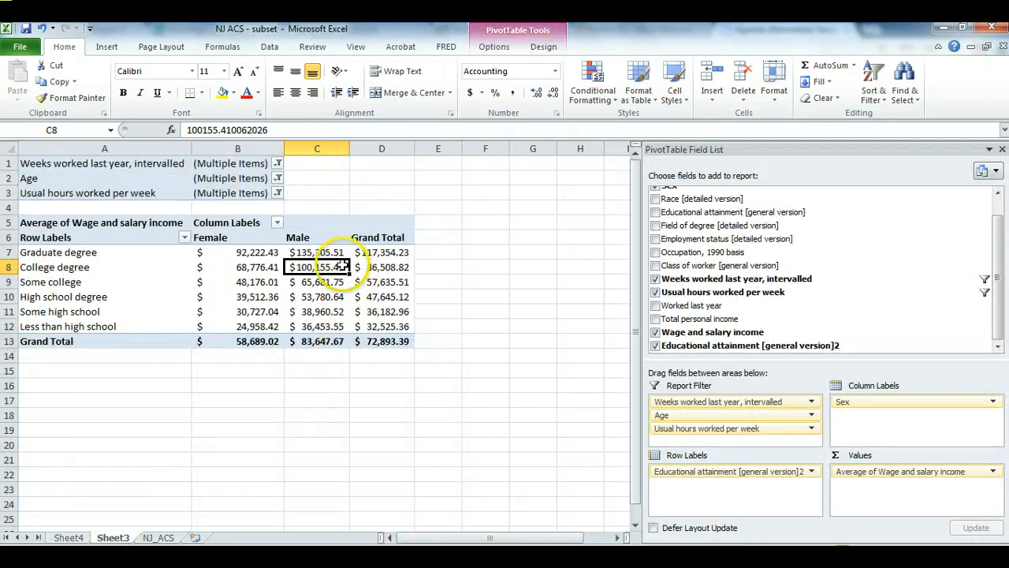
click(68, 536)
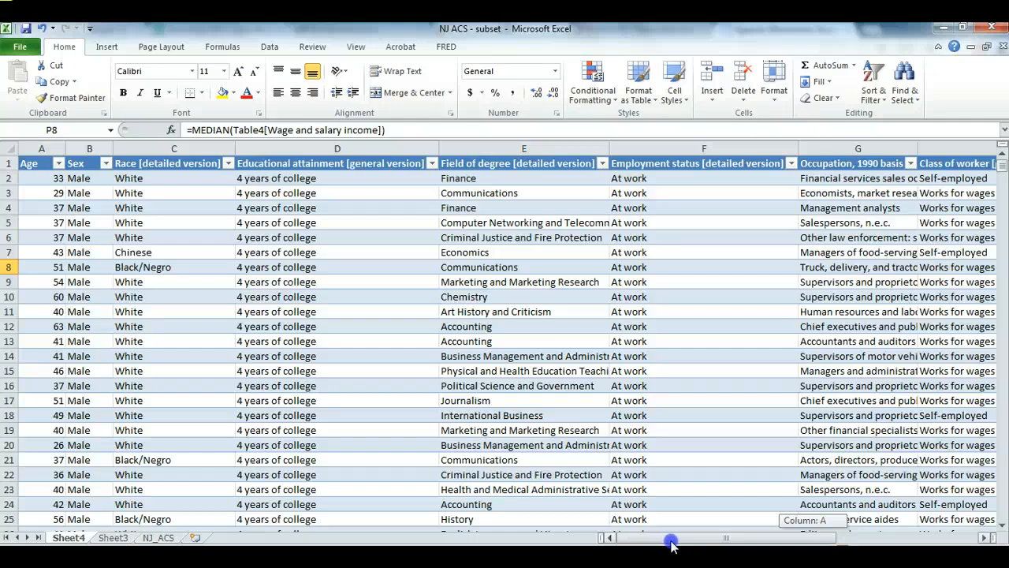
scroll(right, 3)
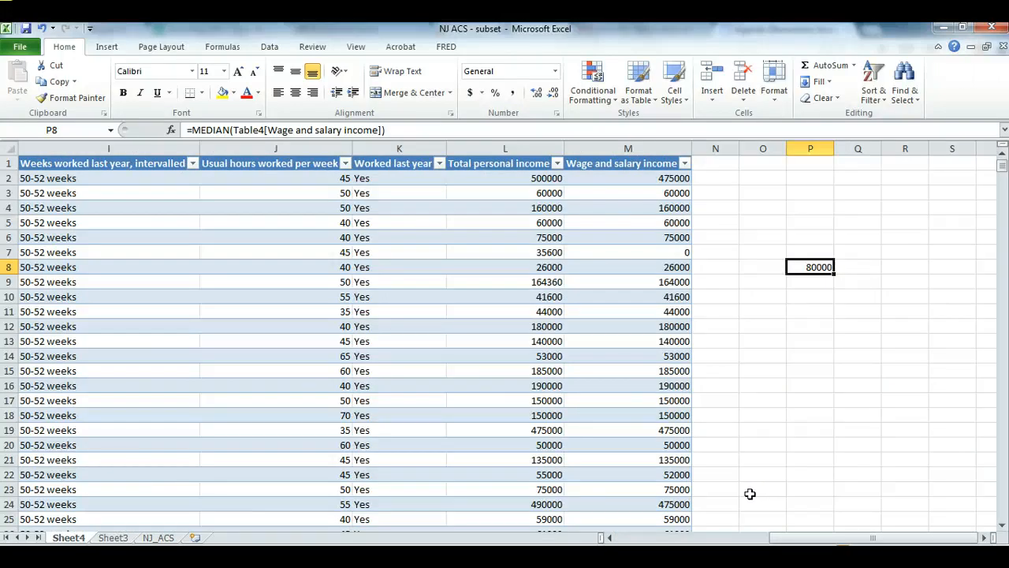
Drill down from the female college-degree average in B8 into a new Sheet5 of records.
click(111, 536)
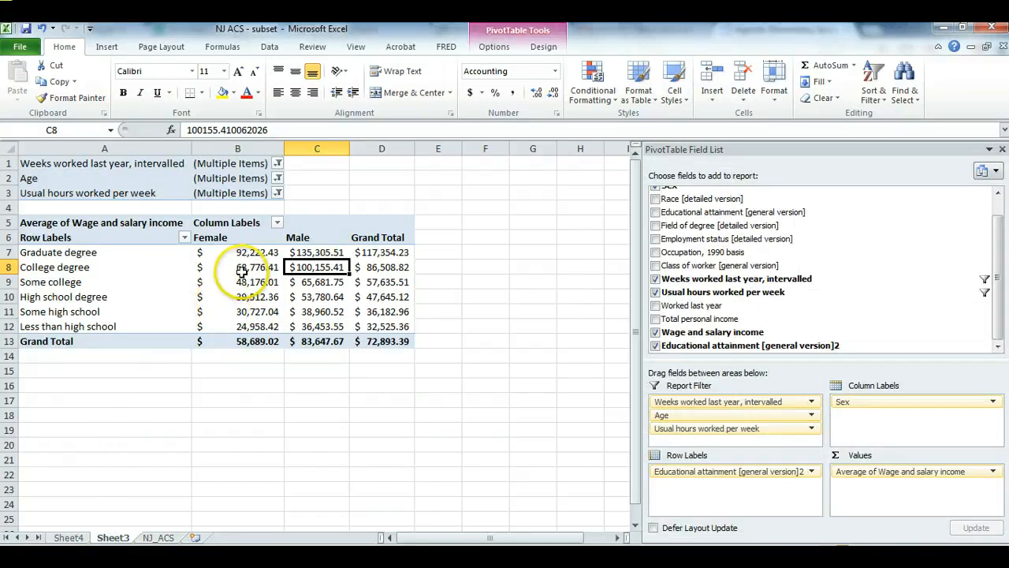
click(237, 266)
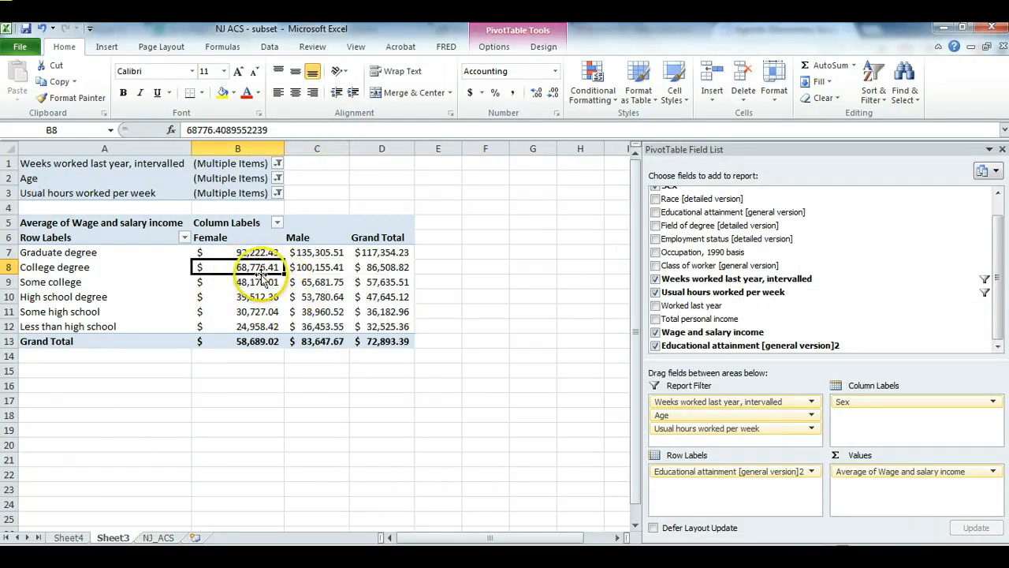
mouse_move(256, 267)
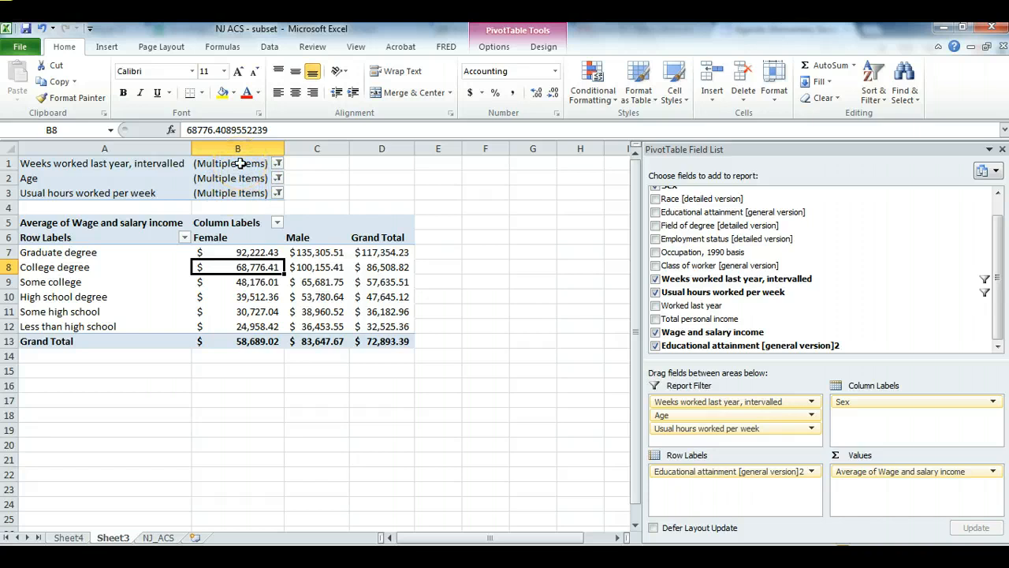
mouse_move(236, 214)
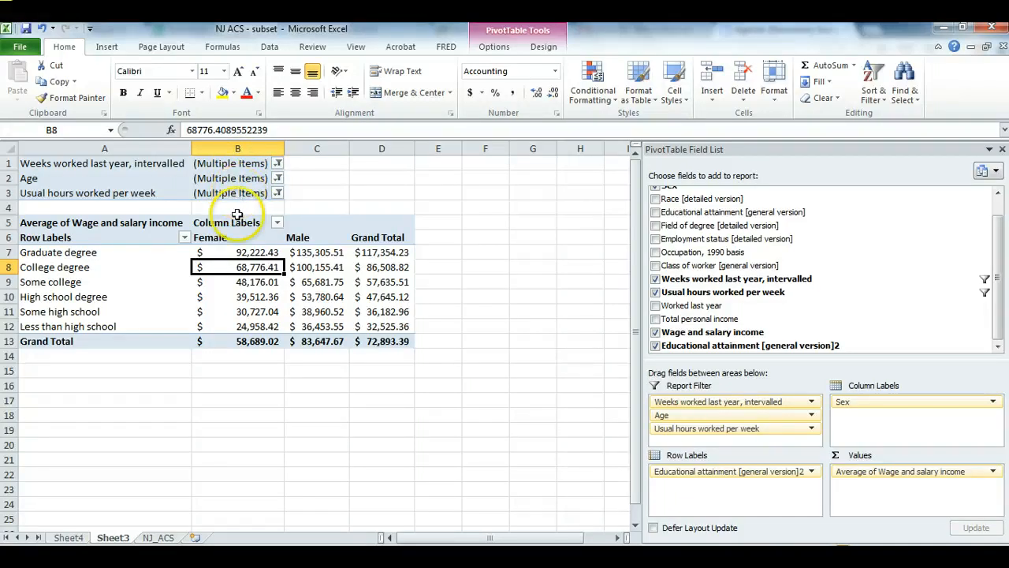
click(113, 536)
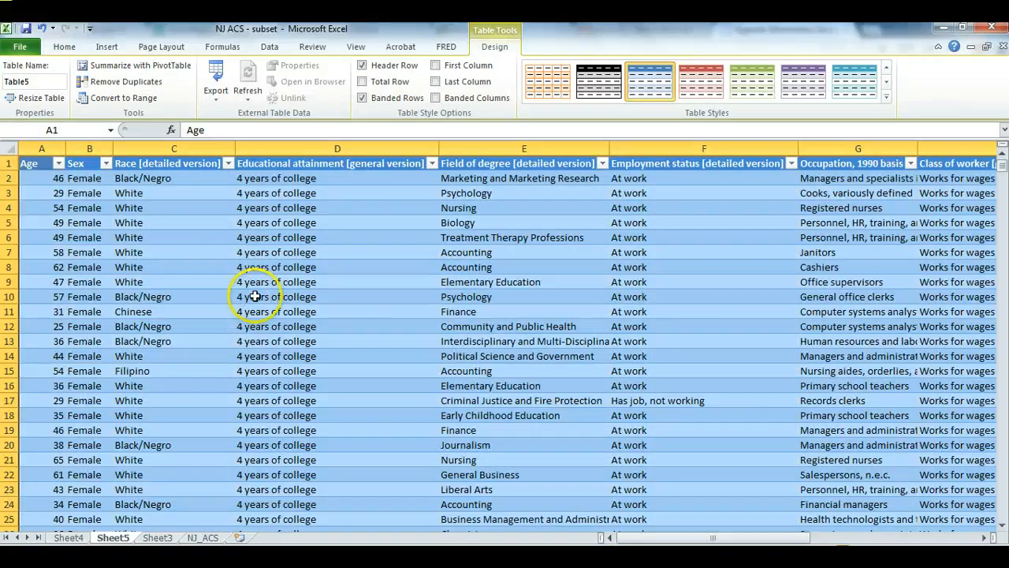
Select cell P10 on Sheet5 for the women's median formula.
click(523, 371)
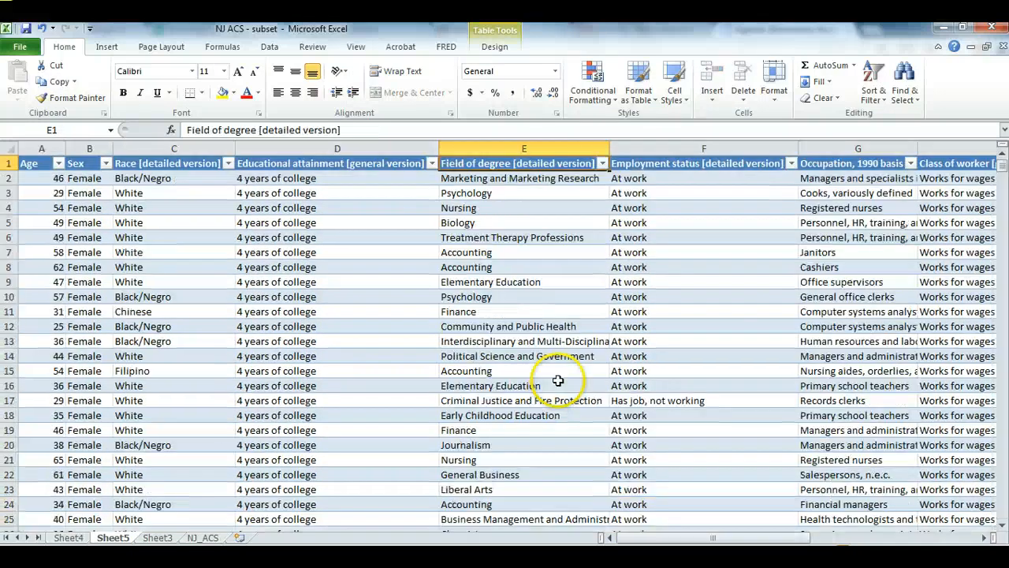
scroll(right, 3)
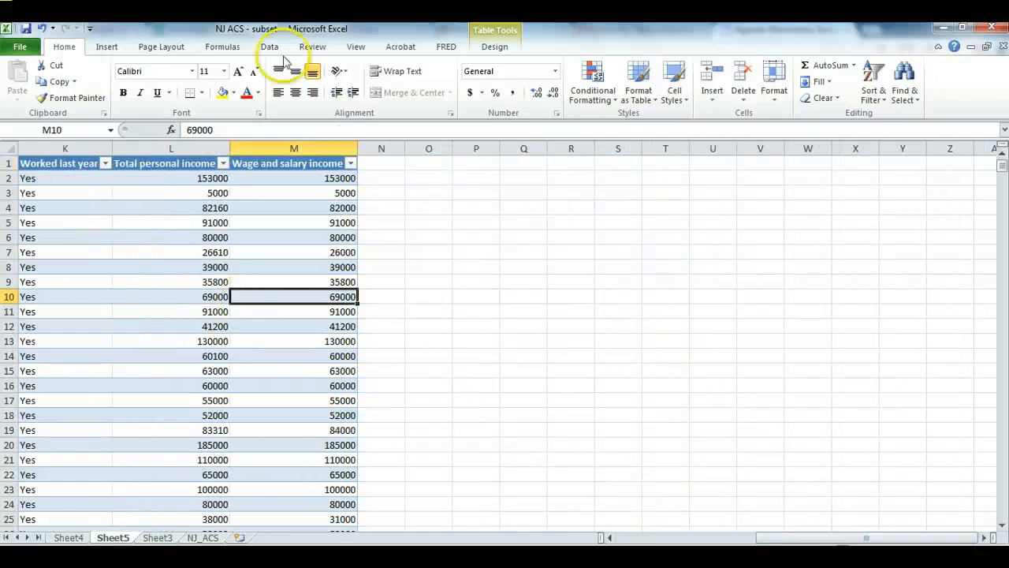
click(495, 47)
text(=)
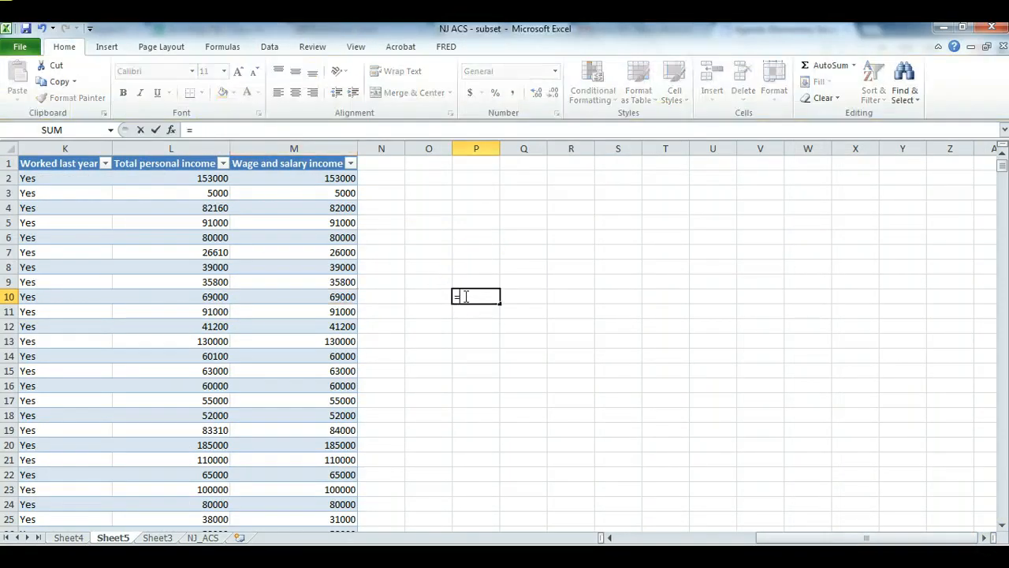
Enter =MEDIAN(Table5[Wage and salary income]) in P10, returning 60,000.
text(median()
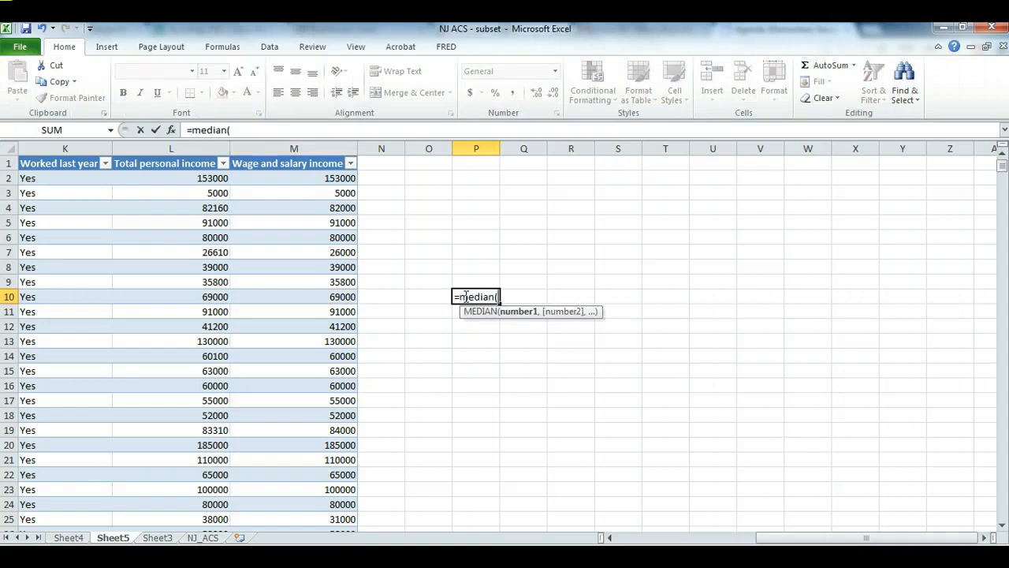
text(table5)
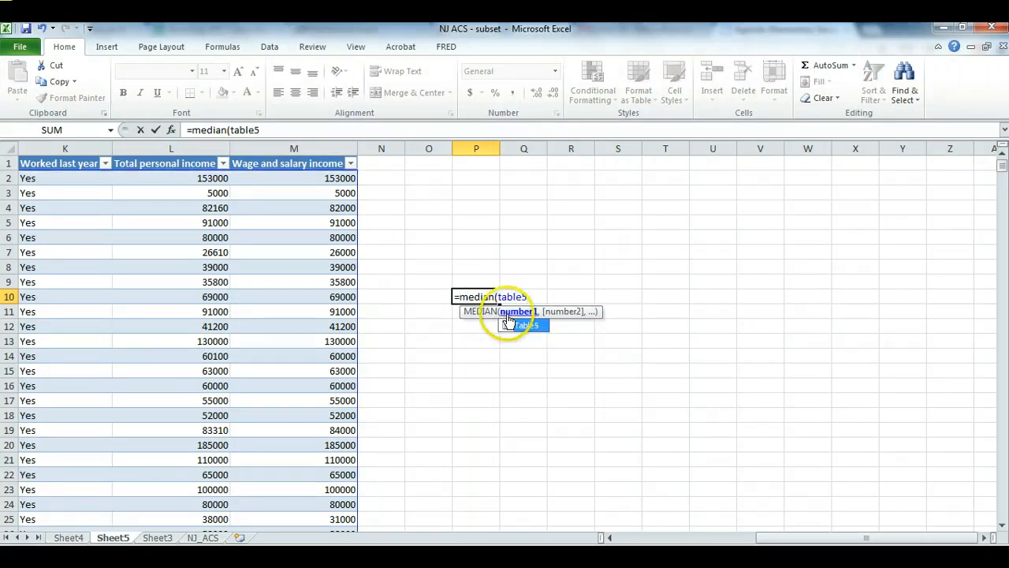
key(Tab)
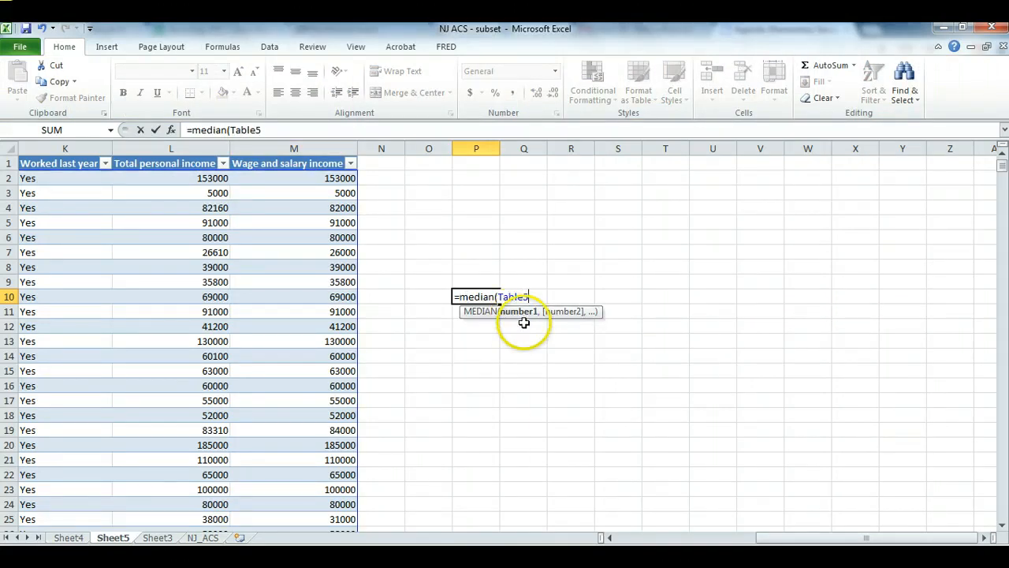
text([)
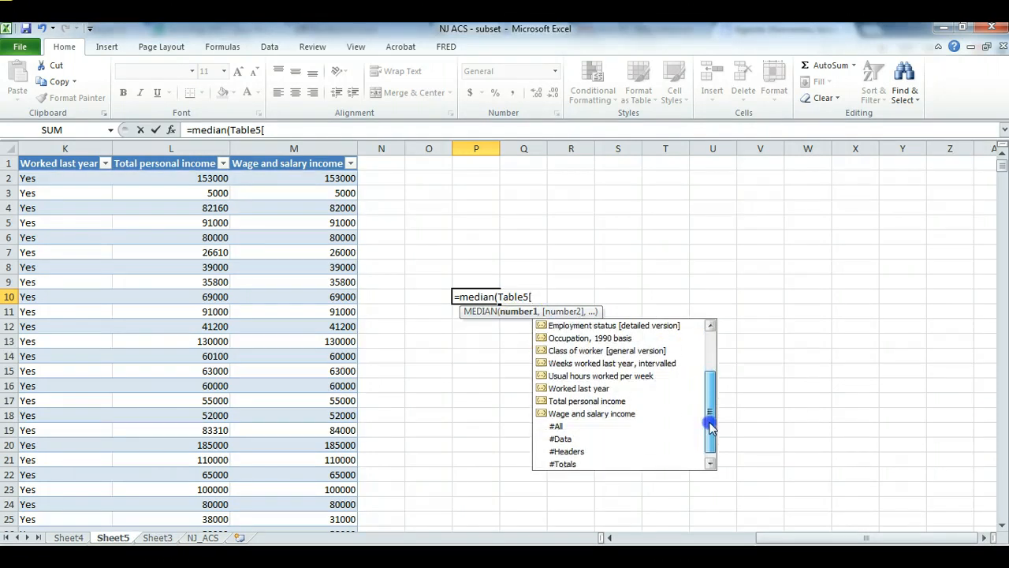
click(592, 413)
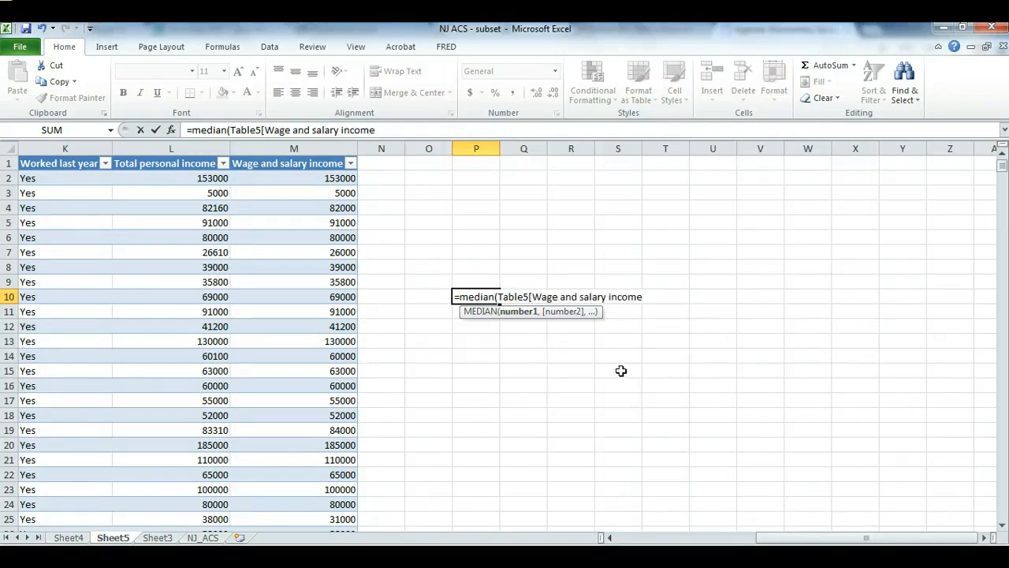
text(])
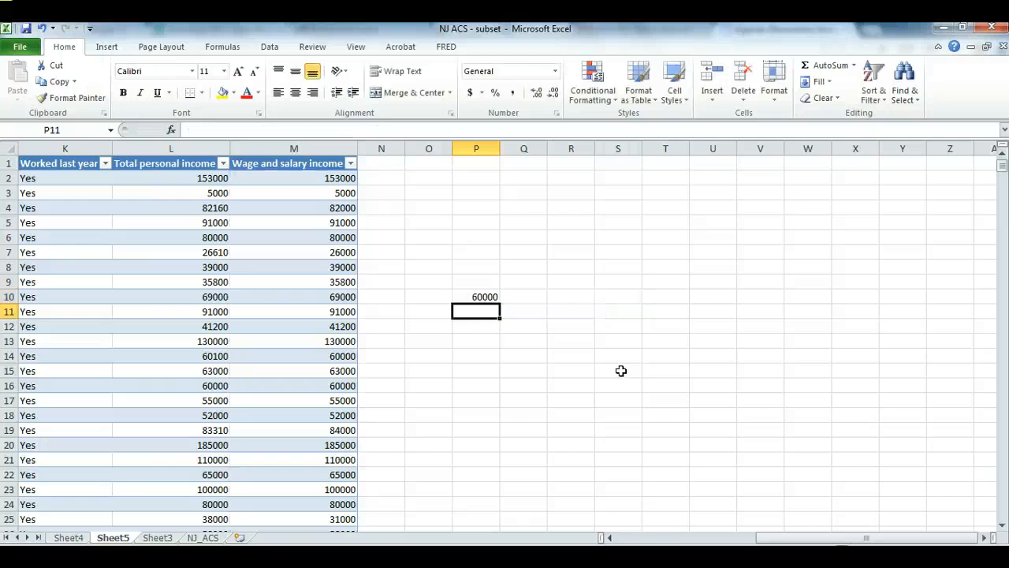
click(476, 296)
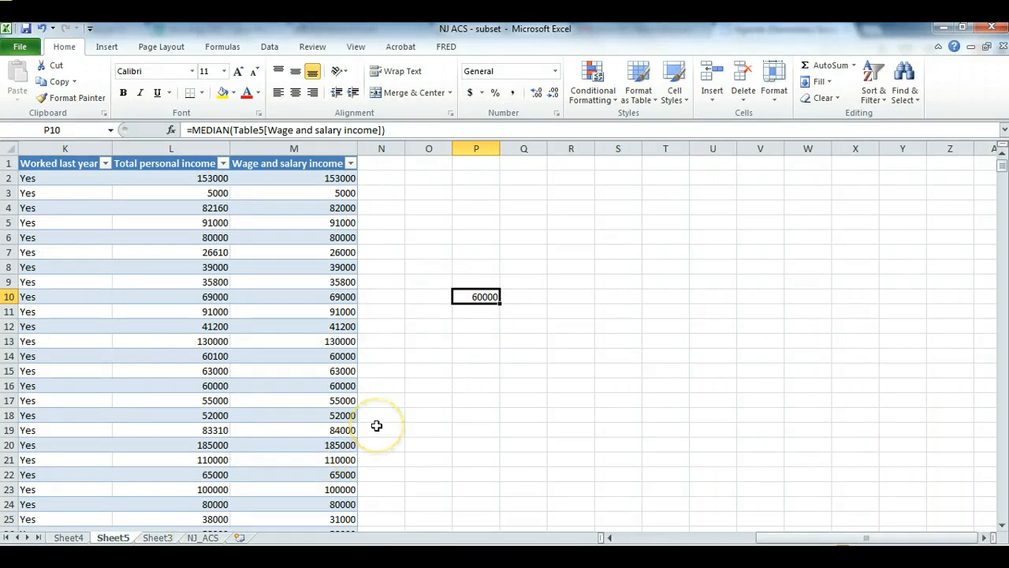
mouse_move(366, 435)
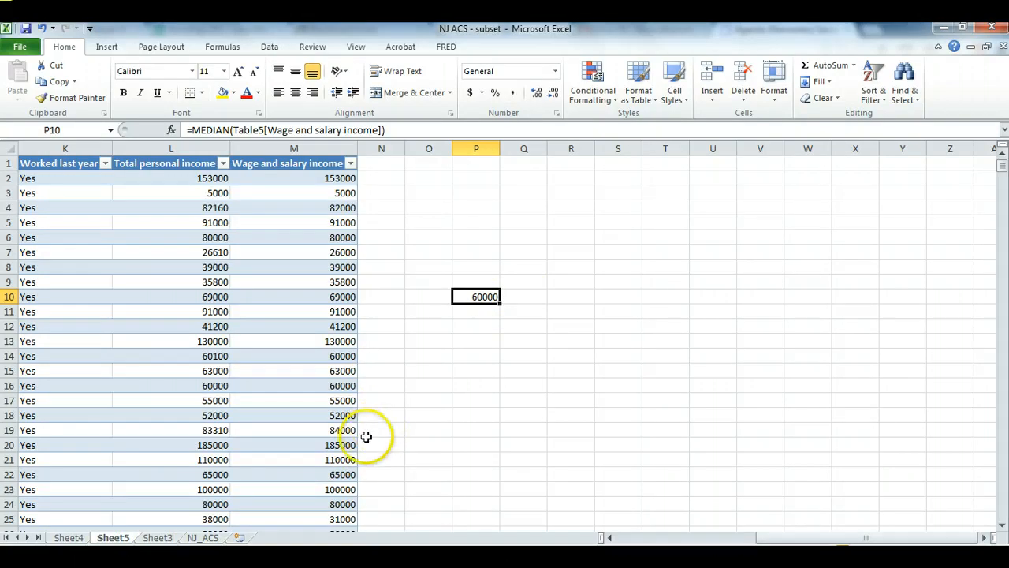